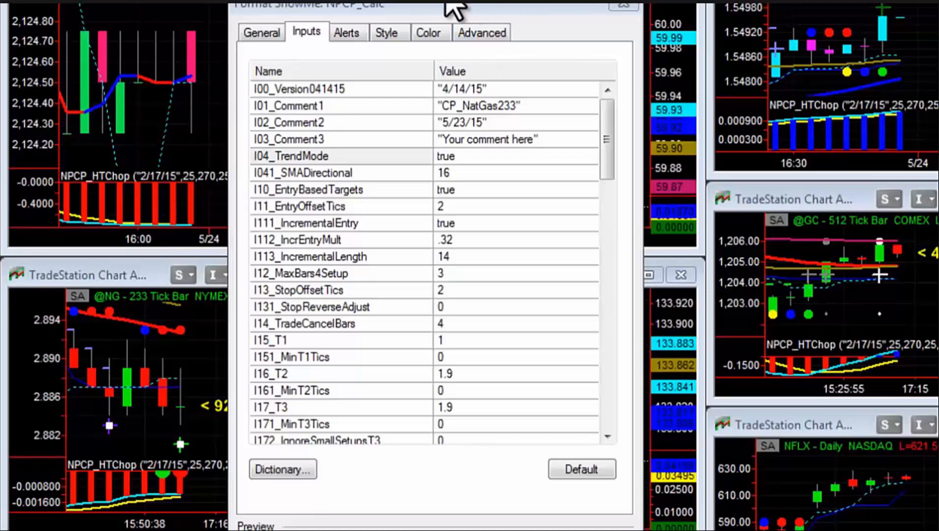
pyautogui.moveTo(324, 171)
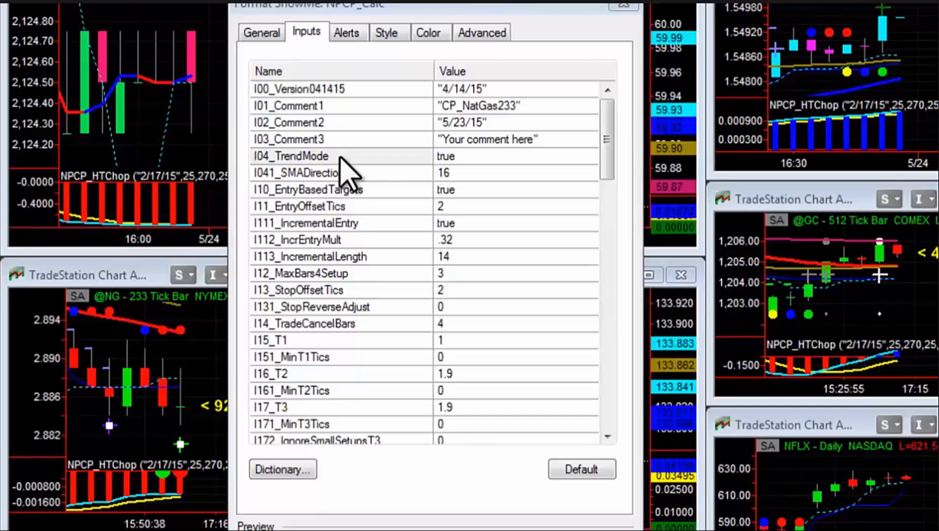
# Select the I04_TrendMode input in the NPCP_Calc ShowMe input settings.
pyautogui.click(291, 156)
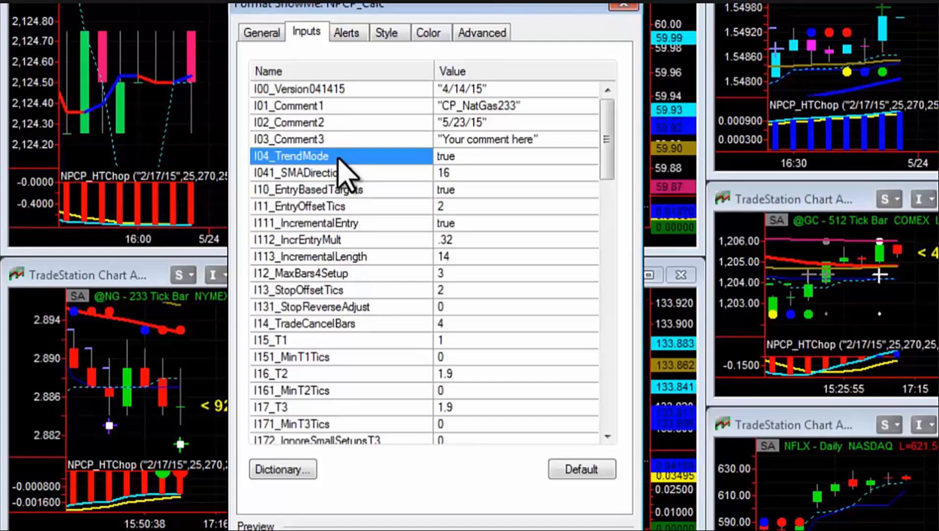
pyautogui.moveTo(403, 183)
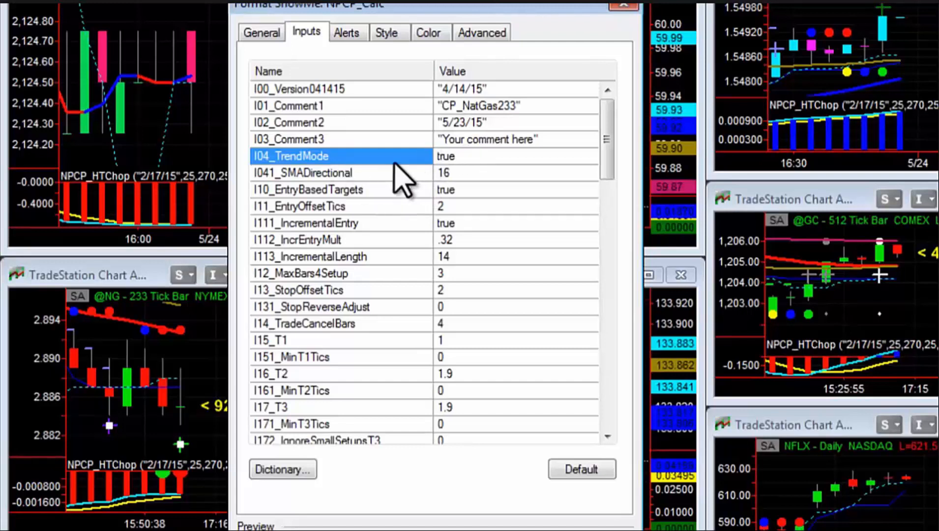
pyautogui.moveTo(425, 167)
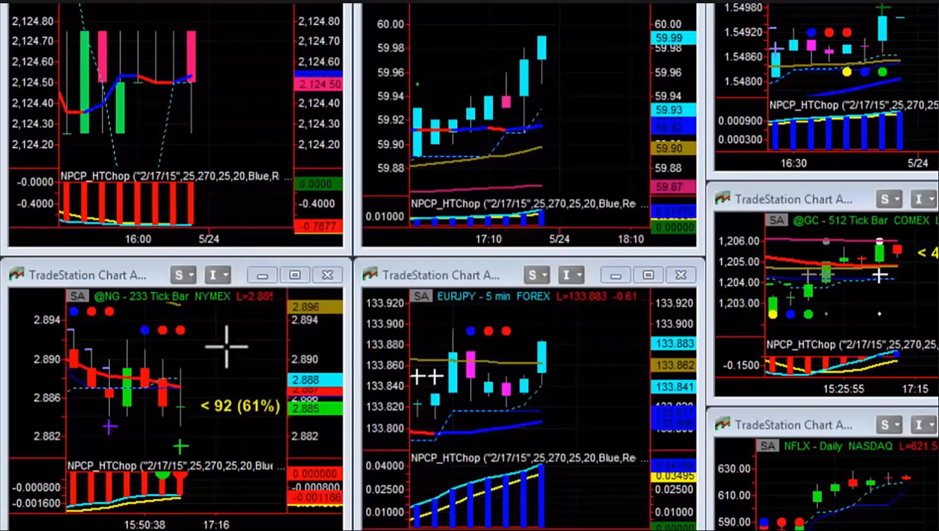
pyautogui.moveTo(285, 281)
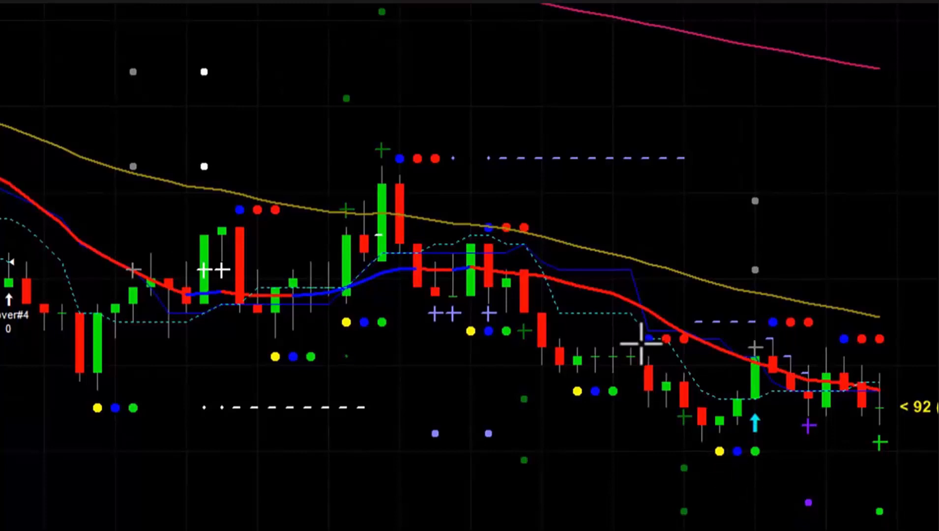
pyautogui.moveTo(746, 465)
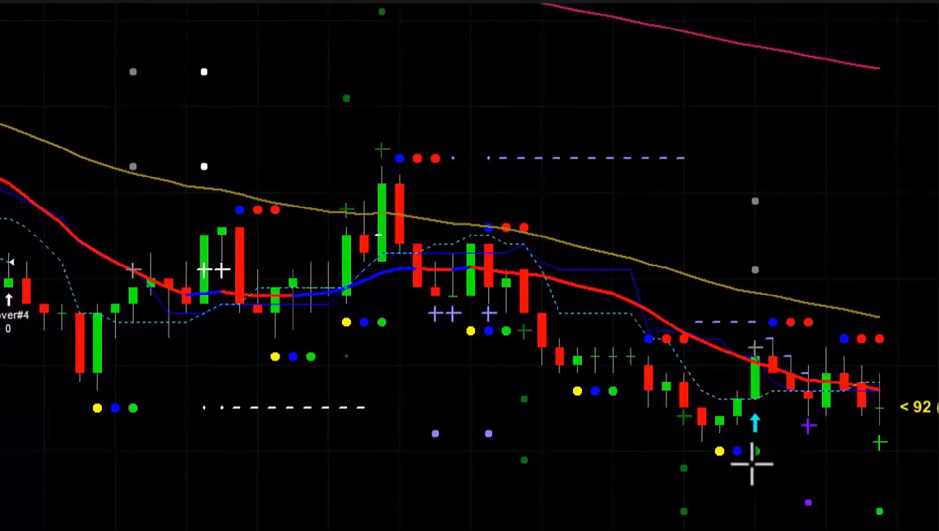
pyautogui.moveTo(772, 323)
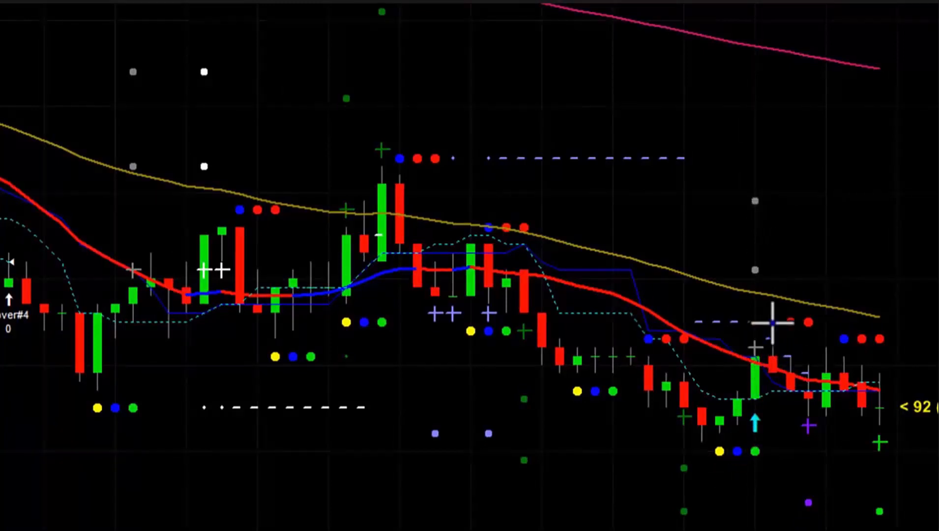
pyautogui.moveTo(748, 229)
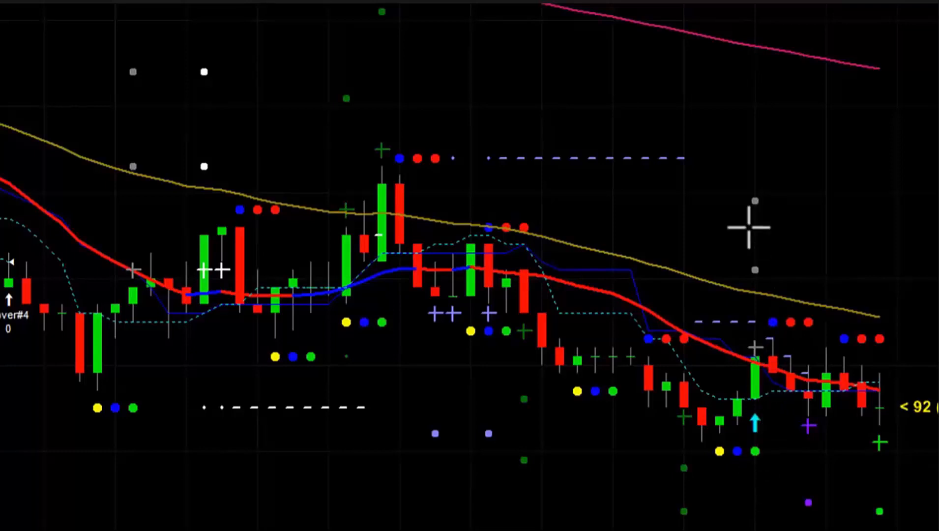
pyautogui.moveTo(503, 306)
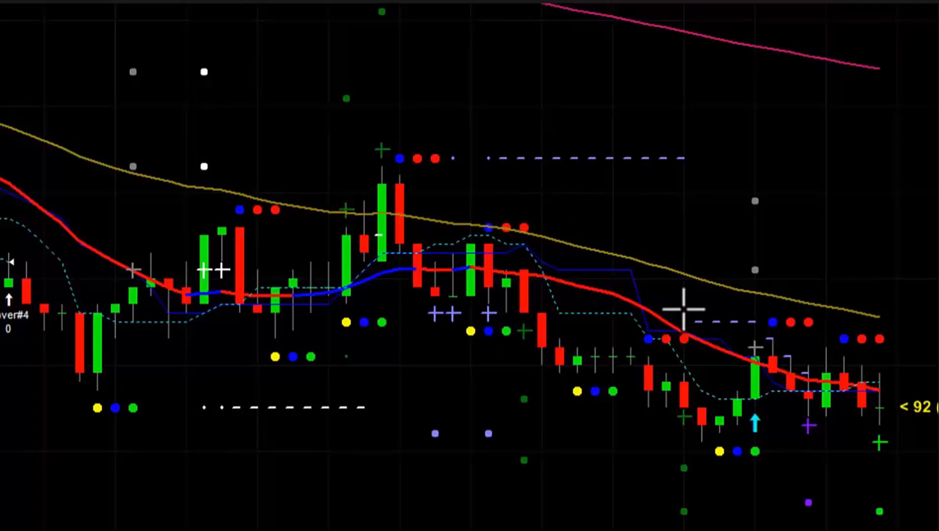
pyautogui.moveTo(753, 339)
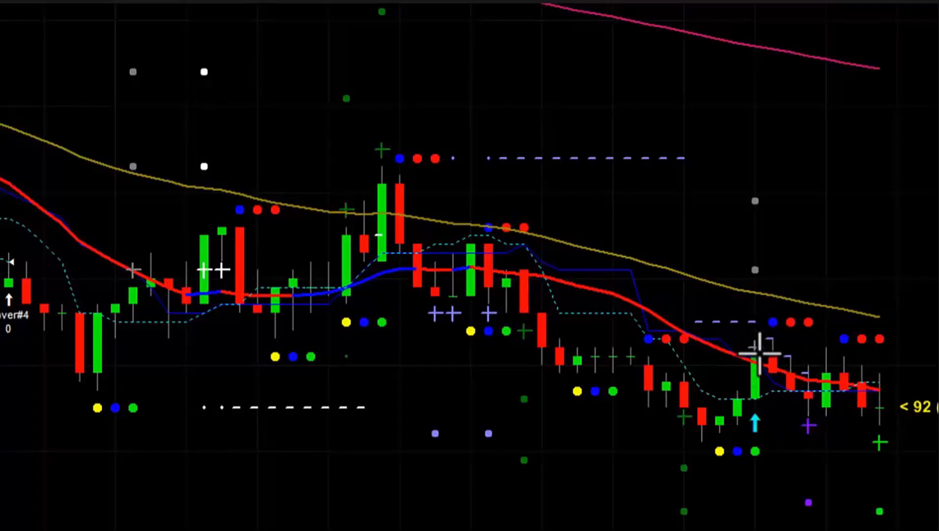
pyautogui.moveTo(750, 359)
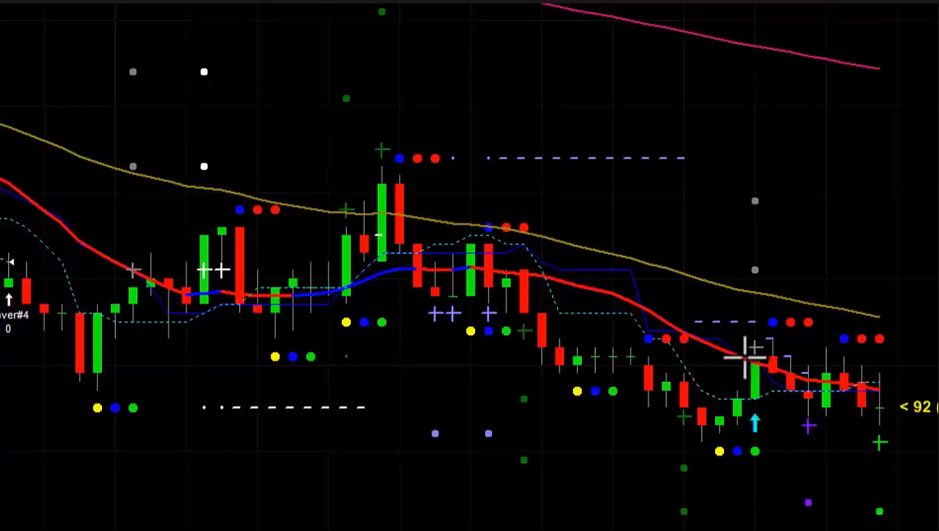
pyautogui.moveTo(808, 384)
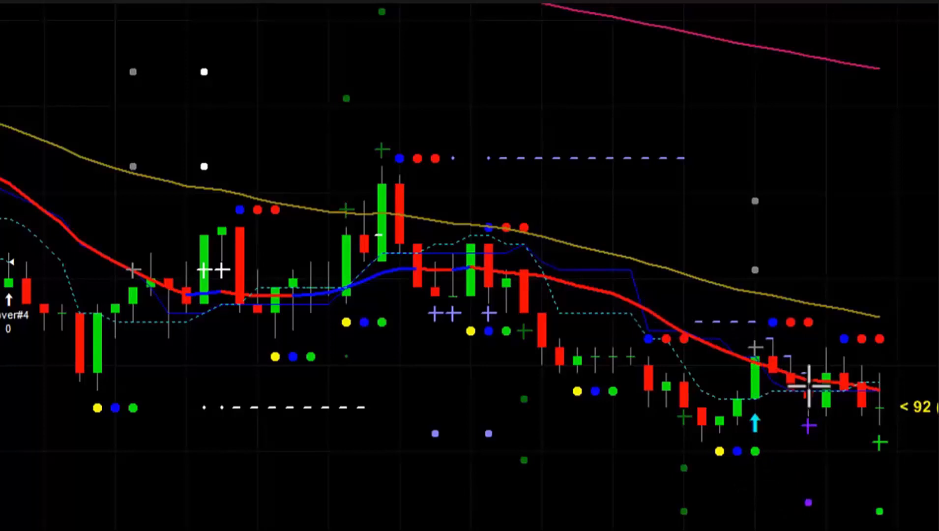
pyautogui.moveTo(137, 212)
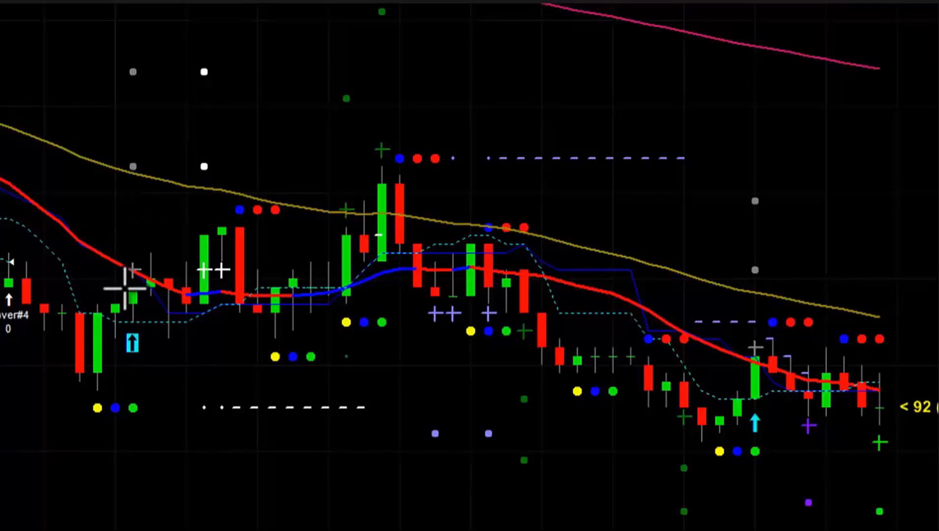
pyautogui.moveTo(123, 266)
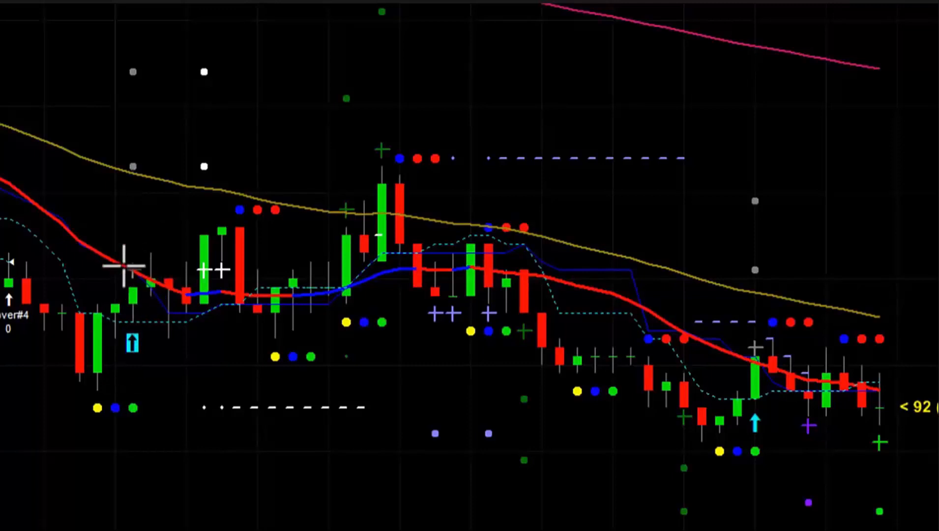
pyautogui.moveTo(165, 294)
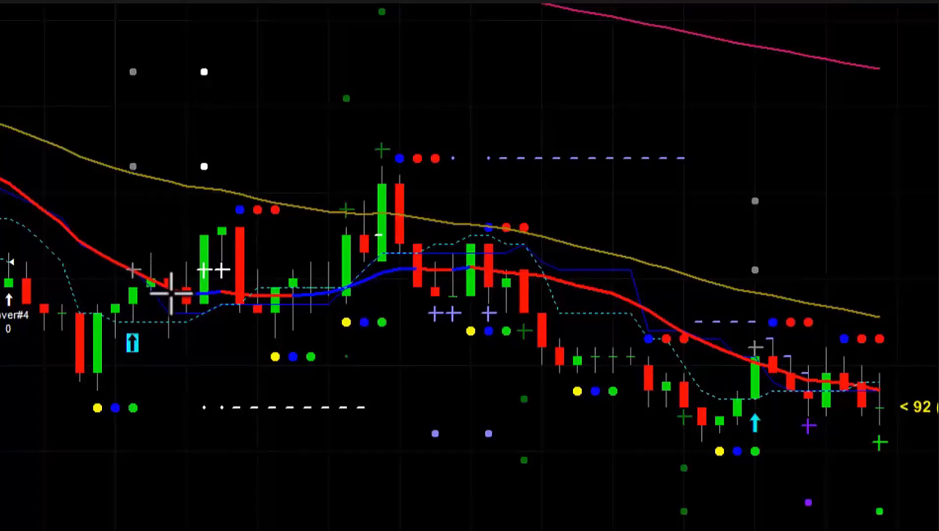
pyautogui.moveTo(201, 293)
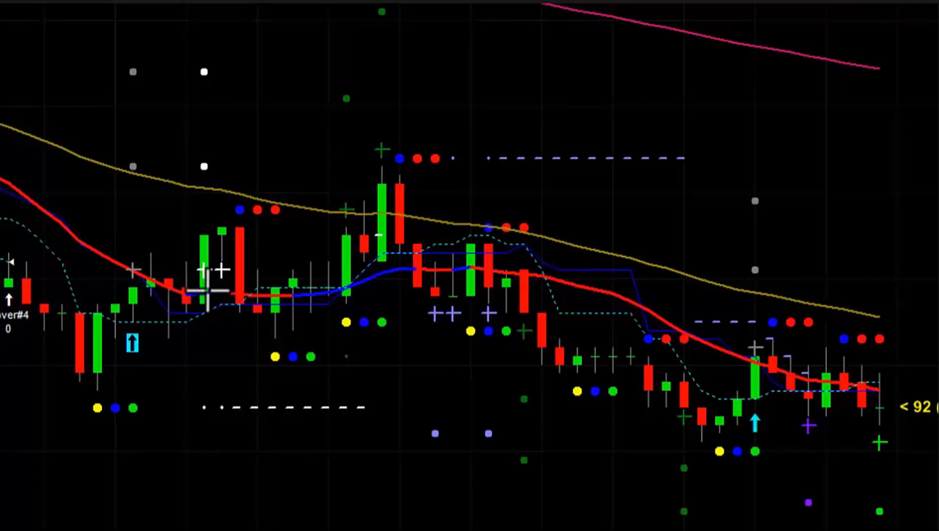
pyautogui.moveTo(221, 395)
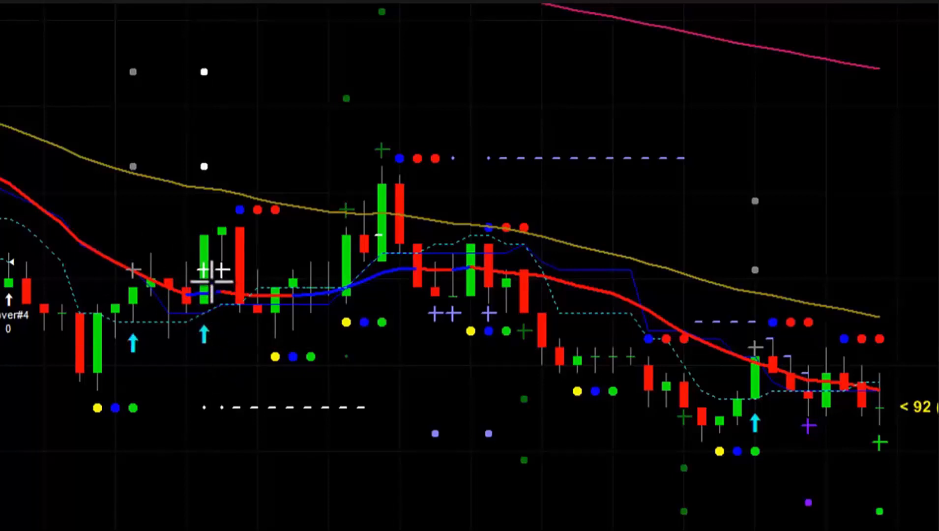
pyautogui.moveTo(118, 266)
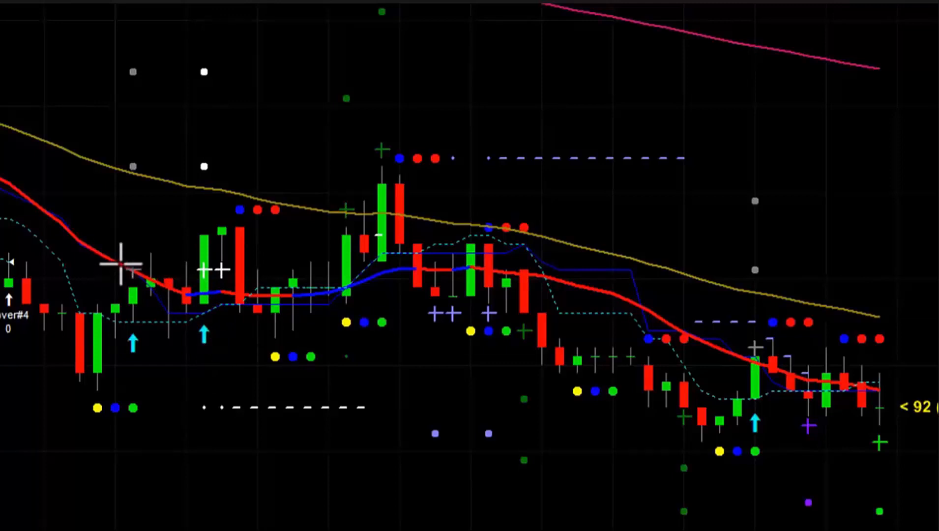
pyautogui.moveTo(192, 261)
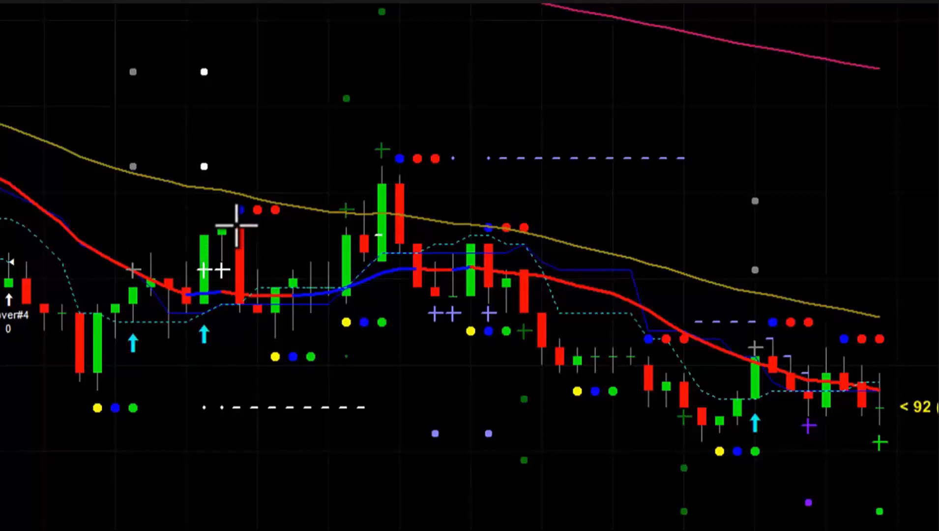
pyautogui.moveTo(224, 269)
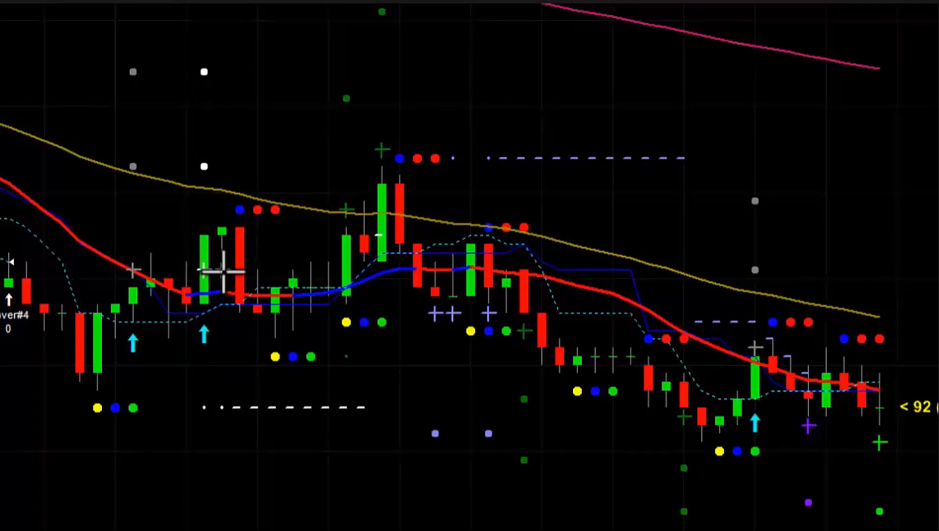
pyautogui.moveTo(222, 226)
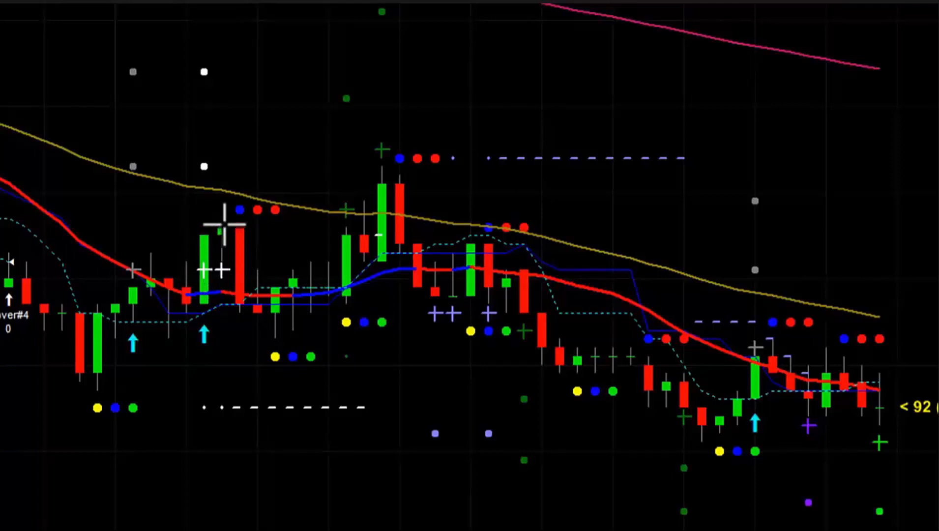
pyautogui.moveTo(220, 270)
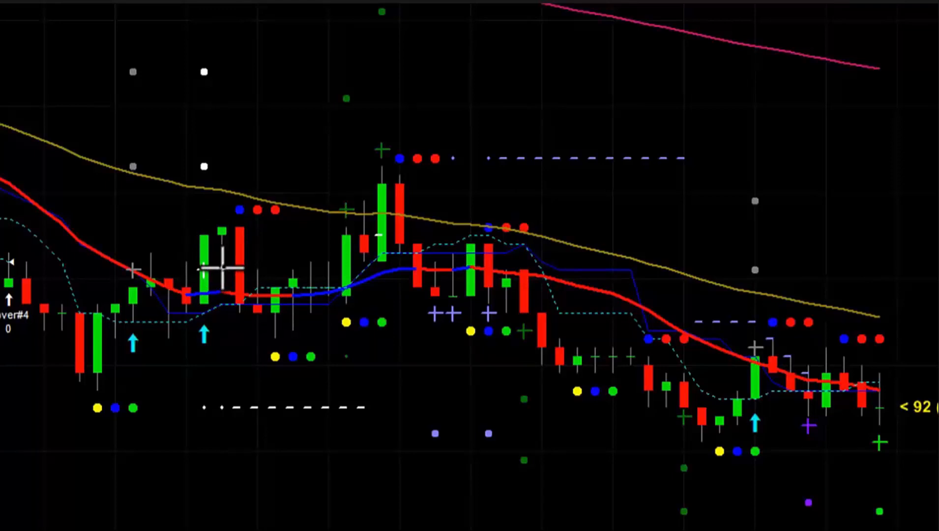
pyautogui.moveTo(135, 282)
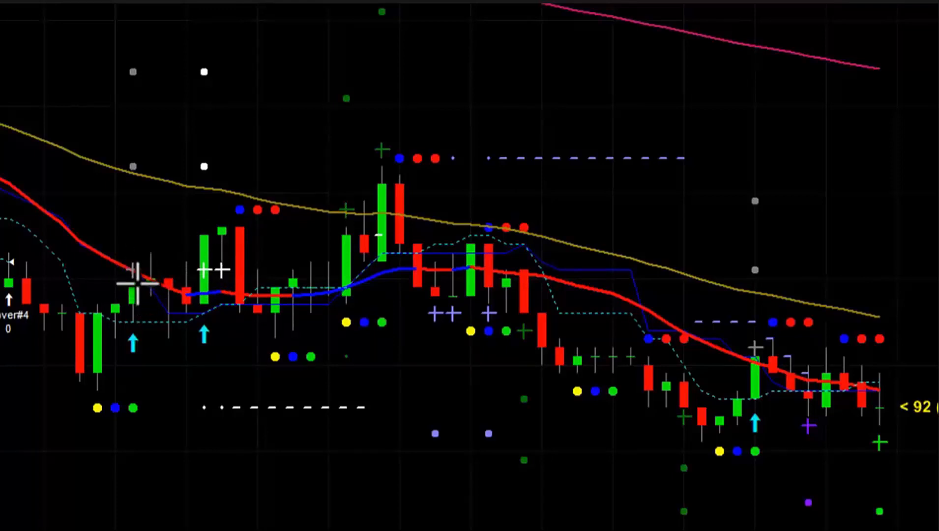
pyautogui.moveTo(234, 258)
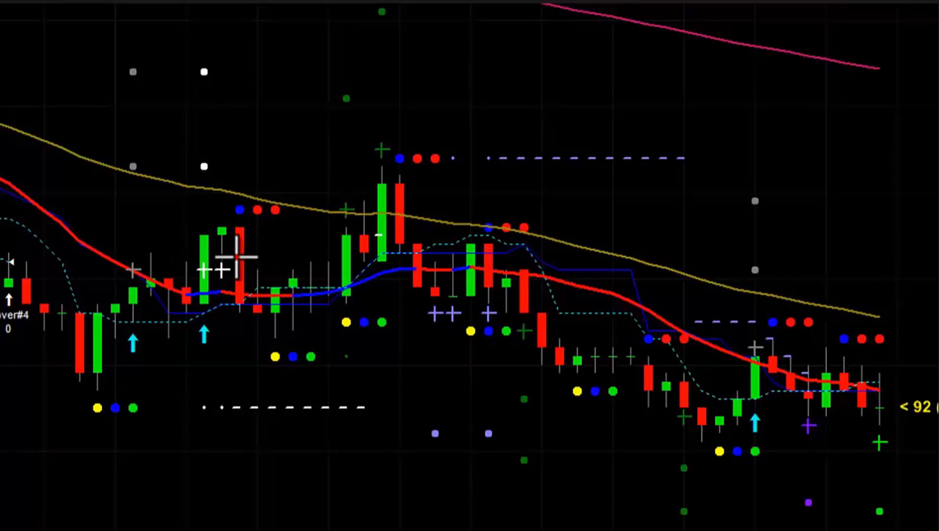
pyautogui.moveTo(129, 166)
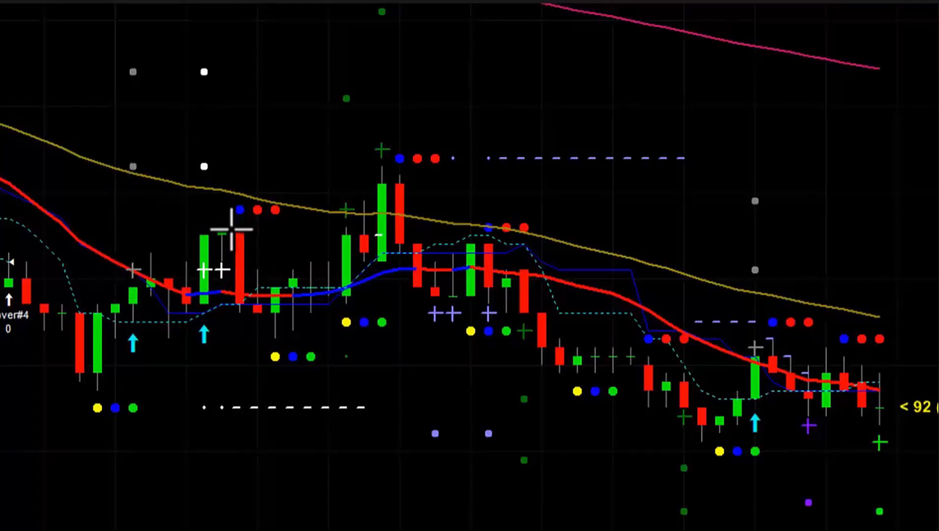
pyautogui.moveTo(222, 269)
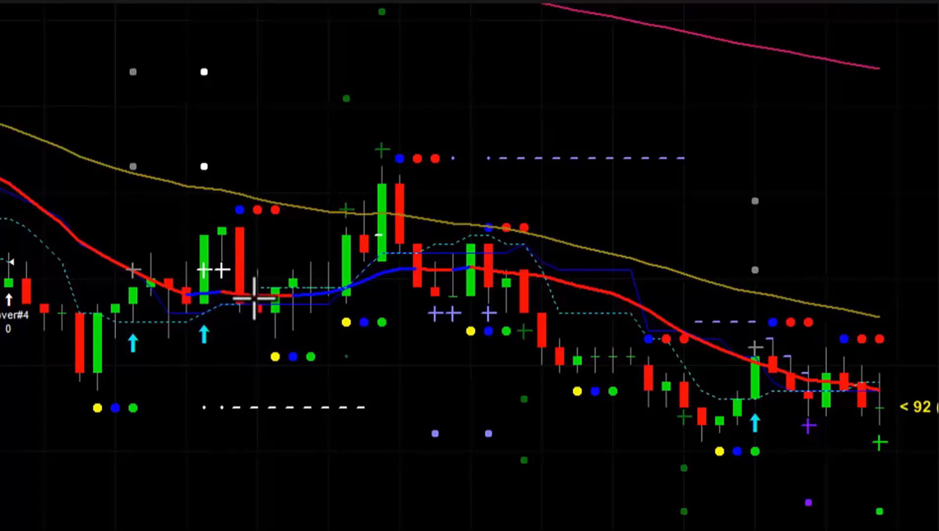
pyautogui.moveTo(216, 269)
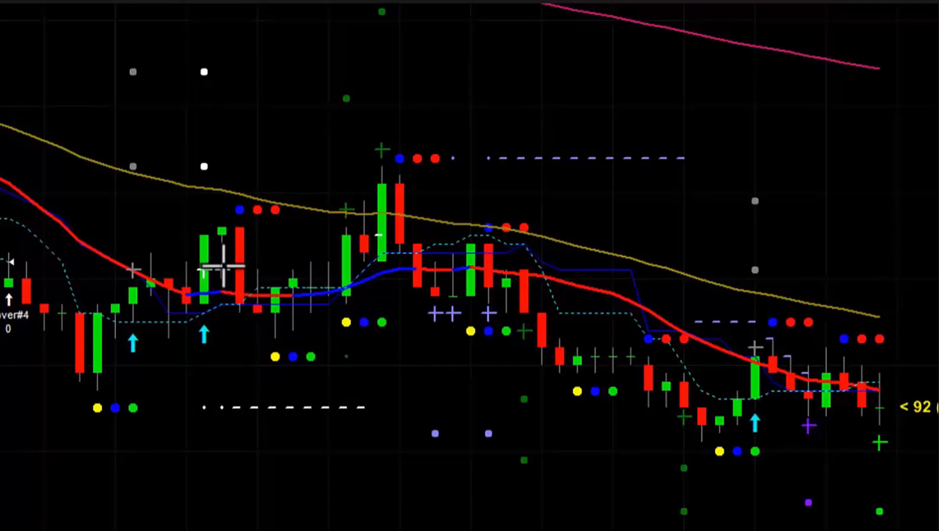
pyautogui.moveTo(224, 293)
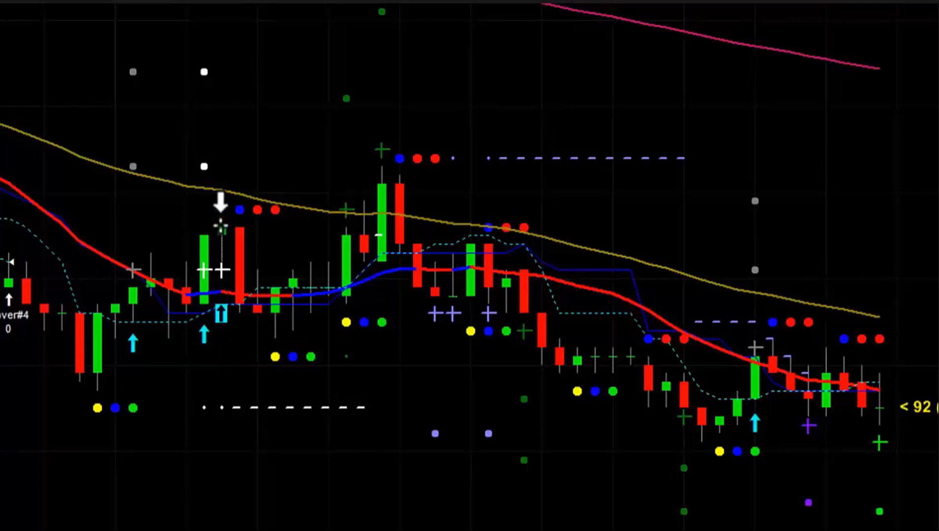
pyautogui.moveTo(198, 303)
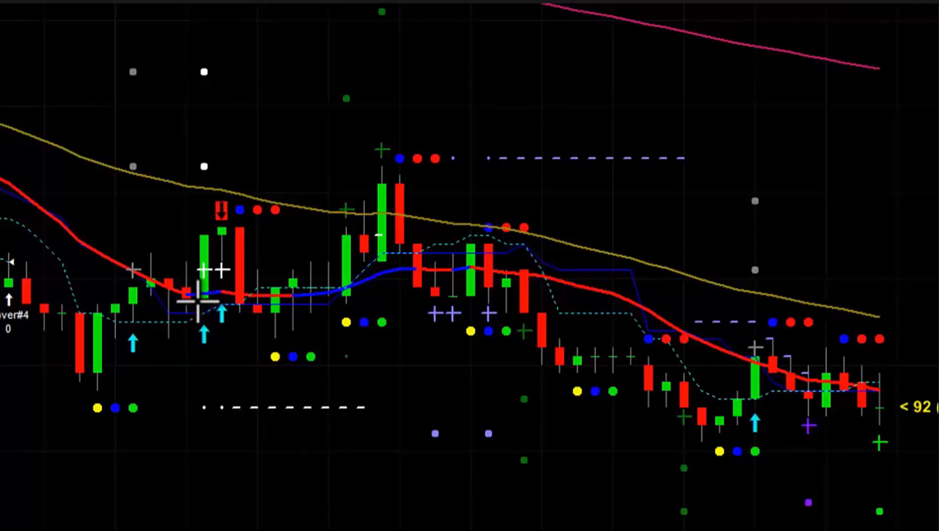
pyautogui.moveTo(268, 380)
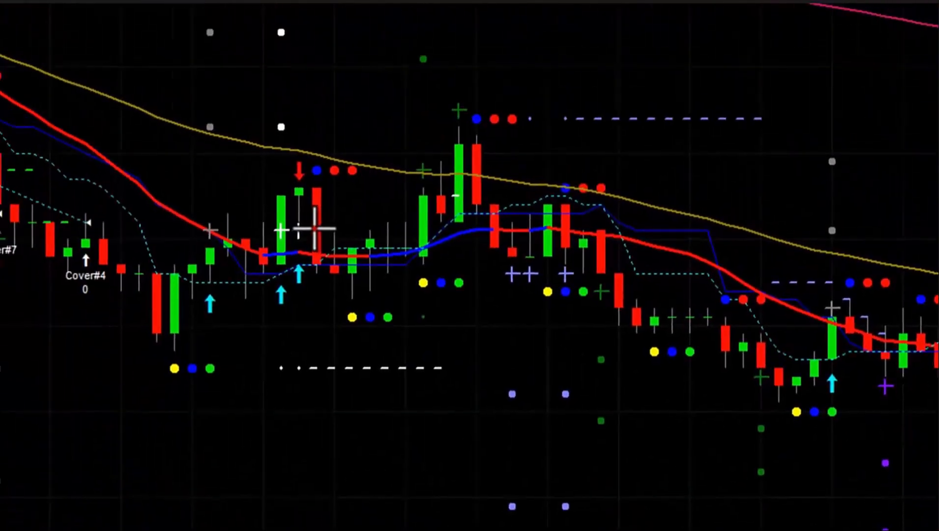
pyautogui.moveTo(339, 252)
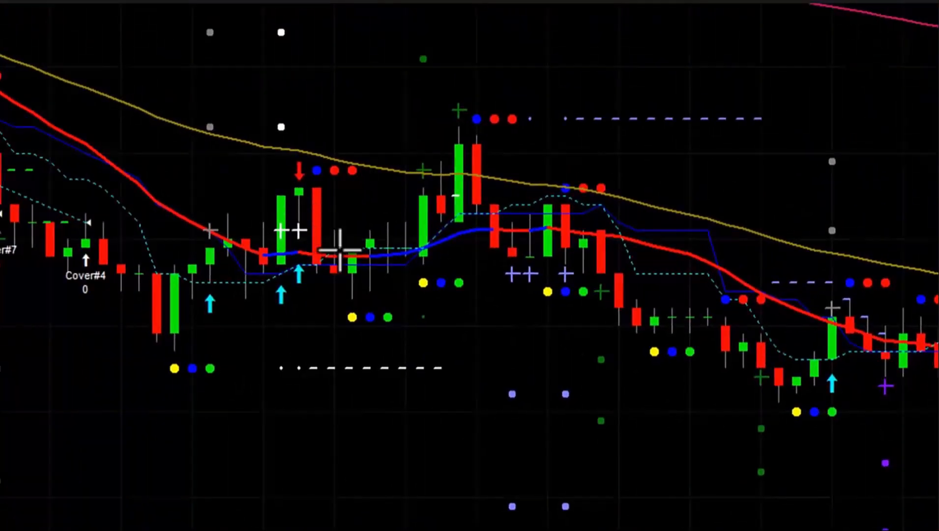
pyautogui.moveTo(370, 126)
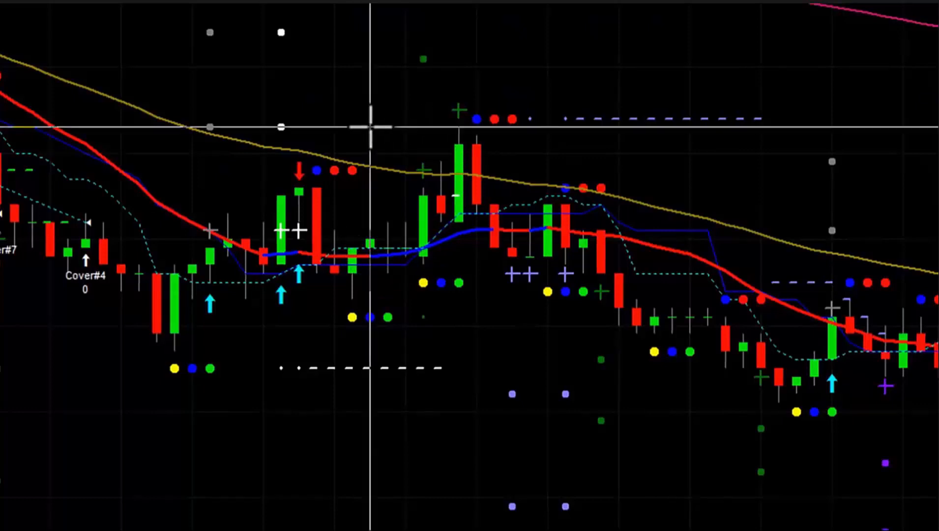
pyautogui.moveTo(360, 127)
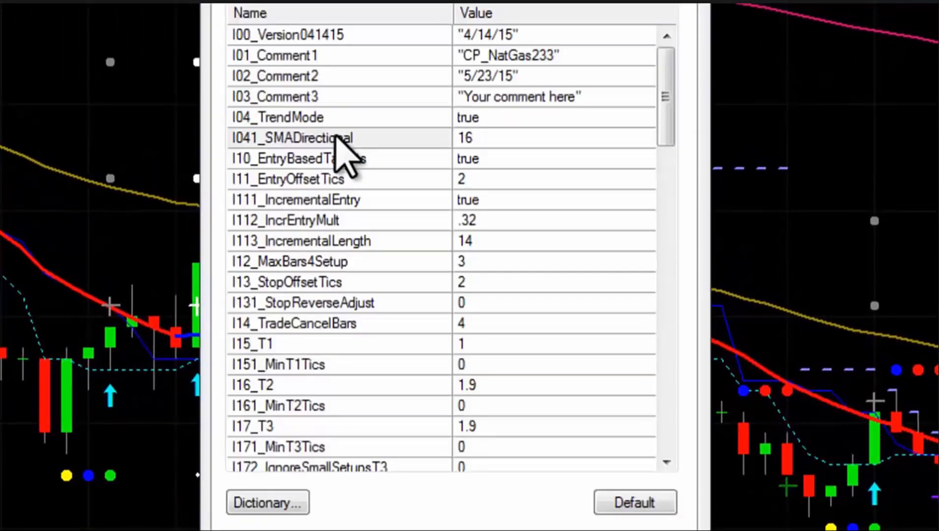
pyautogui.click(291, 138)
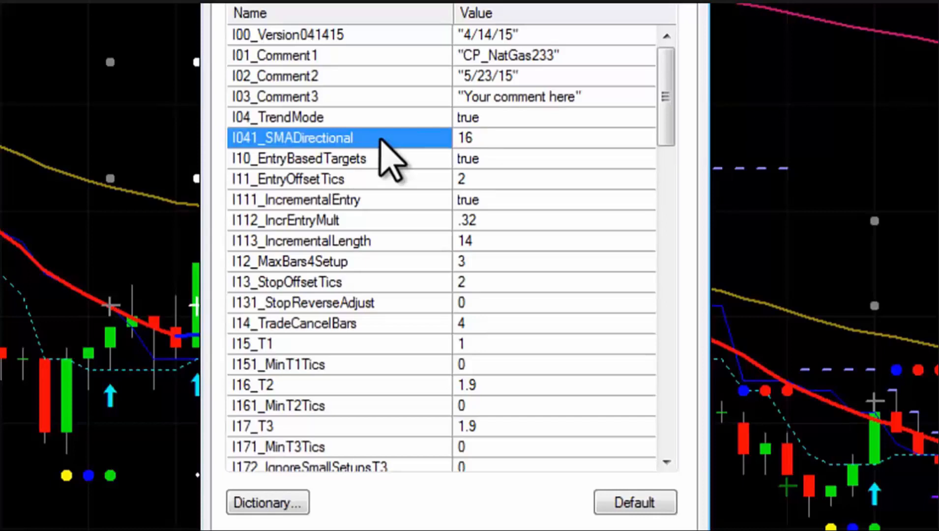
pyautogui.moveTo(529, 126)
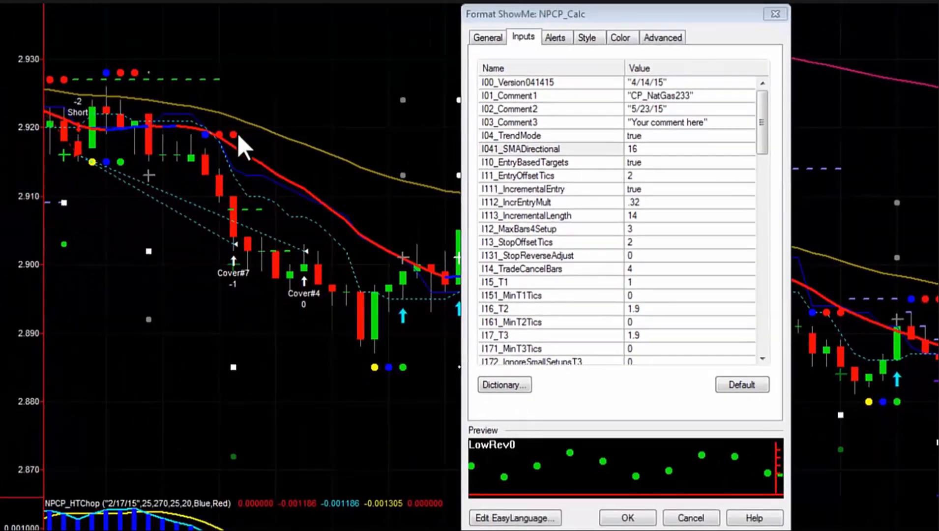
pyautogui.moveTo(227, 153)
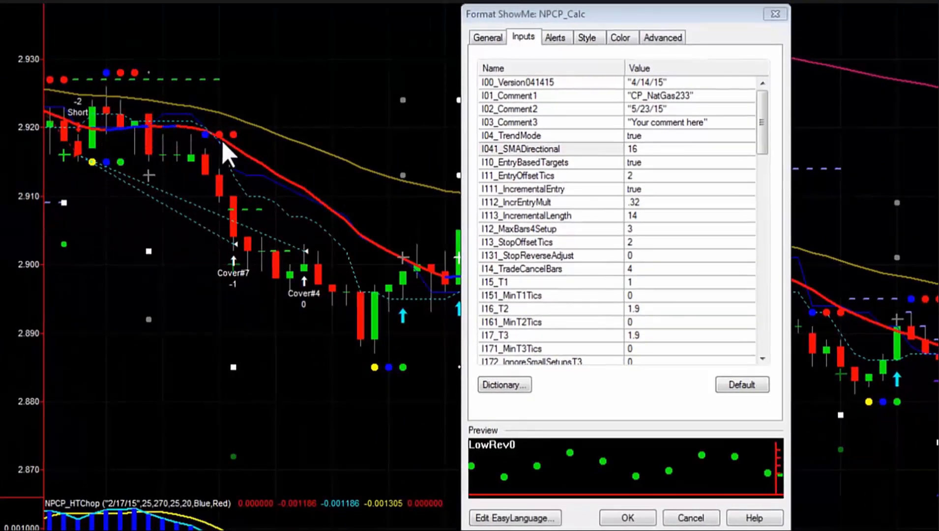
pyautogui.moveTo(434, 234)
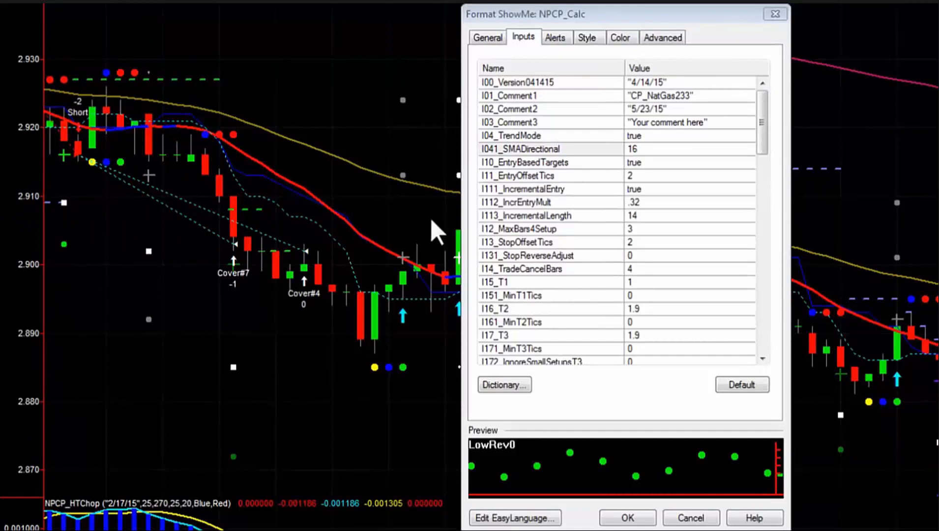
pyautogui.moveTo(234, 168)
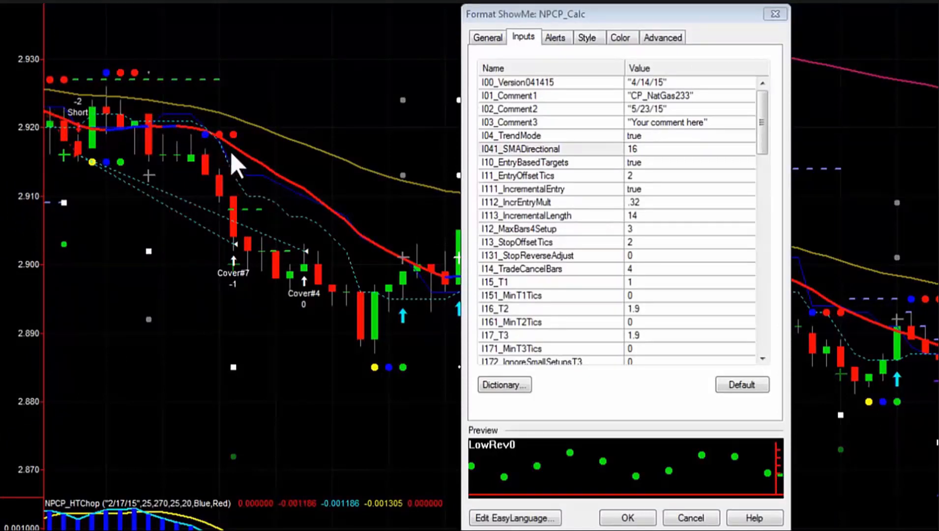
pyautogui.moveTo(377, 258)
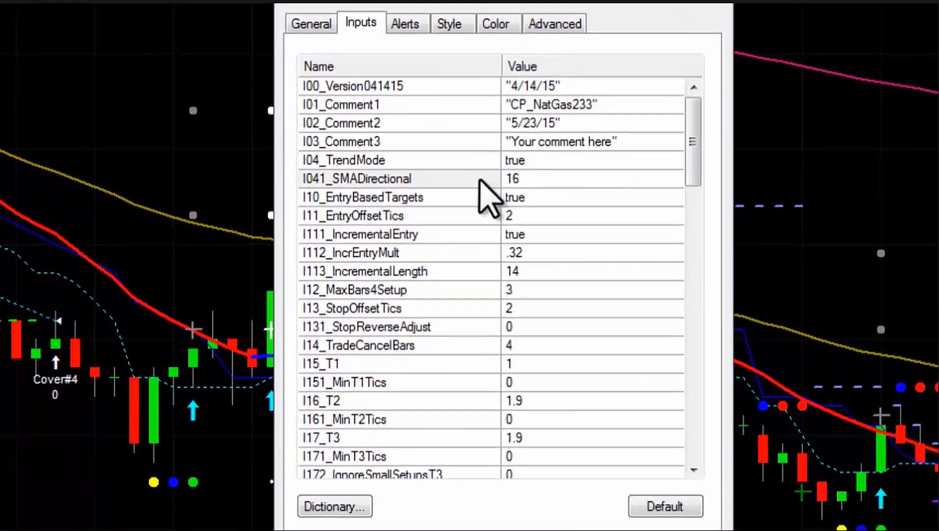
pyautogui.click(359, 234)
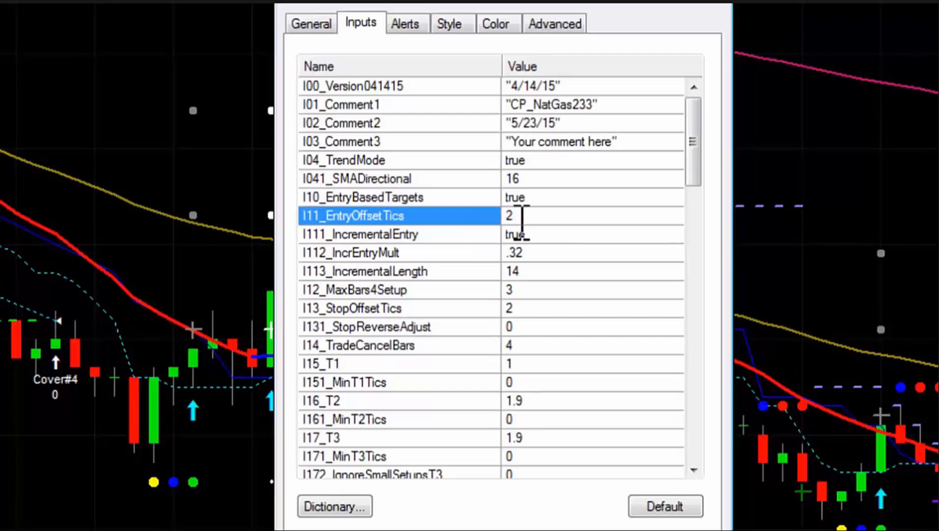
pyautogui.click(360, 234)
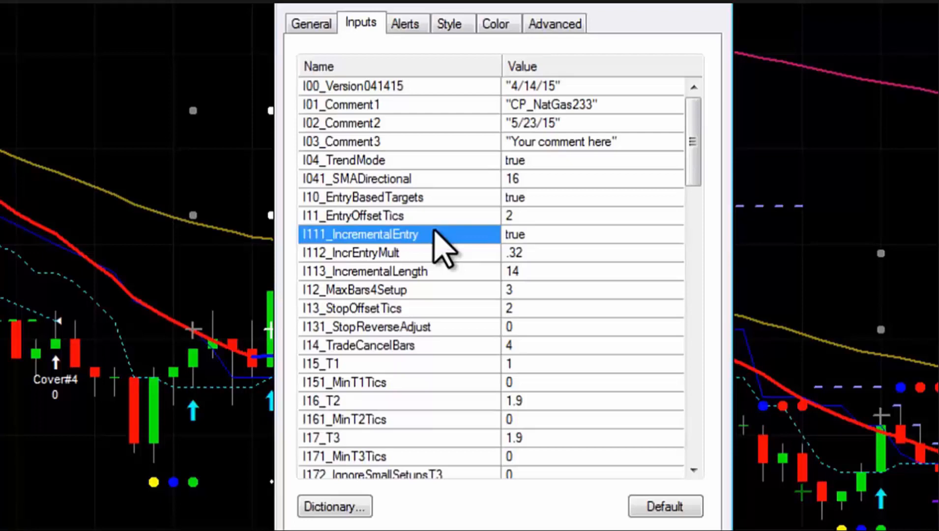
pyautogui.moveTo(402, 270)
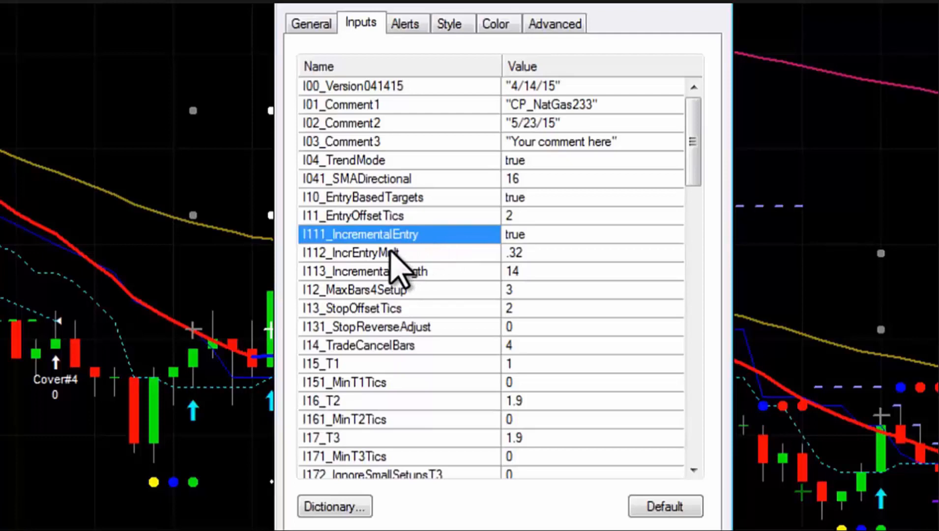
pyautogui.click(359, 252)
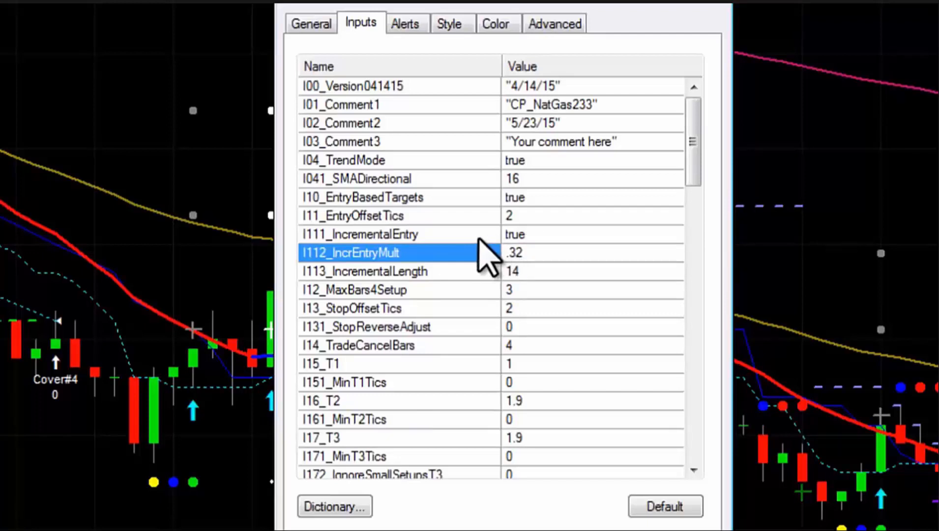
pyautogui.click(364, 272)
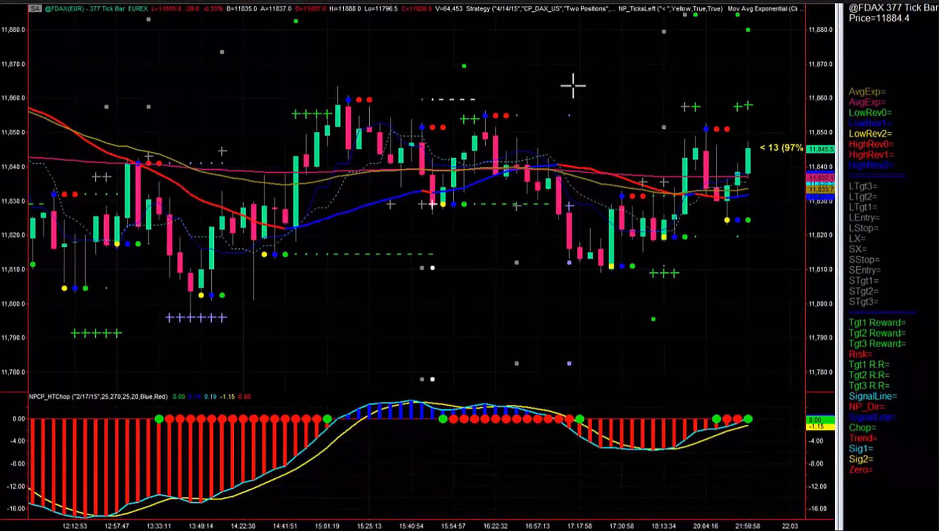
pyautogui.moveTo(716, 179)
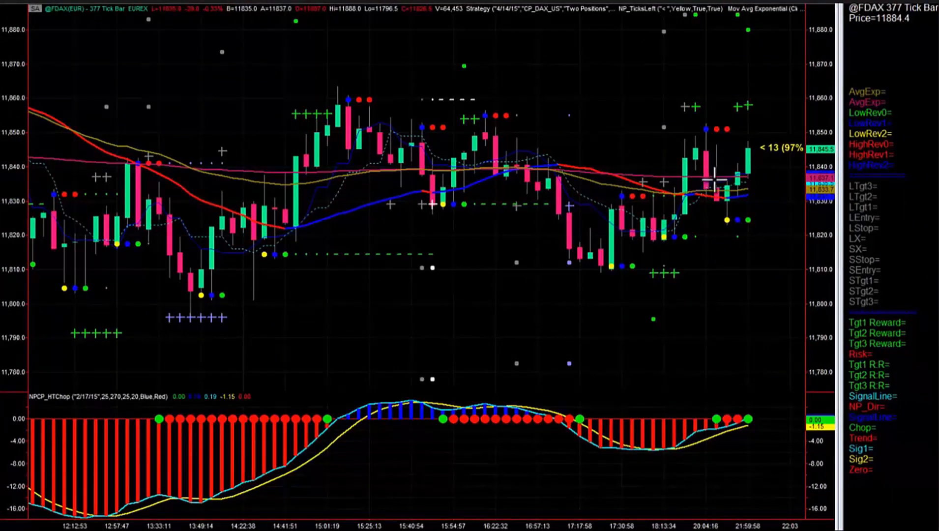
pyautogui.moveTo(206, 168)
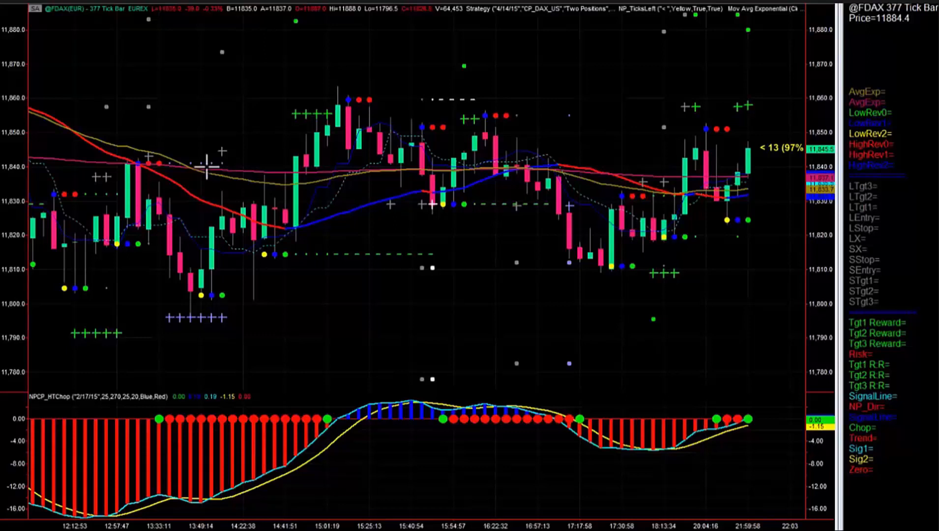
pyautogui.moveTo(768, 120)
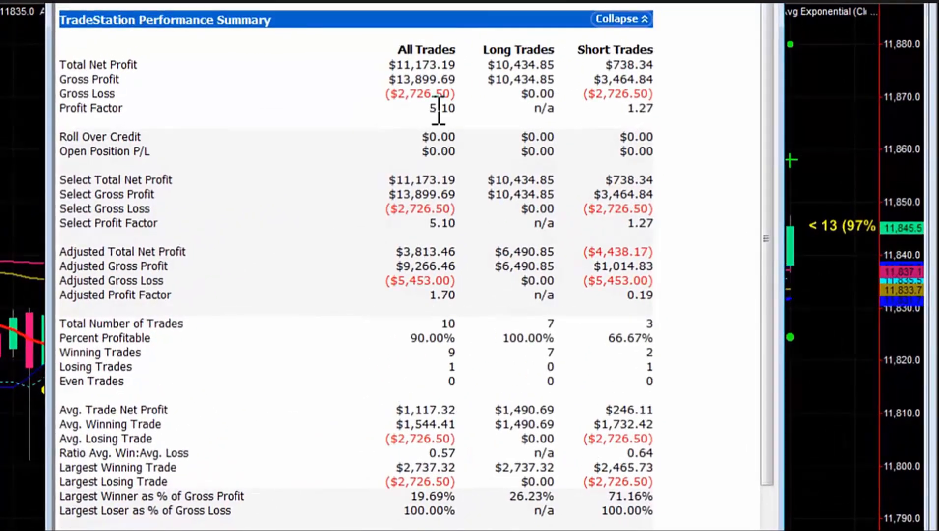
pyautogui.moveTo(438, 77)
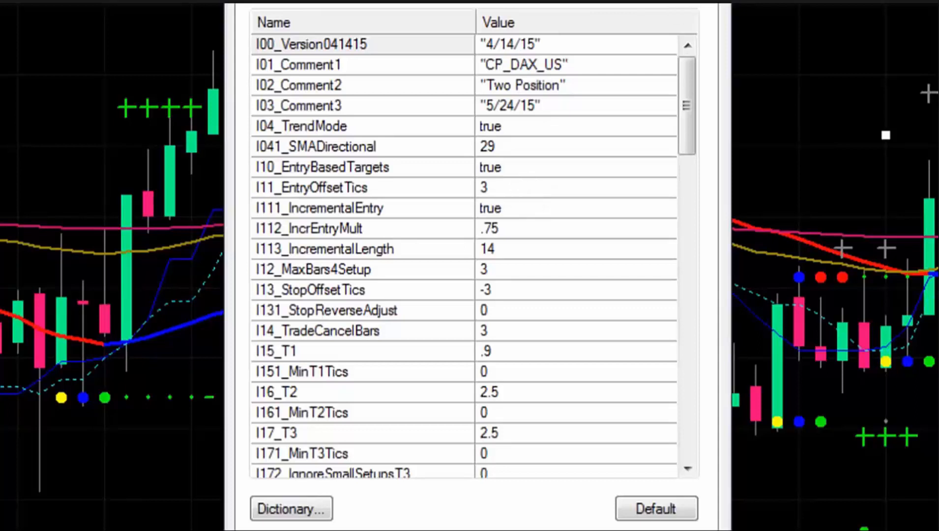
pyautogui.moveTo(434, 182)
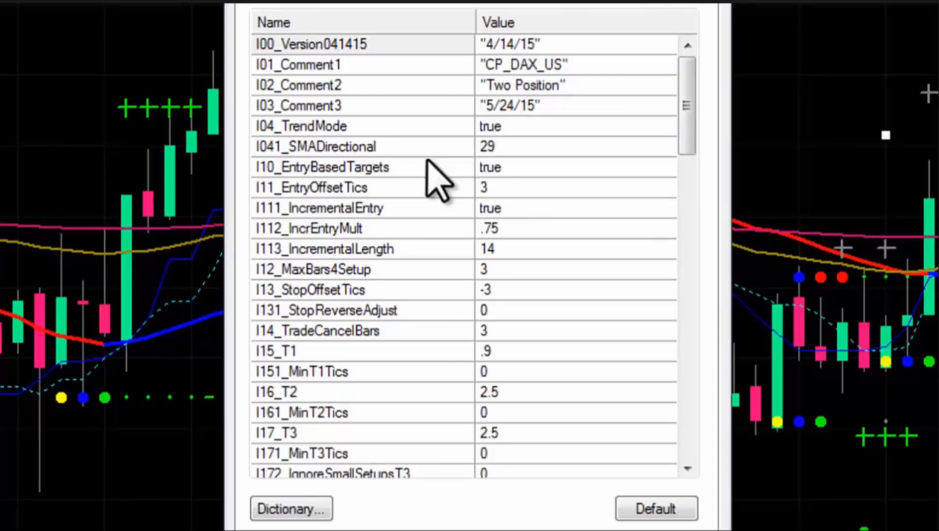
pyautogui.moveTo(407, 270)
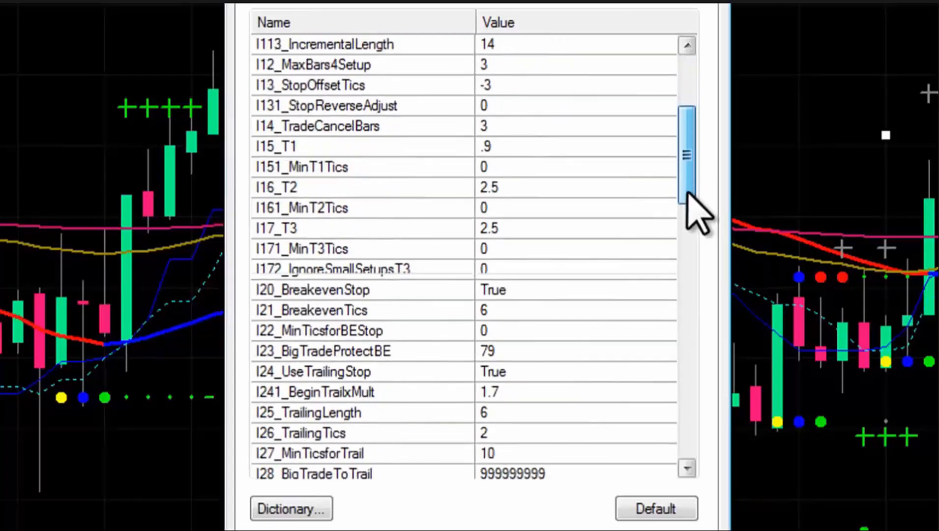
pyautogui.scroll(-3)
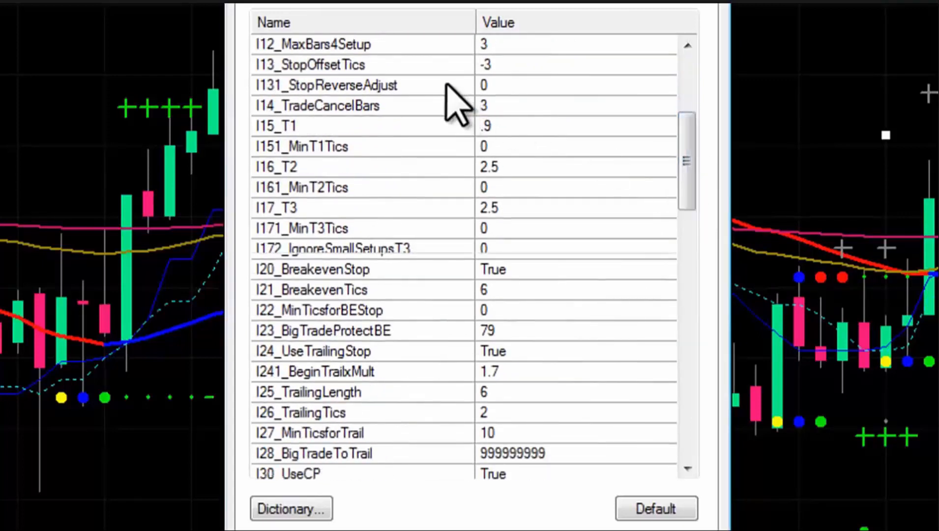
pyautogui.moveTo(384, 108)
pyautogui.write('2')
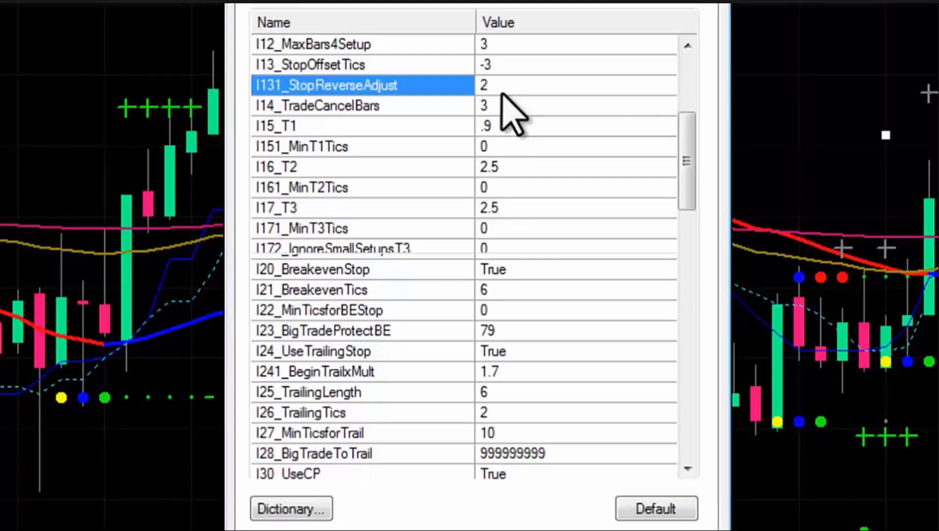
pyautogui.write('0')
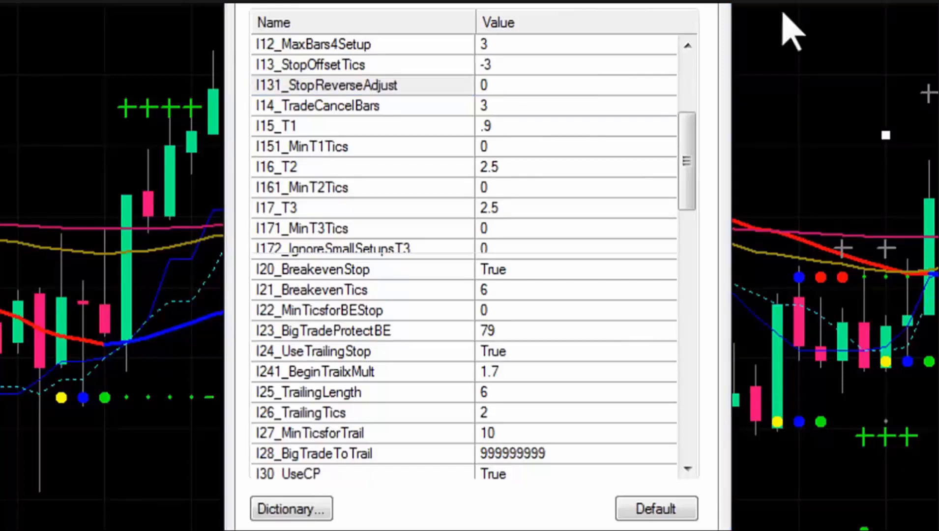
pyautogui.moveTo(456, 233)
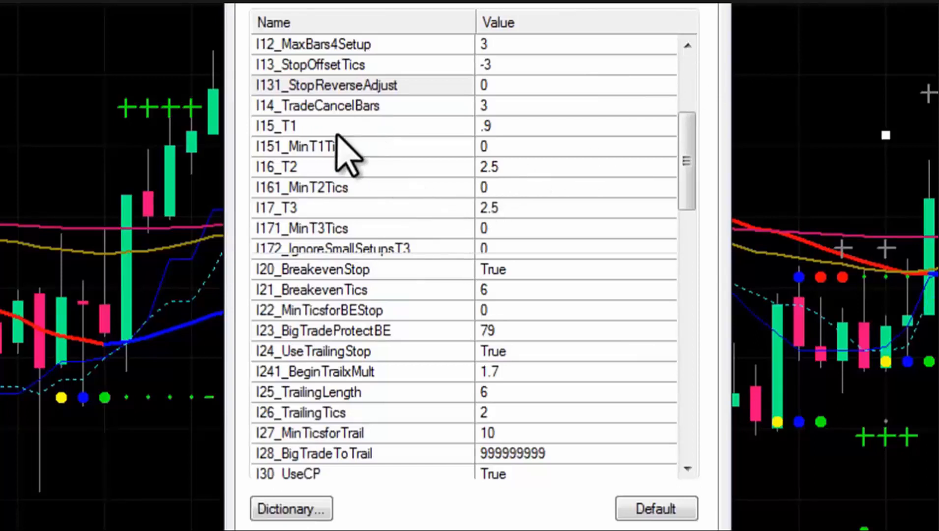
# Review the T3, MinT3Tics and MinT1Tics target inputs.
pyautogui.click(299, 126)
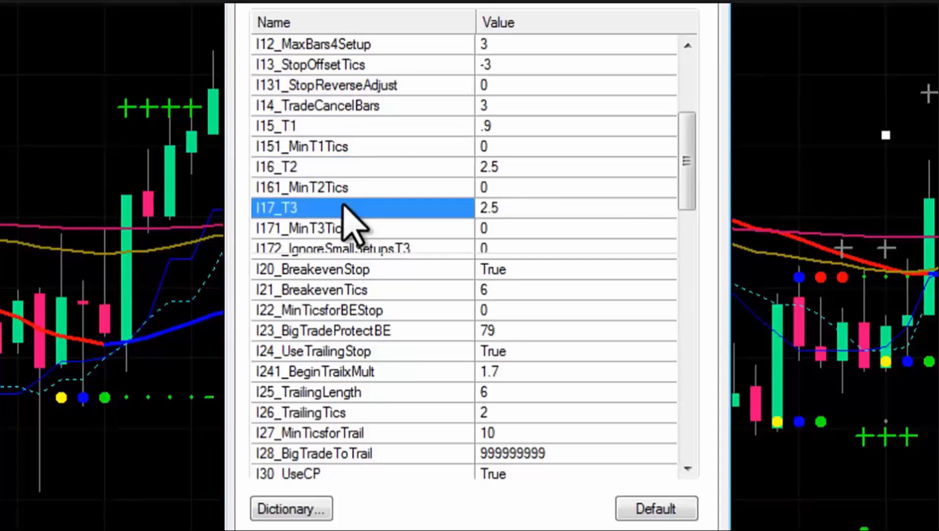
pyautogui.moveTo(375, 162)
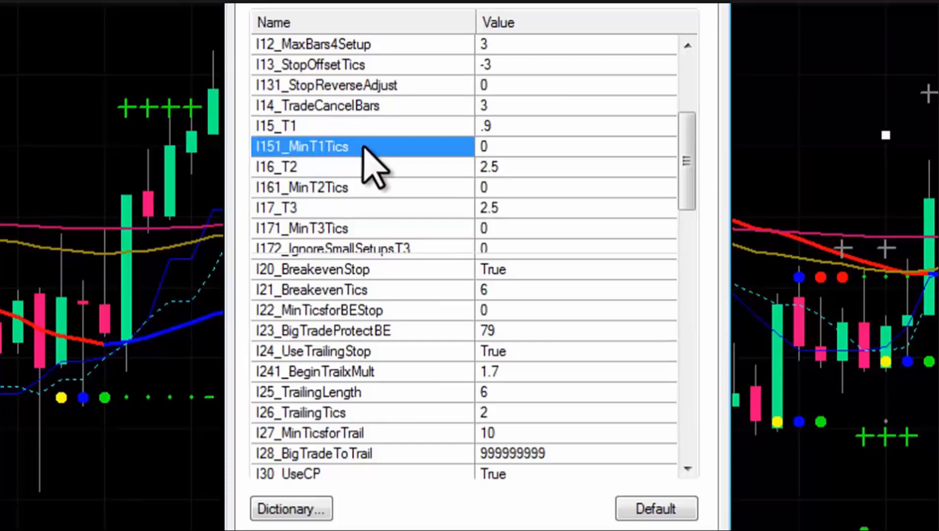
pyautogui.moveTo(341, 192)
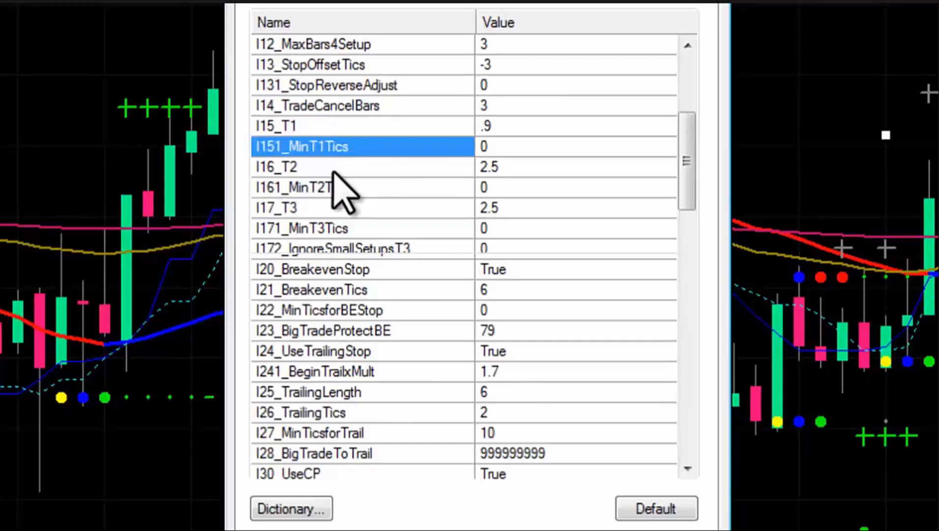
pyautogui.click(303, 229)
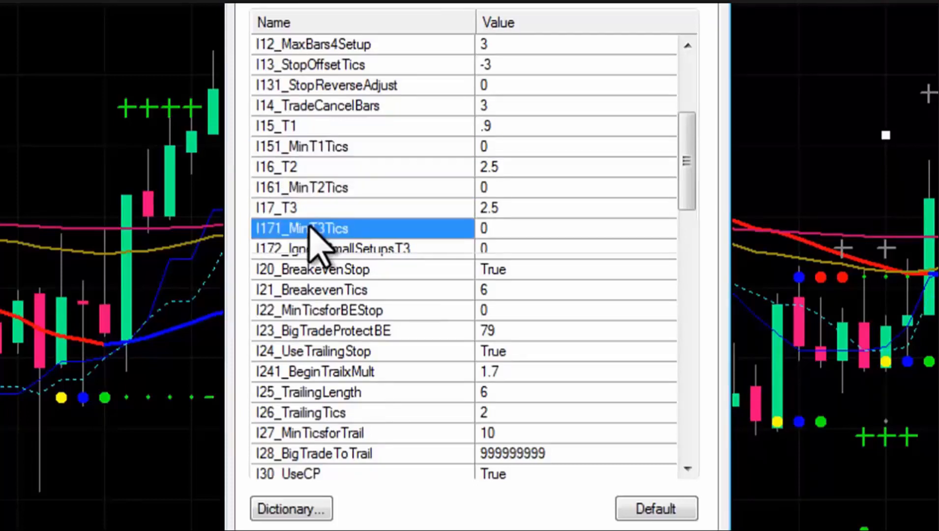
pyautogui.click(299, 146)
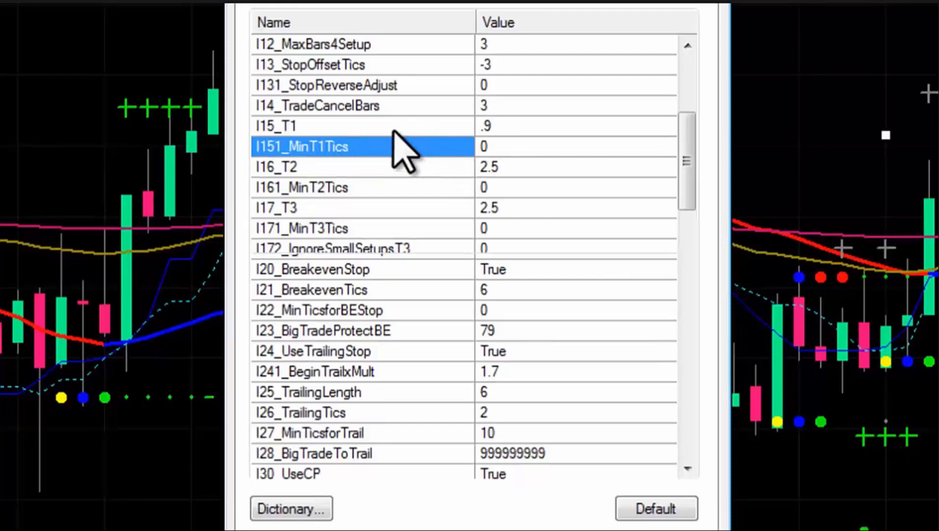
pyautogui.moveTo(465, 171)
pyautogui.write('10')
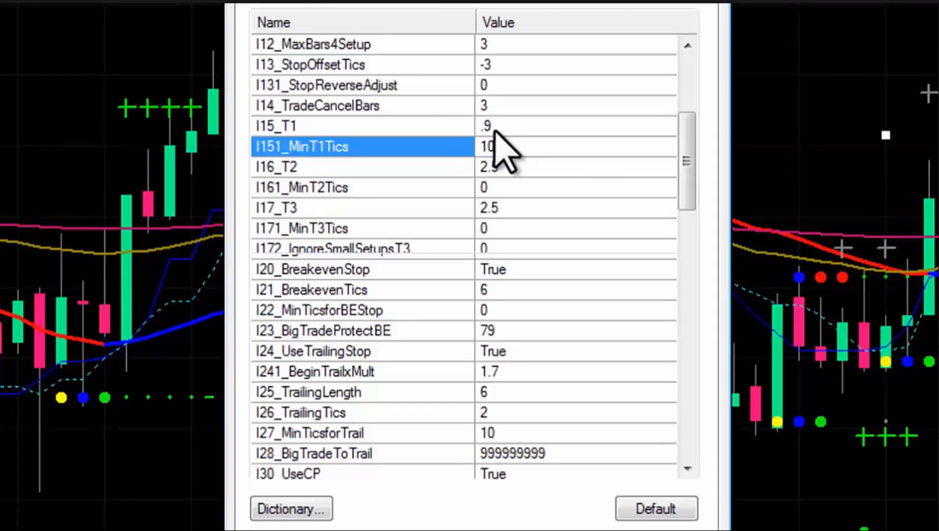
pyautogui.moveTo(401, 174)
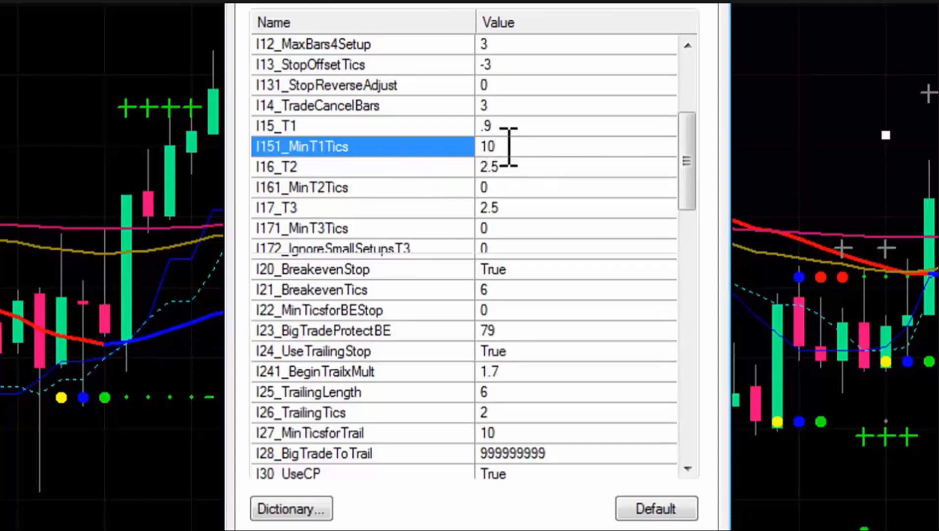
# Set I15_T1 to .1 and commit it, then re-enter it as .9.
pyautogui.click(299, 126)
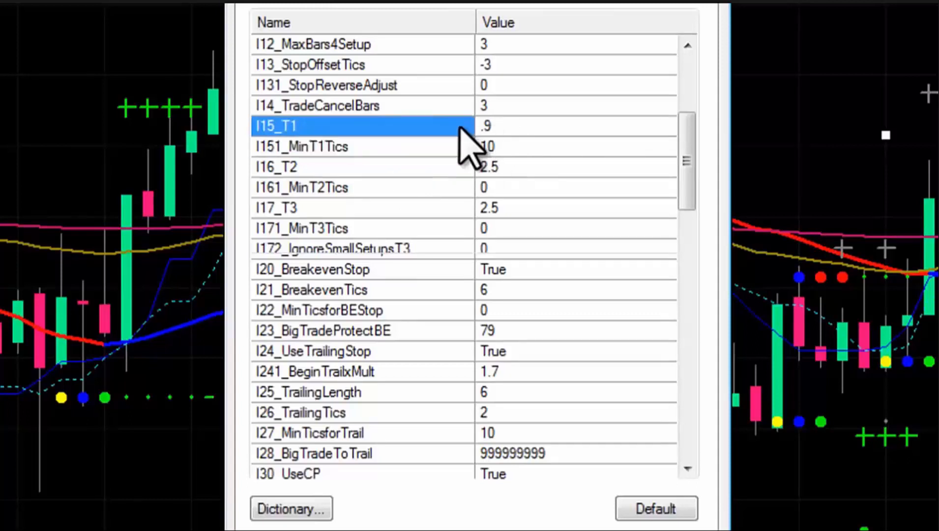
pyautogui.write('0')
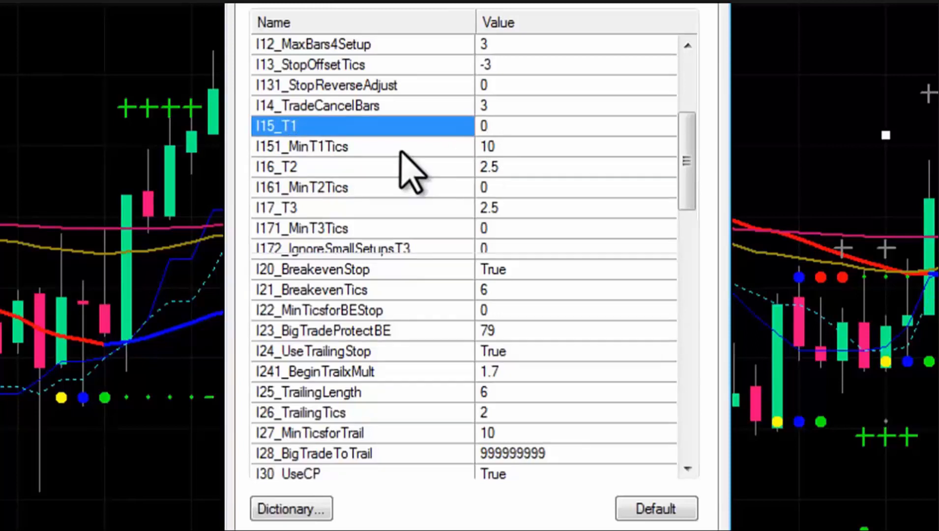
pyautogui.write('.')
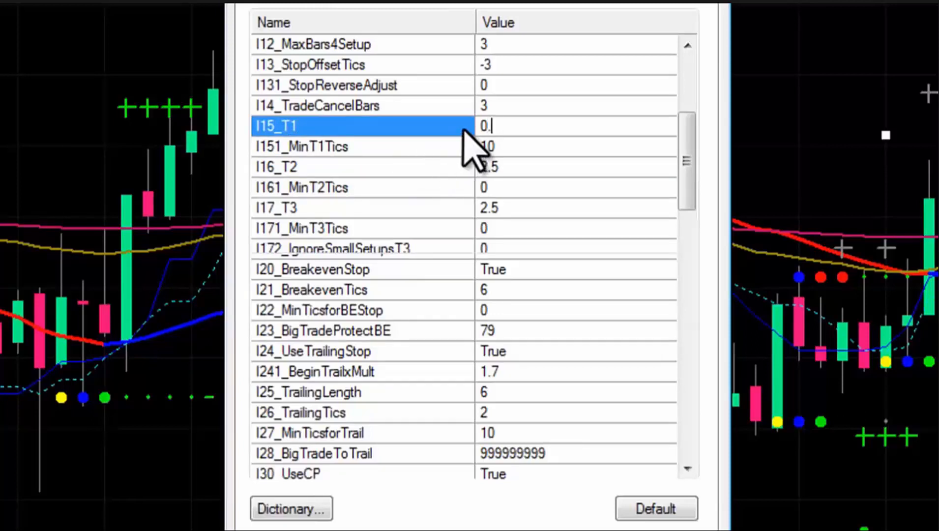
pyautogui.click(360, 147)
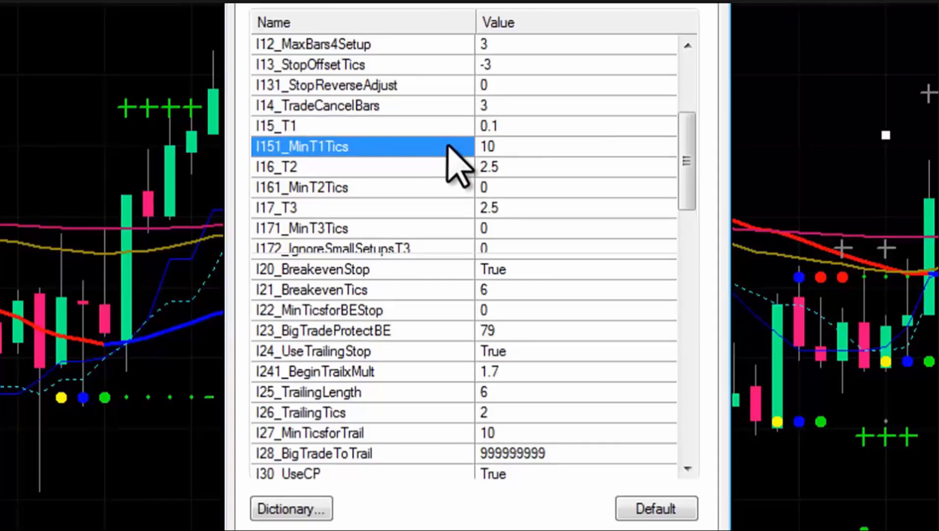
pyautogui.click(359, 126)
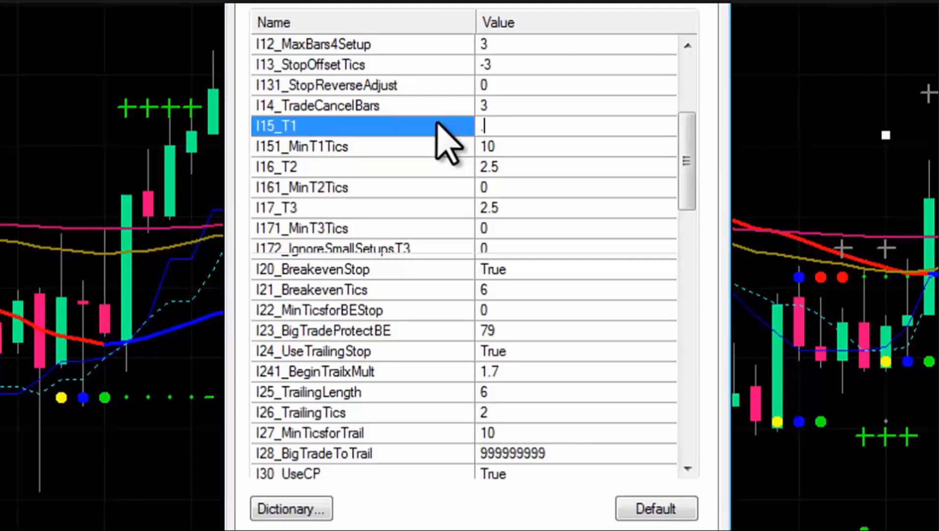
pyautogui.write('.9')
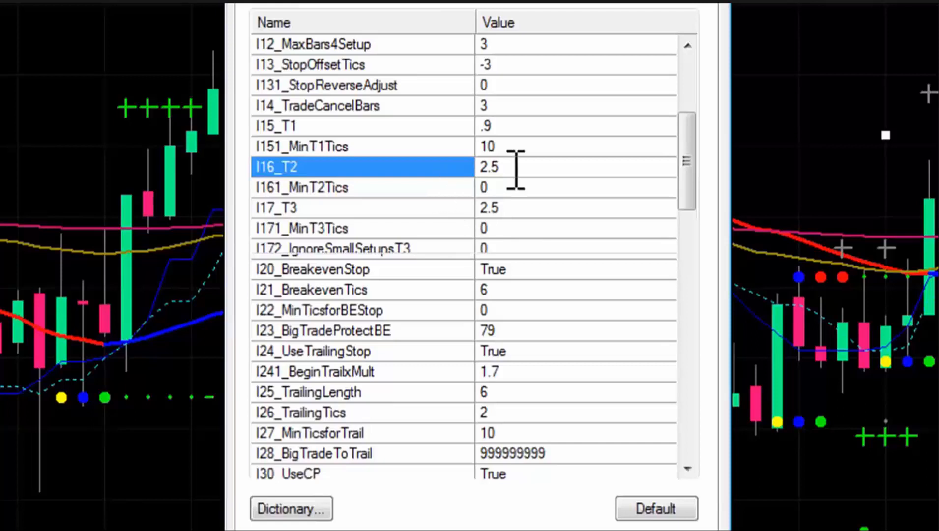
pyautogui.moveTo(456, 186)
pyautogui.write('15')
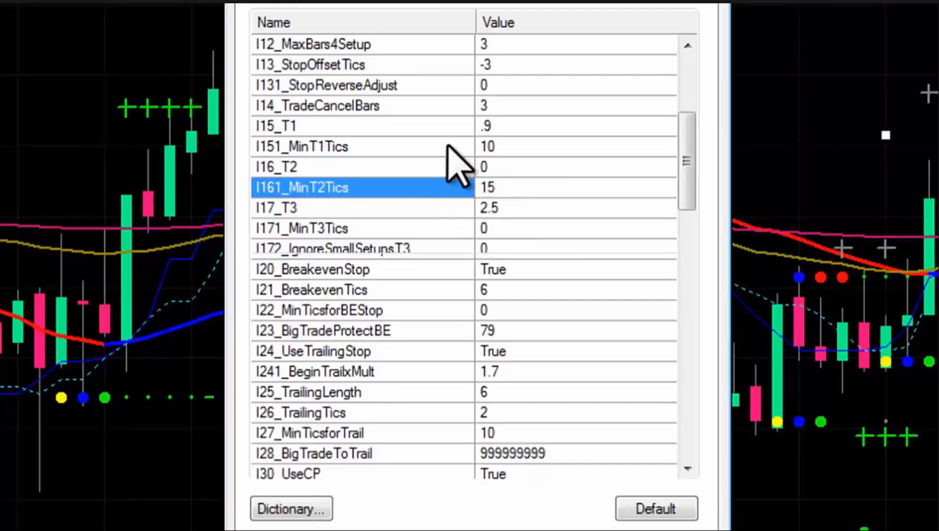
# Re-enter I16_T2 as 2.5, then start editing the I17_T3 target value.
pyautogui.click(300, 167)
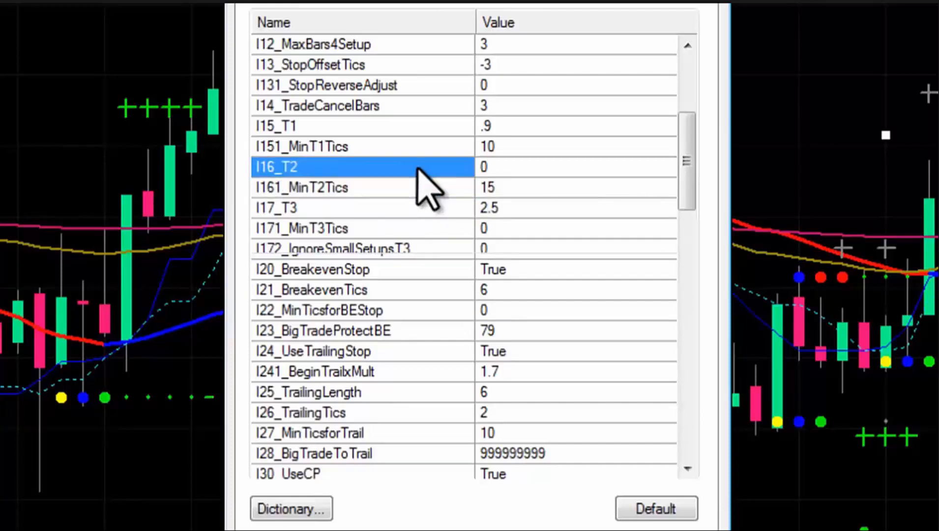
pyautogui.write('2.5')
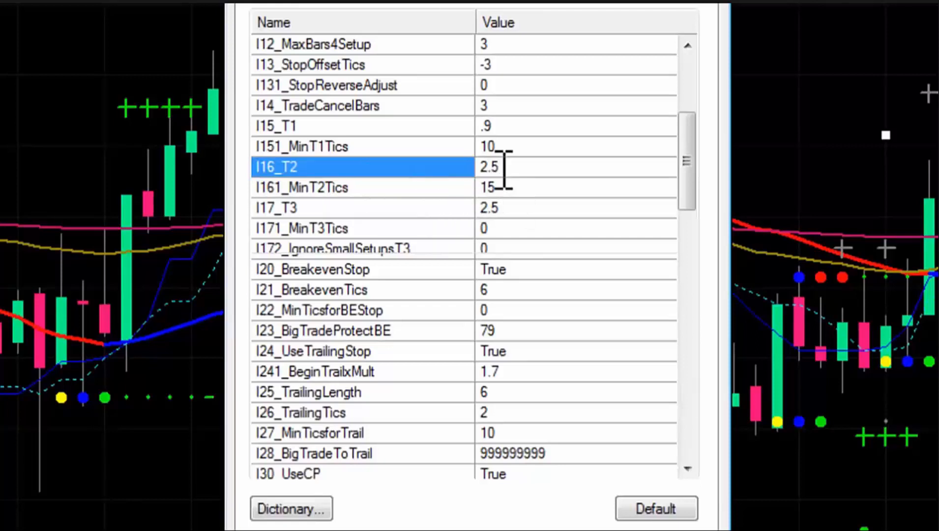
pyautogui.moveTo(516, 215)
pyautogui.write('0')
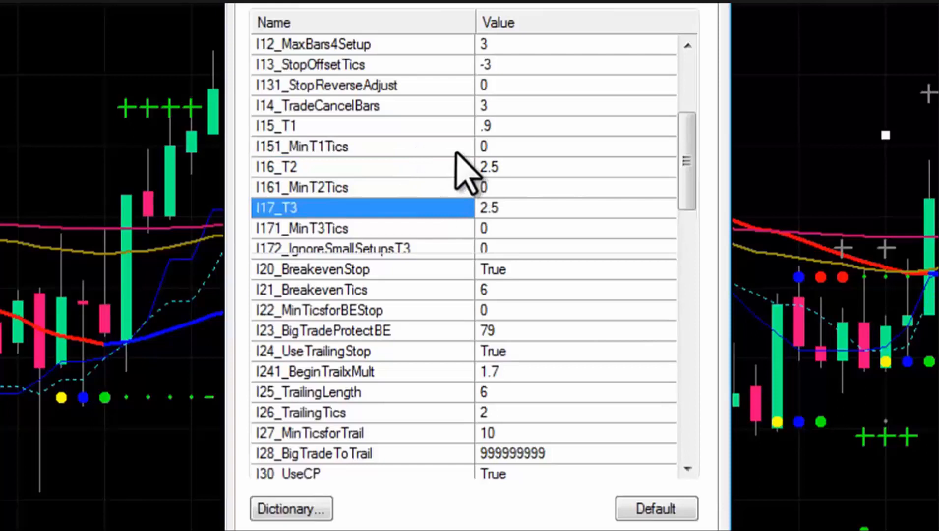
pyautogui.click(509, 208)
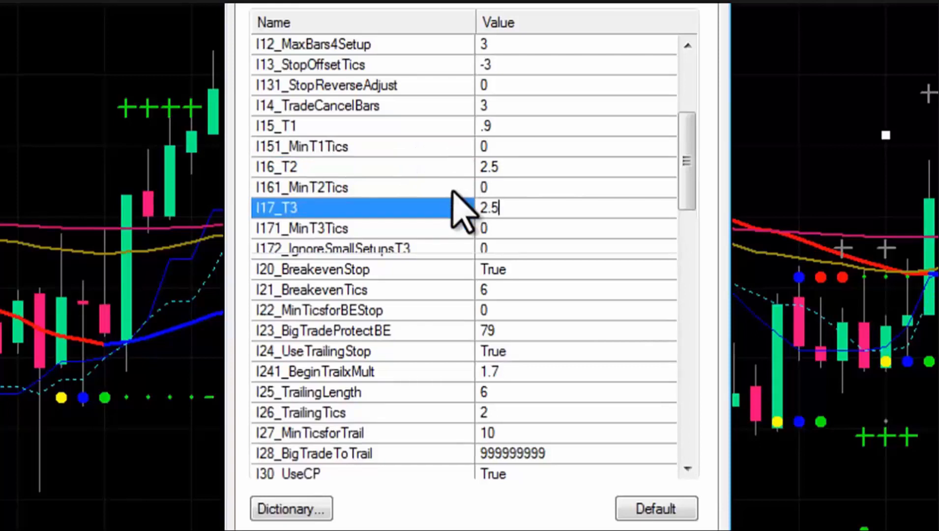
pyautogui.click(329, 248)
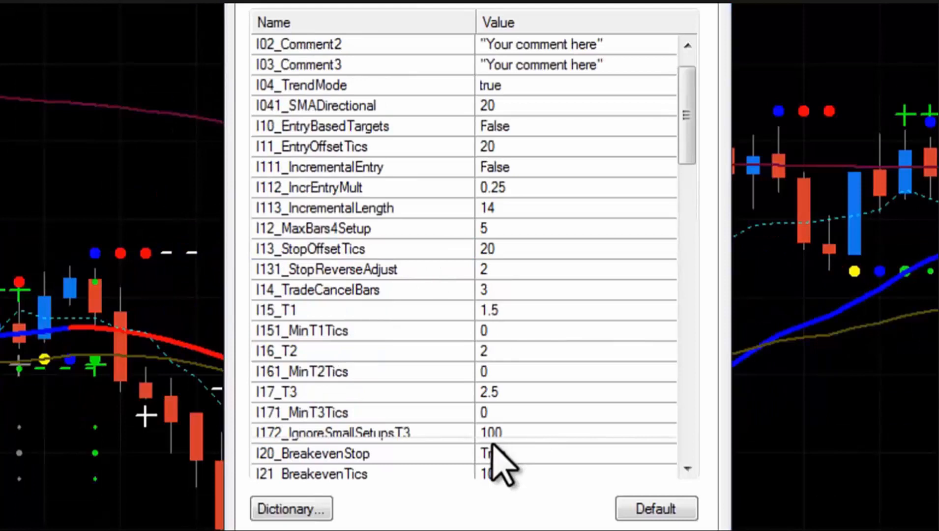
pyautogui.click(335, 433)
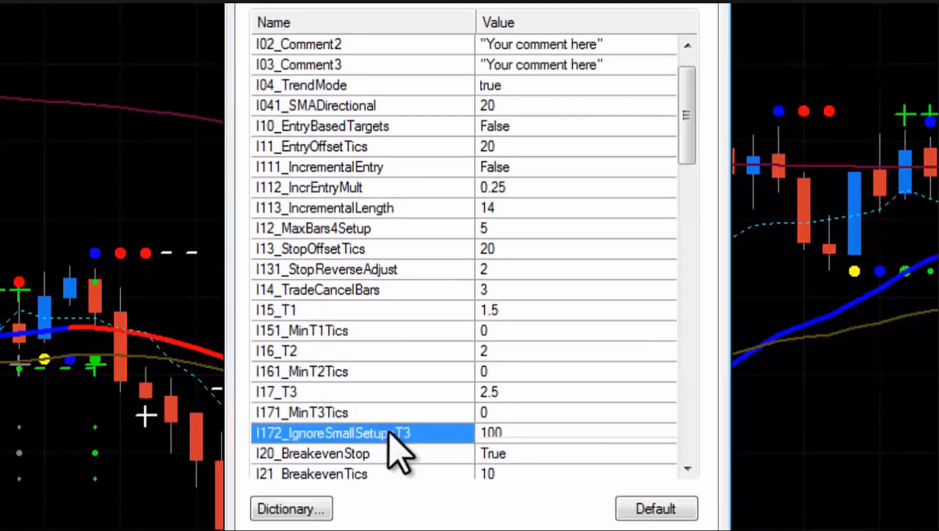
pyautogui.moveTo(413, 455)
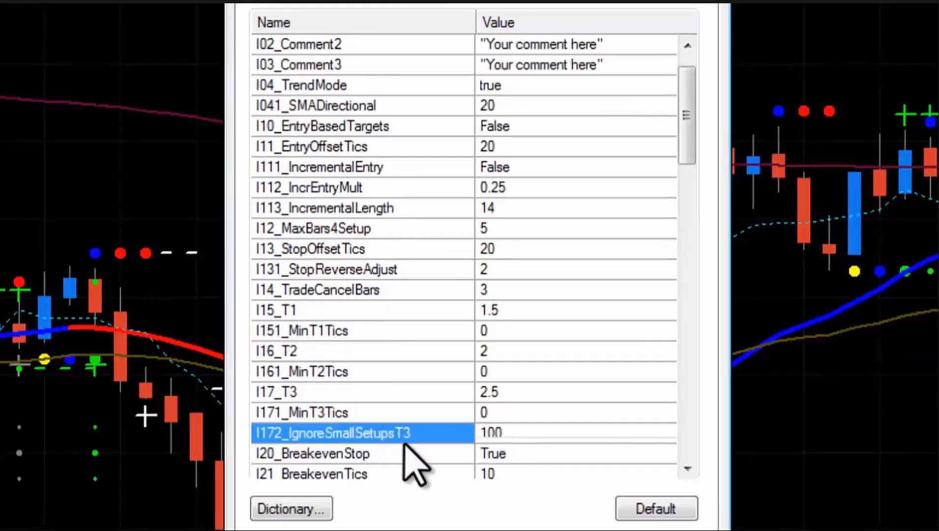
pyautogui.moveTo(520, 433)
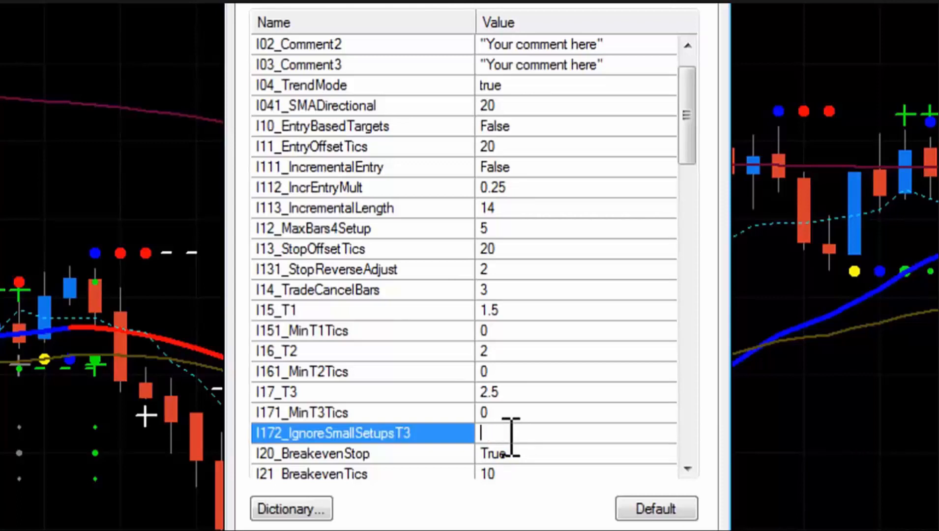
pyautogui.write('0')
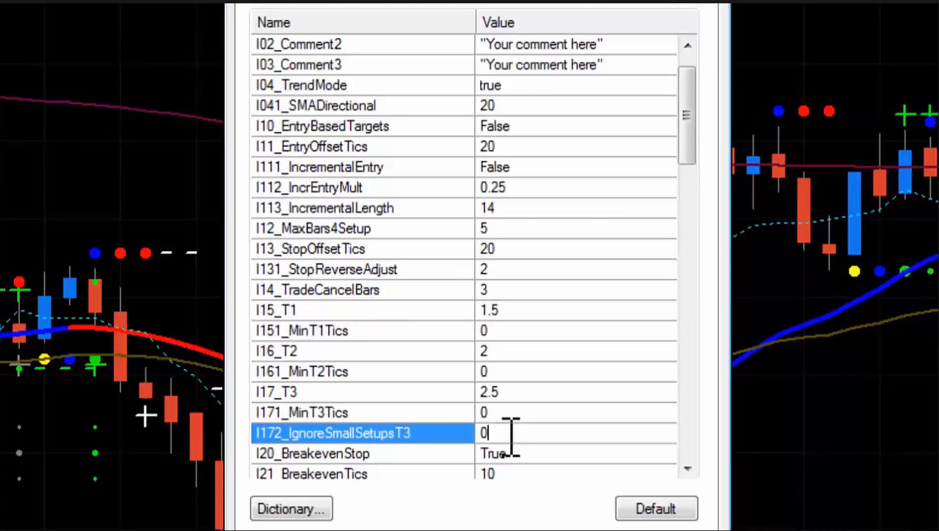
pyautogui.moveTo(413, 350)
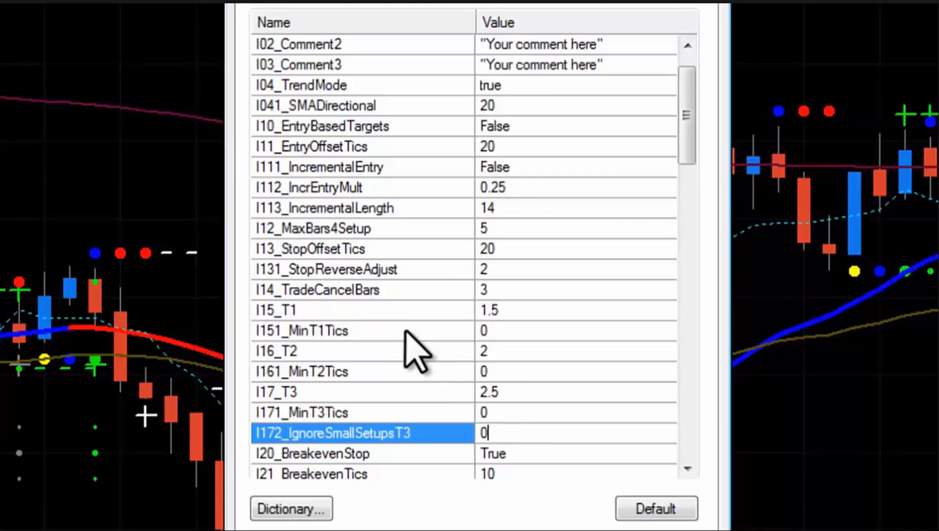
pyautogui.write('100')
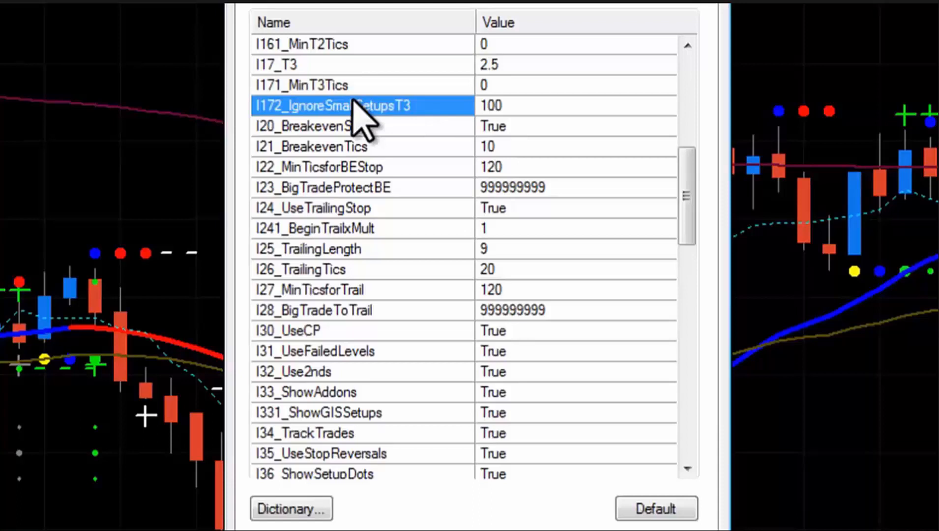
pyautogui.moveTo(434, 189)
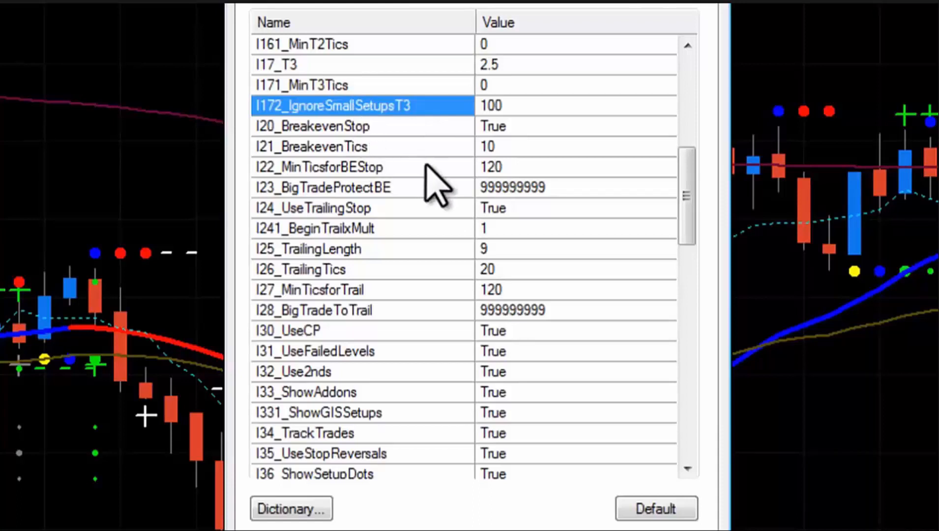
pyautogui.moveTo(390, 168)
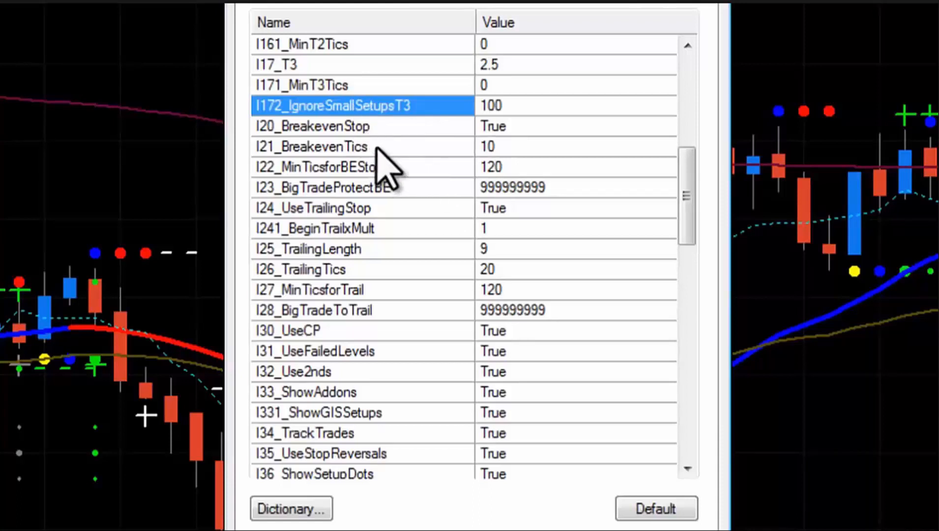
pyautogui.click(330, 166)
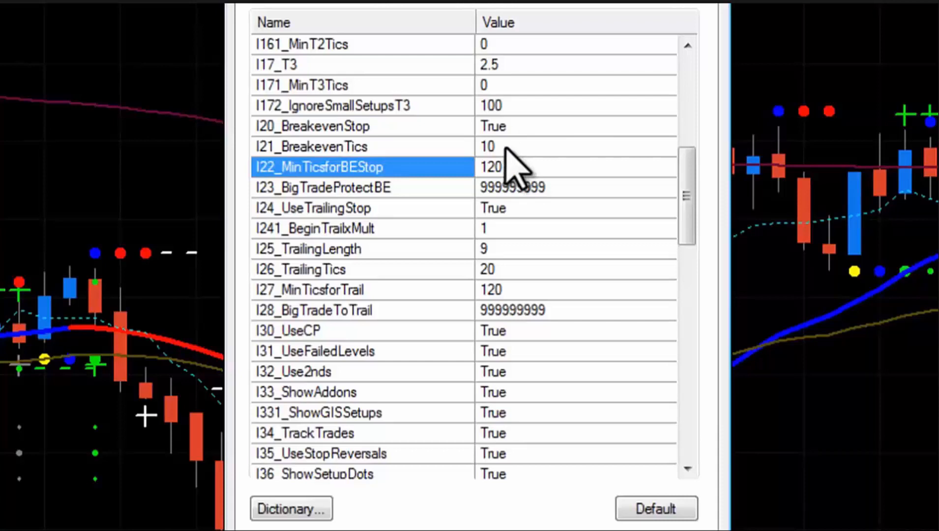
pyautogui.moveTo(473, 144)
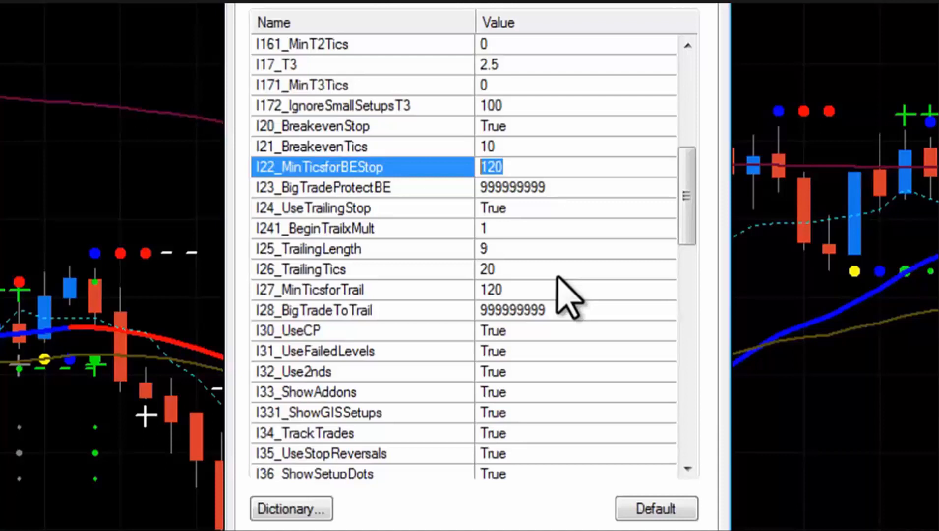
pyautogui.moveTo(459, 186)
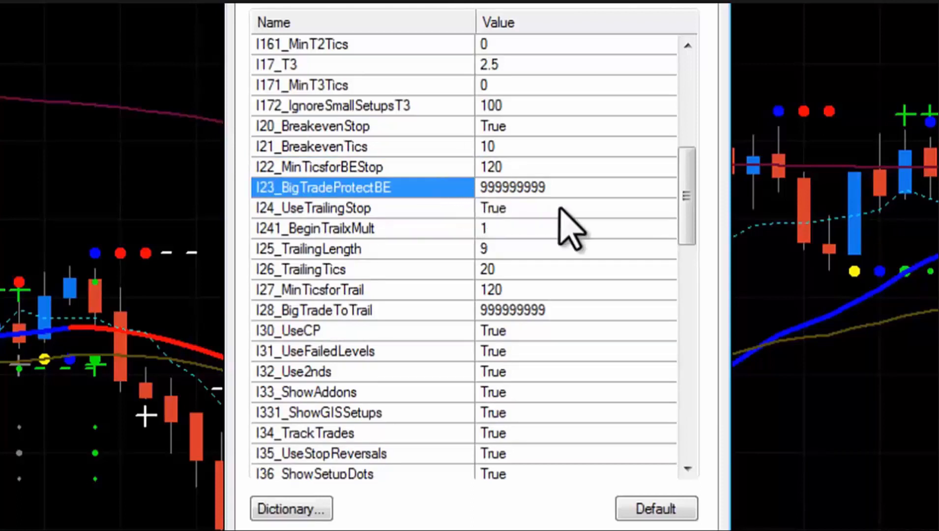
# Enter 400 for I23_BigTradeProtectBE, then replace it with 999999 and commit.
pyautogui.write('4')
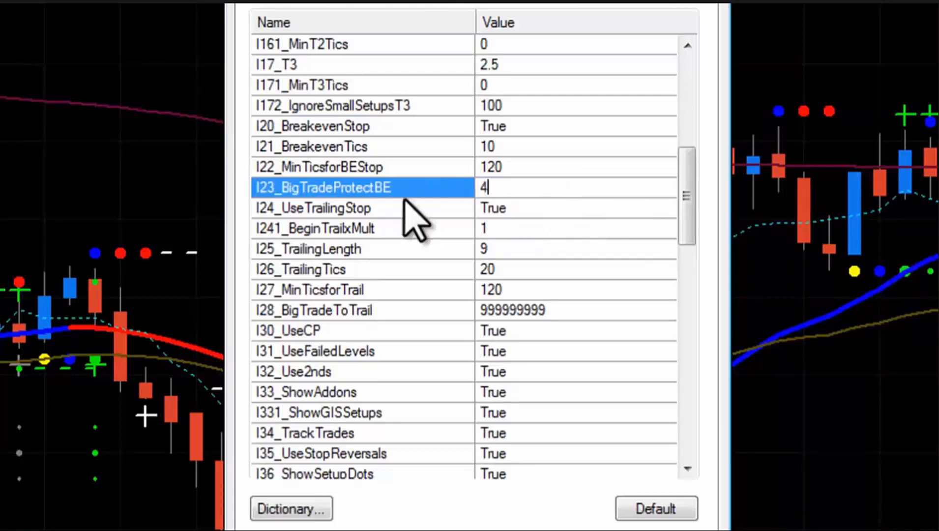
pyautogui.write('00')
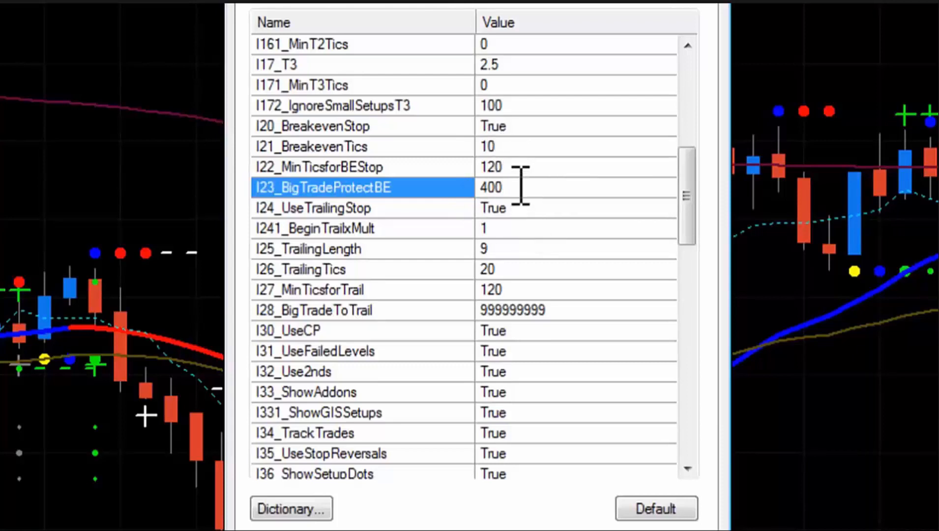
pyautogui.moveTo(527, 231)
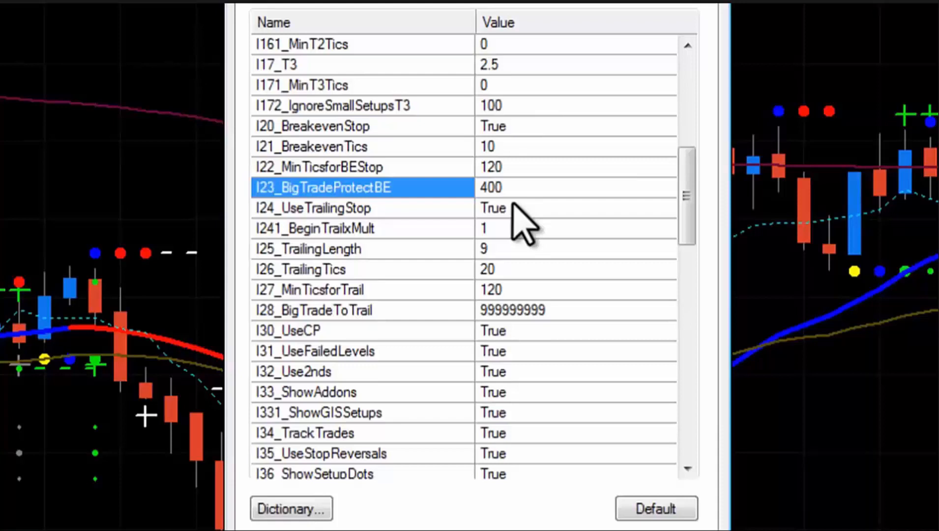
pyautogui.write('999999')
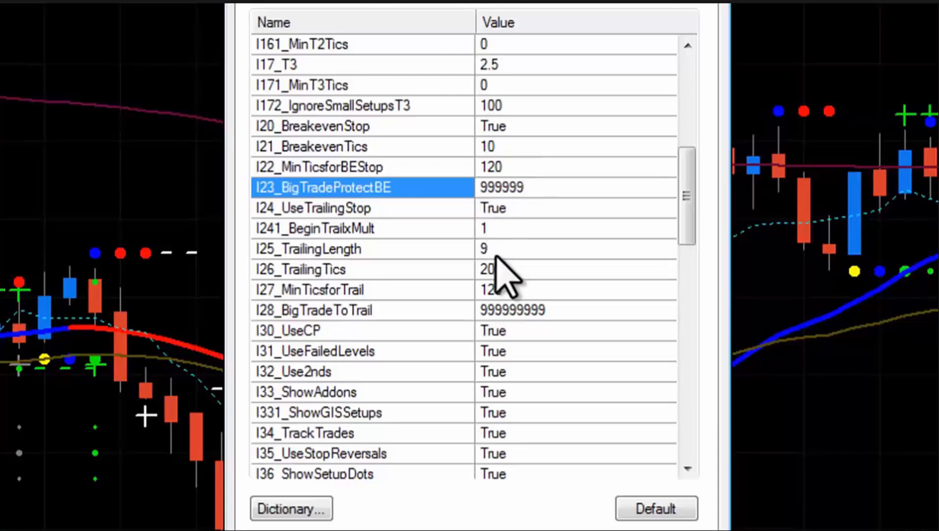
pyautogui.moveTo(521, 327)
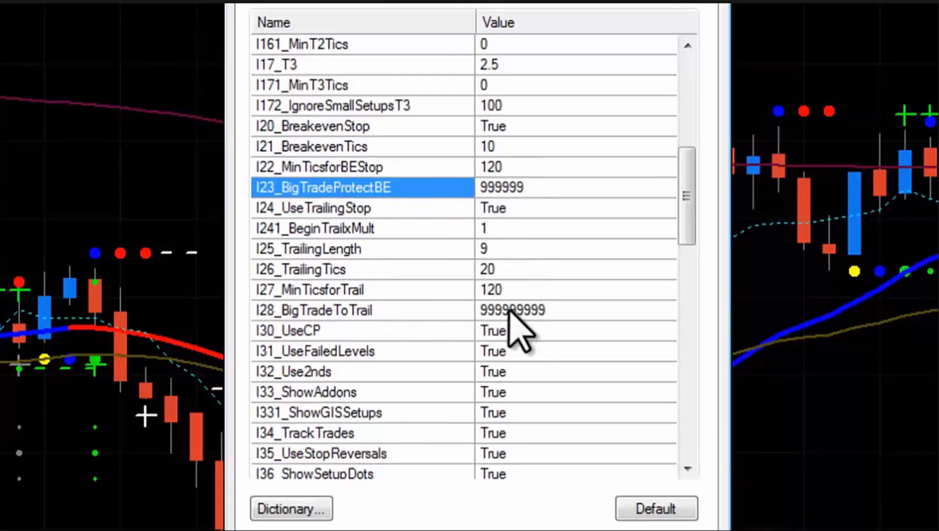
pyautogui.moveTo(440, 251)
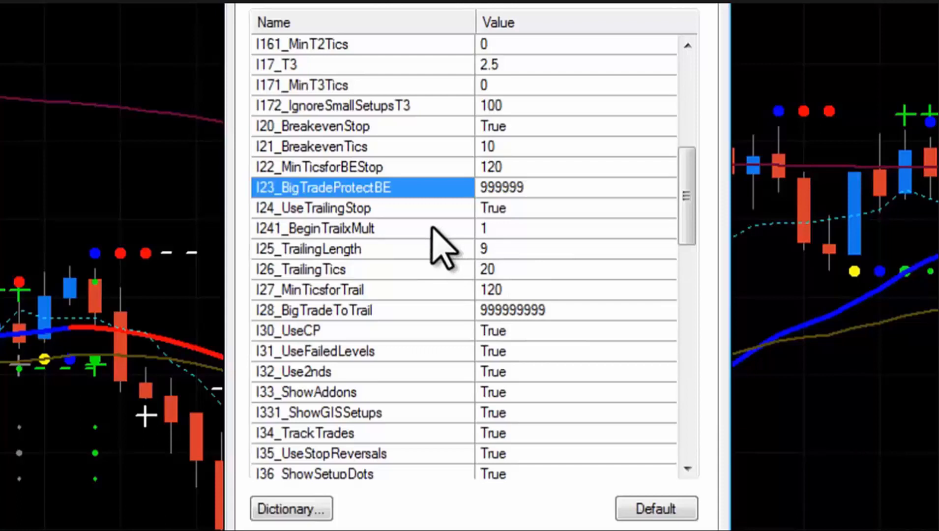
pyautogui.click(317, 228)
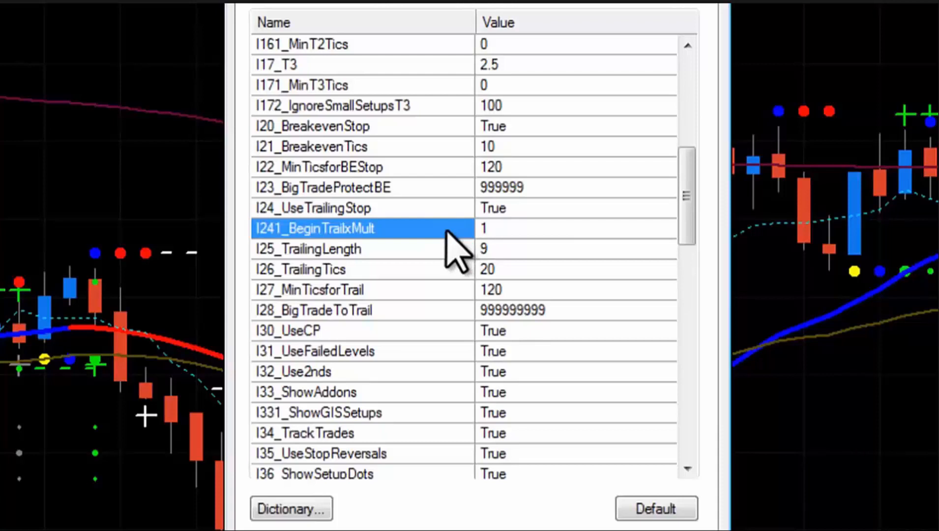
pyautogui.moveTo(360, 251)
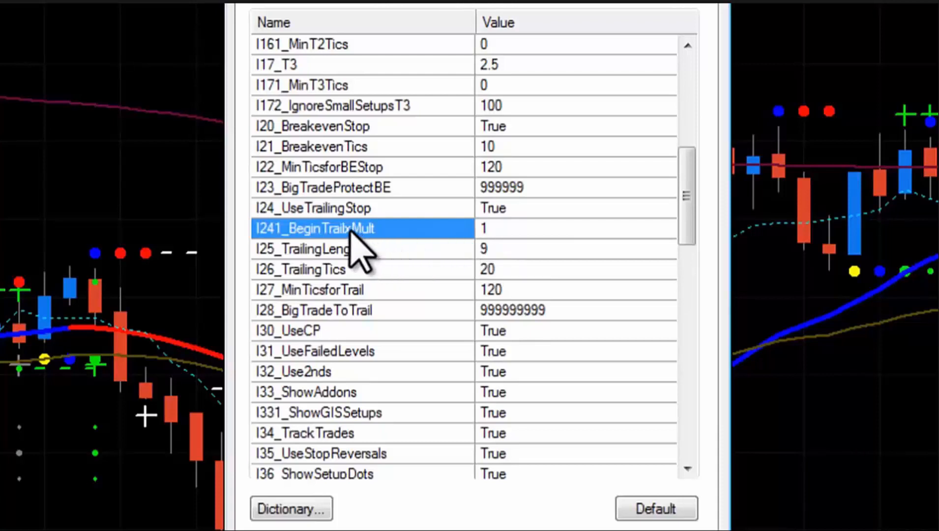
pyautogui.moveTo(593, 129)
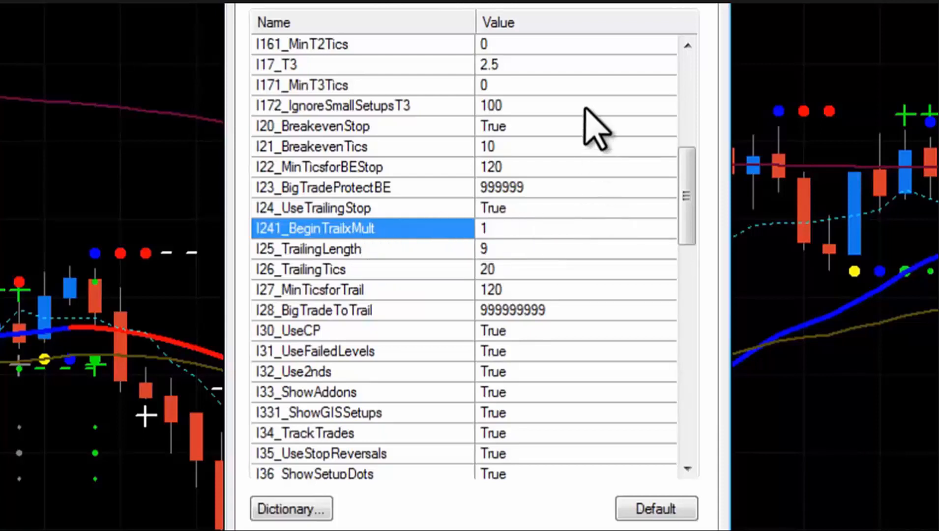
pyautogui.moveTo(420, 264)
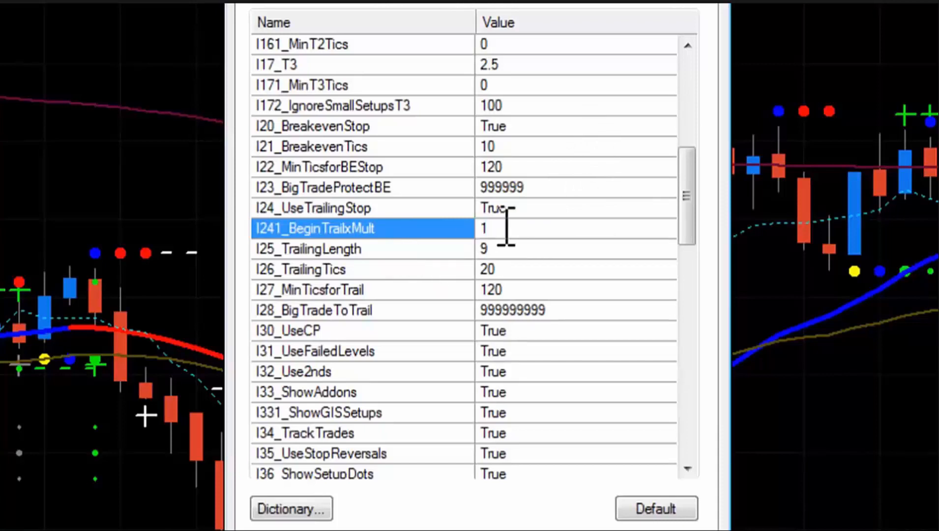
pyautogui.moveTo(449, 258)
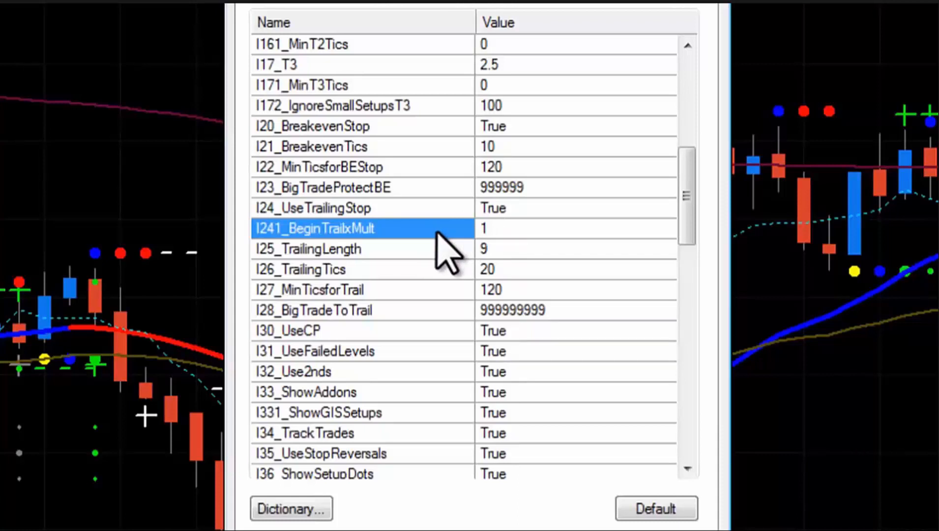
# Try 1.5 and 2 for I241_BeginTrailxMult, settle on 1, and scroll down.
pyautogui.write('.5')
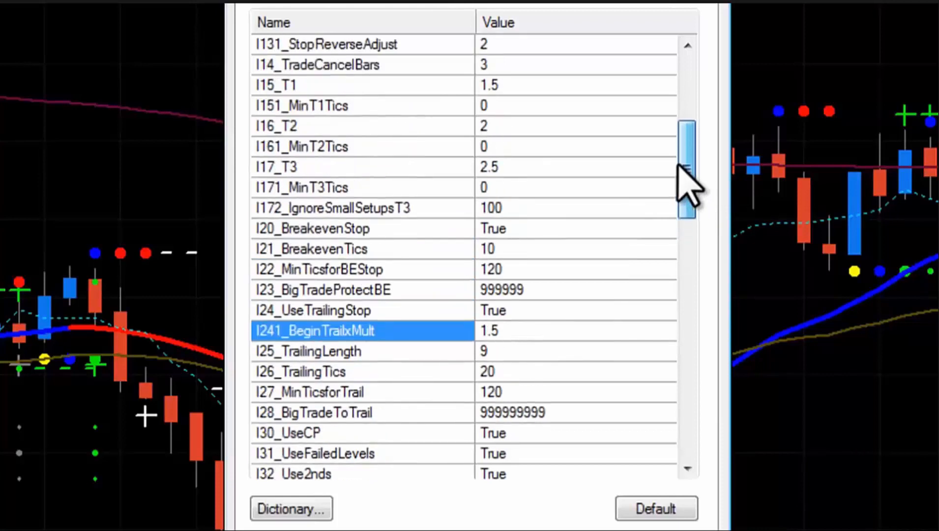
pyautogui.moveTo(450, 140)
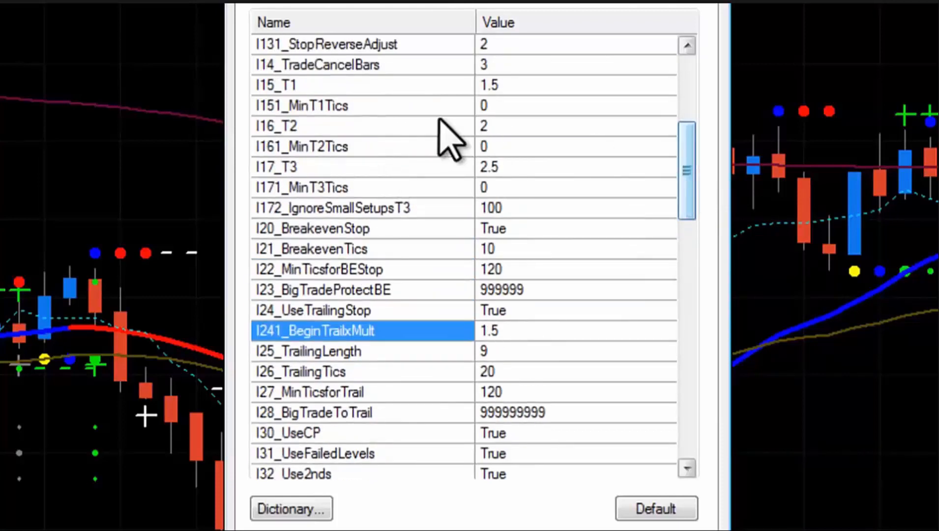
pyautogui.moveTo(452, 350)
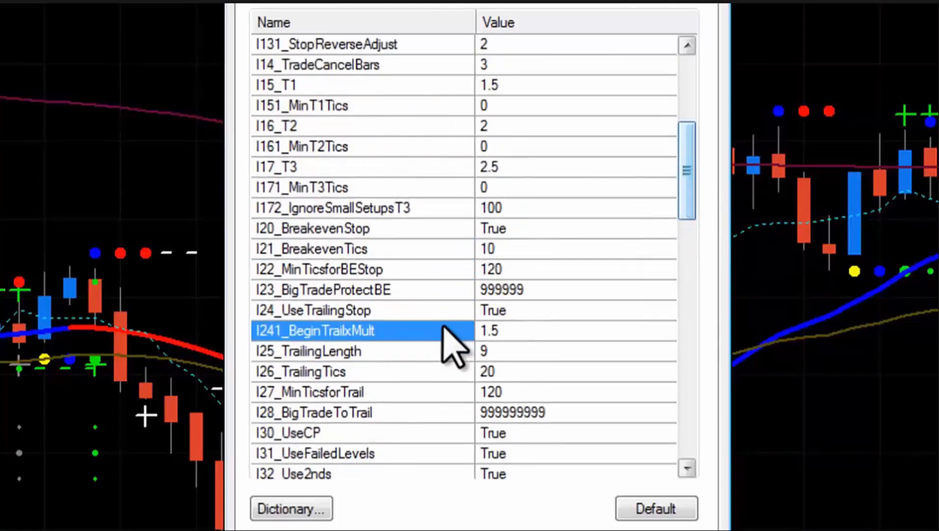
pyautogui.write('2')
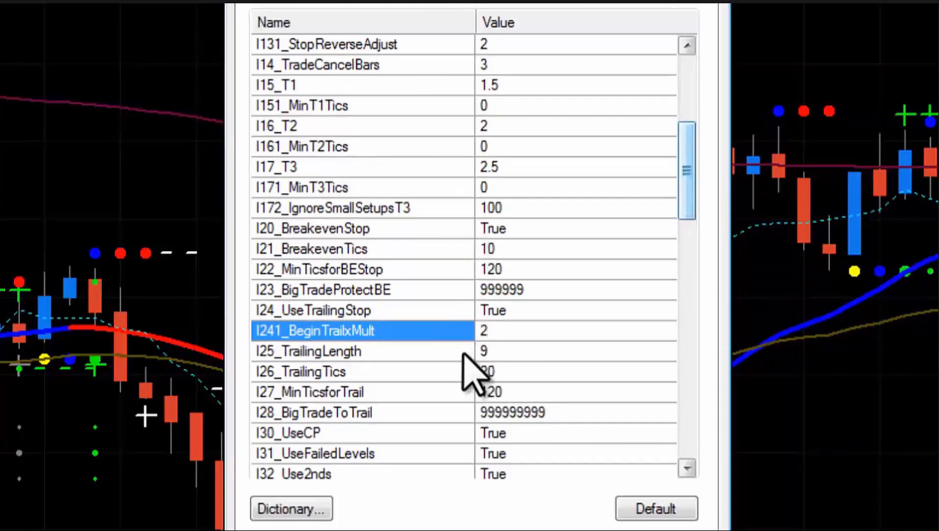
pyautogui.write('1')
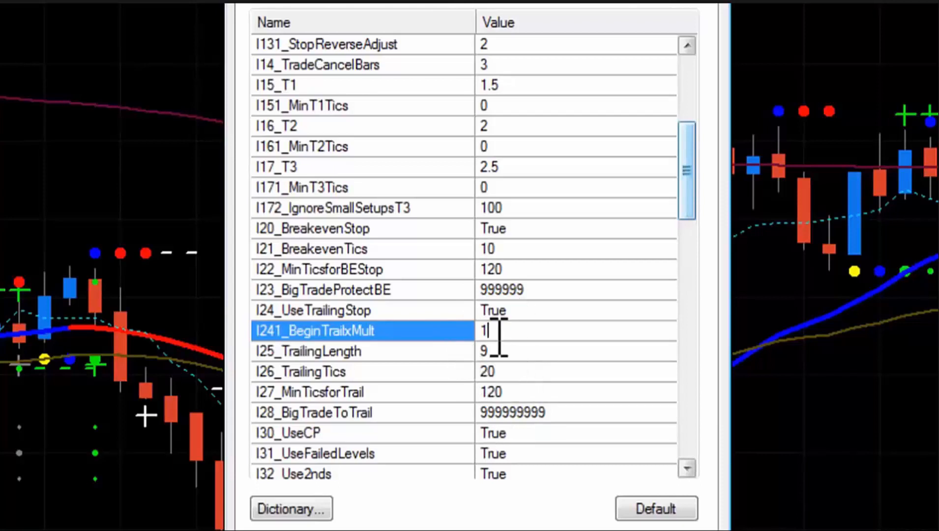
pyautogui.scroll(-3)
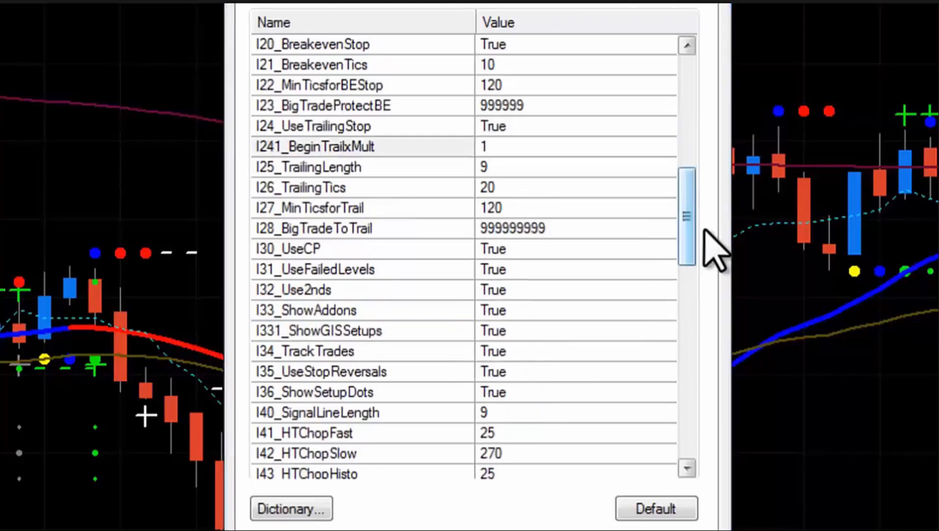
pyautogui.moveTo(695, 279)
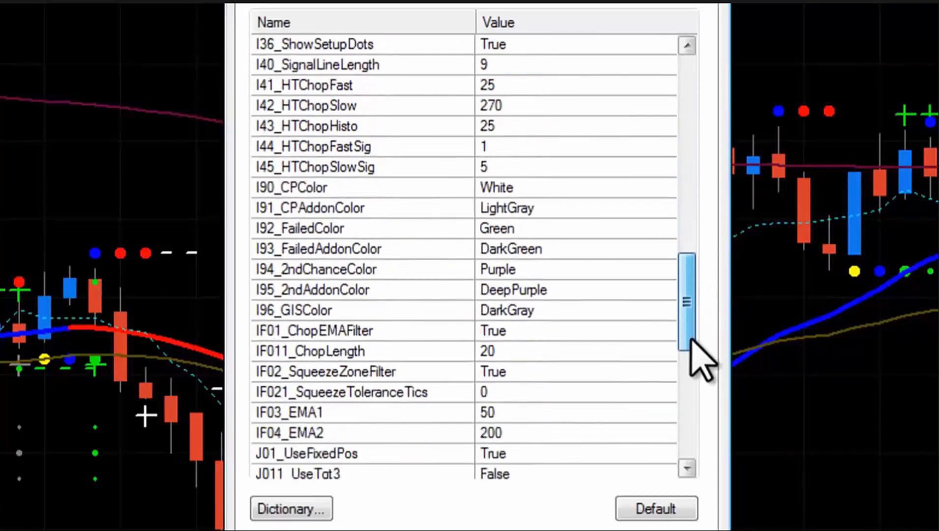
pyautogui.scroll(-3)
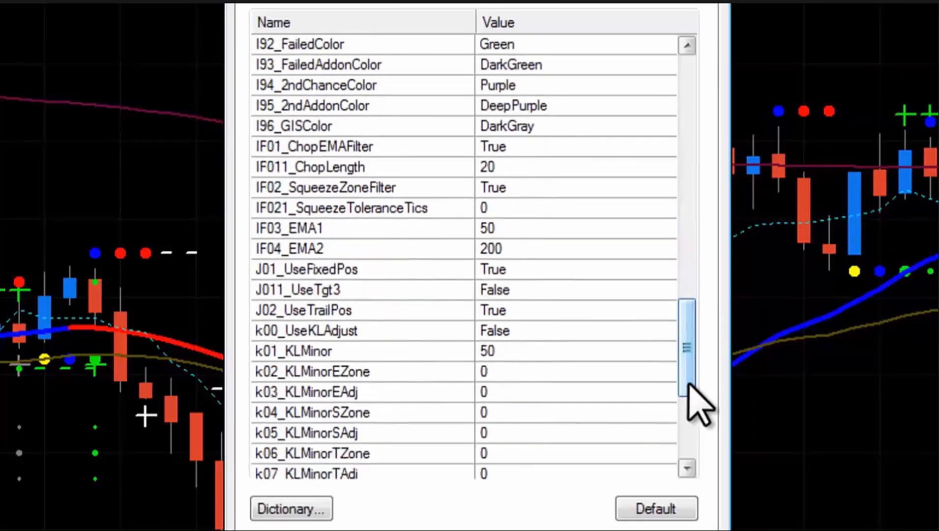
pyautogui.click(311, 147)
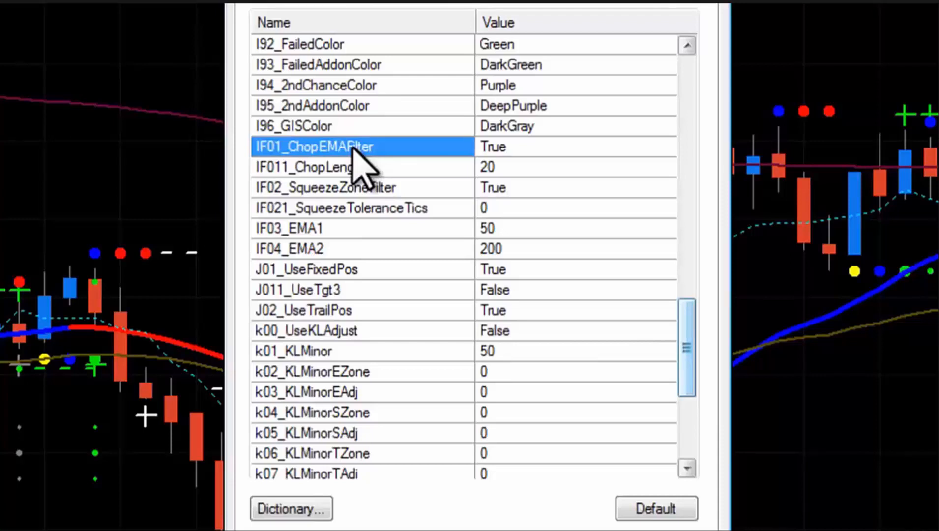
pyautogui.moveTo(396, 185)
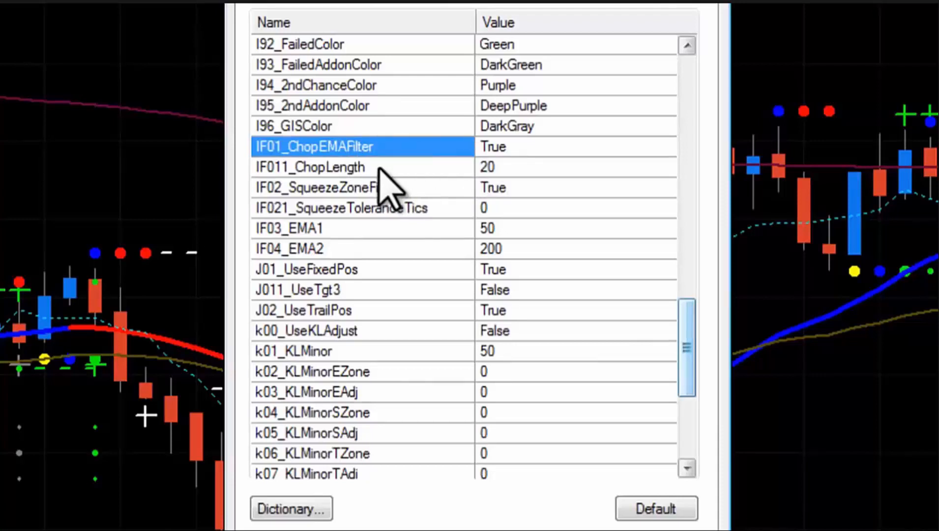
pyautogui.moveTo(431, 170)
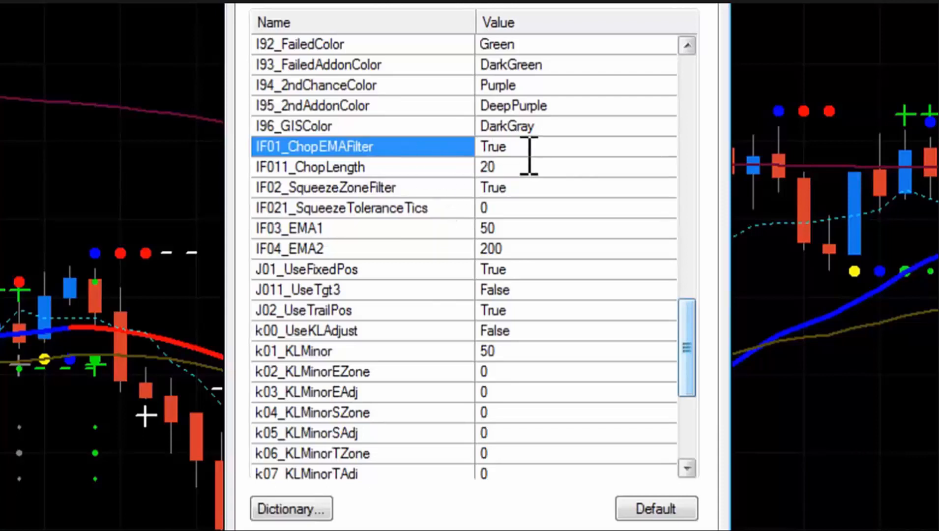
pyautogui.moveTo(455, 183)
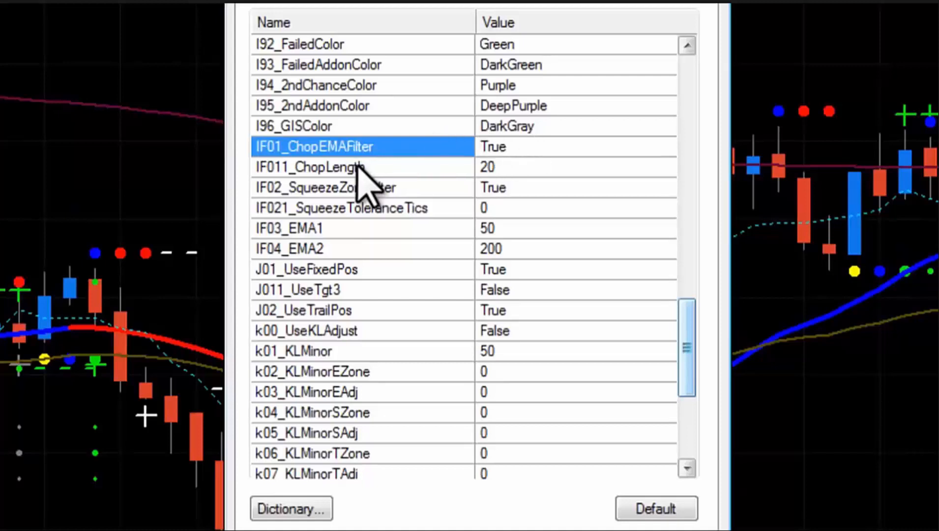
pyautogui.click(311, 167)
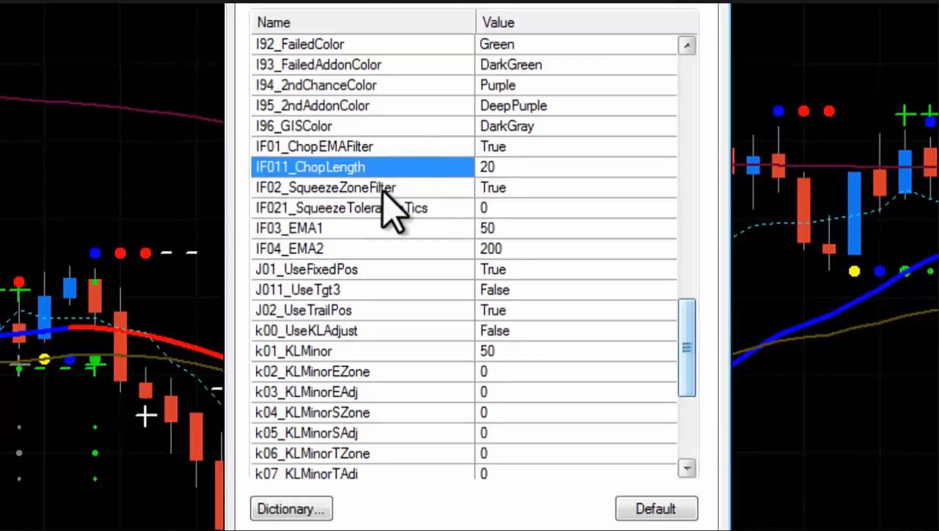
# Review the squeeze zone and chop EMA filters, then enter 2 for IF021_SqueezeToleranceTics.
pyautogui.click(324, 188)
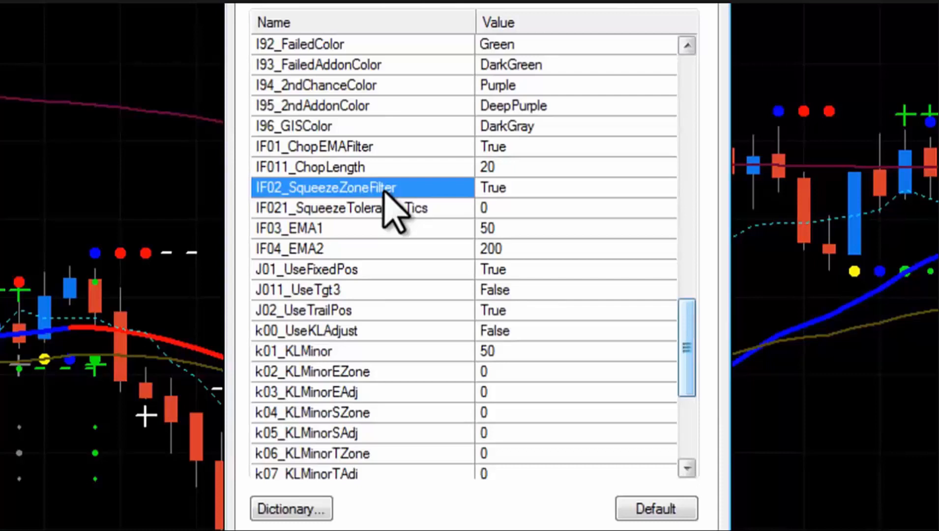
pyautogui.click(318, 146)
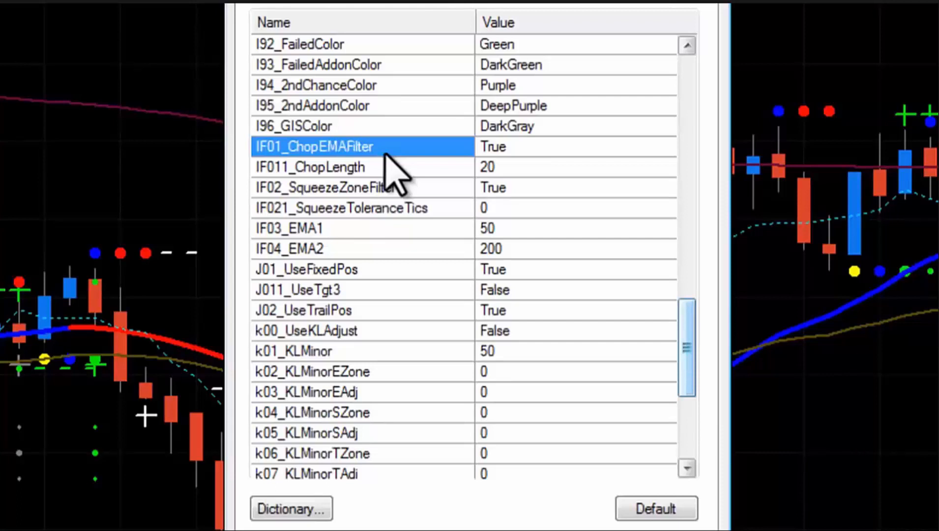
pyautogui.moveTo(420, 234)
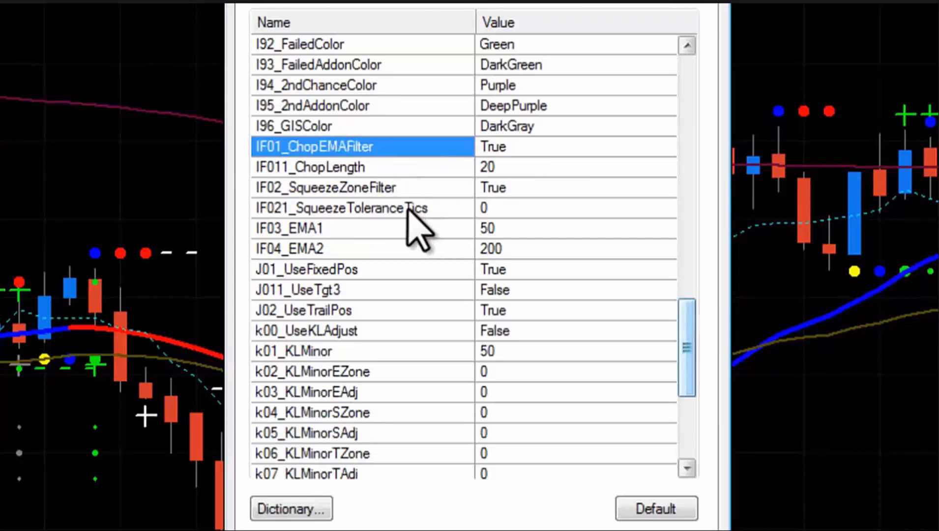
pyautogui.click(341, 208)
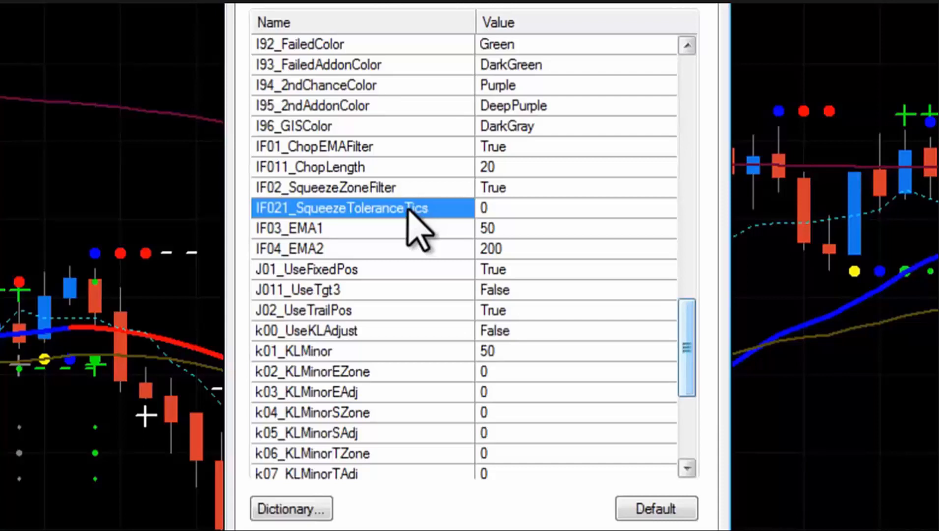
pyautogui.write('2')
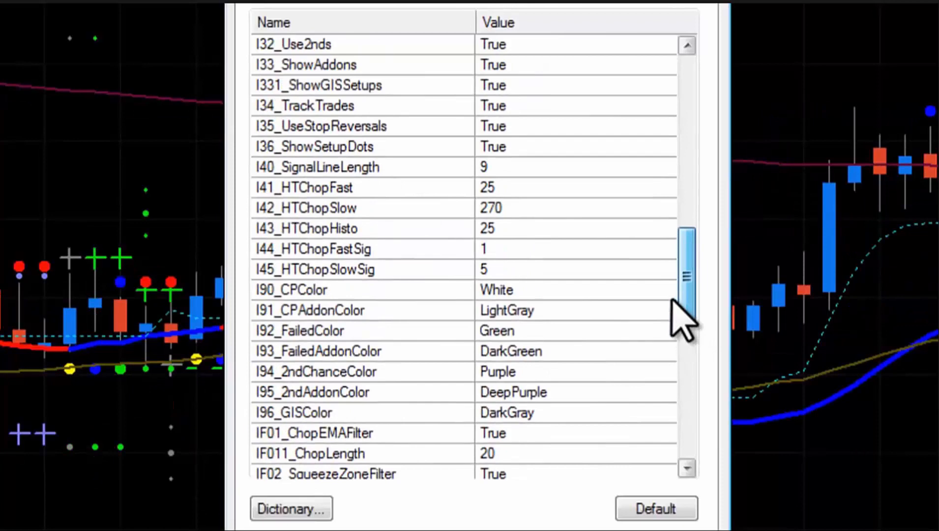
# Scroll the Inputs list down to the chop EMA and squeeze zone filter settings.
pyautogui.scroll(-3)
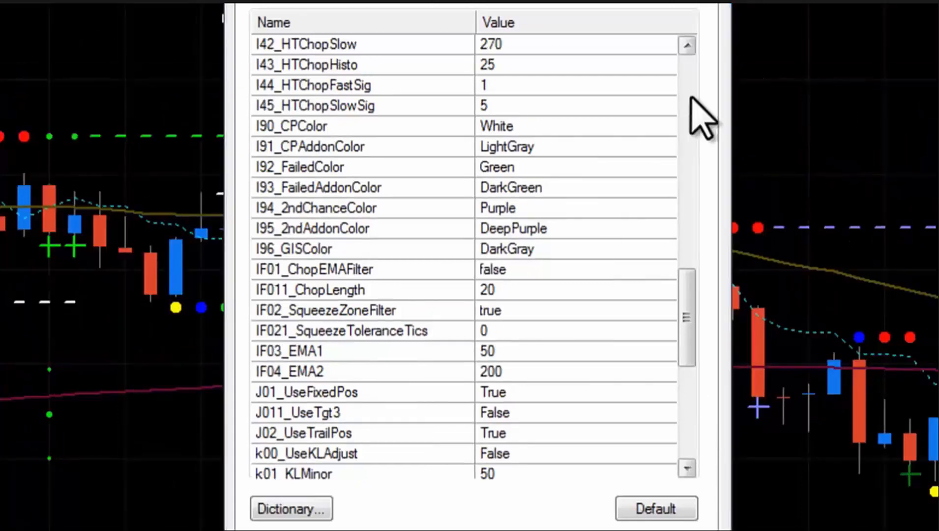
pyautogui.moveTo(359, 294)
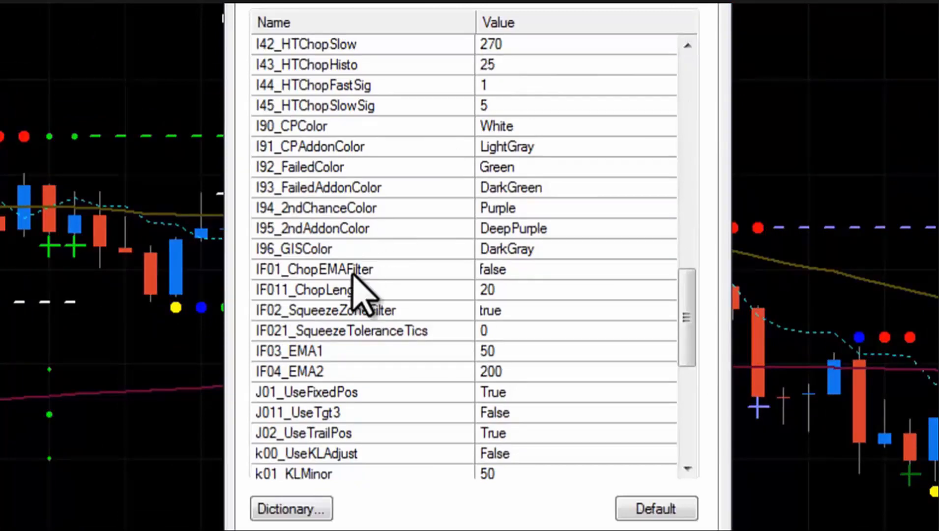
pyautogui.moveTo(506, 291)
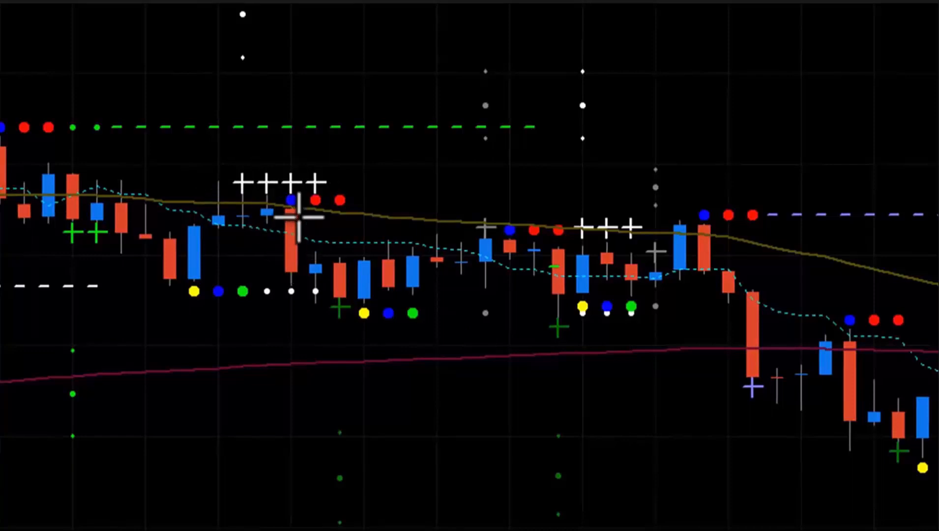
pyautogui.moveTo(348, 165)
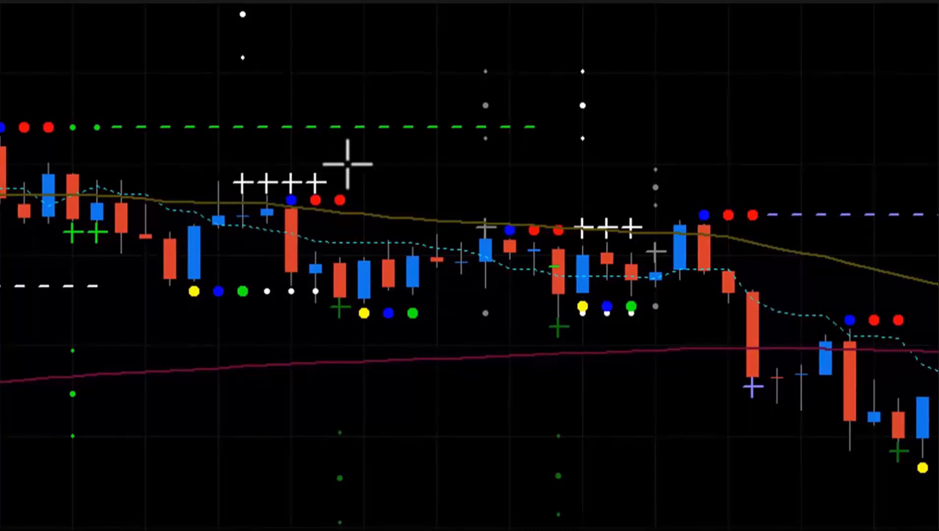
pyautogui.moveTo(470, 261)
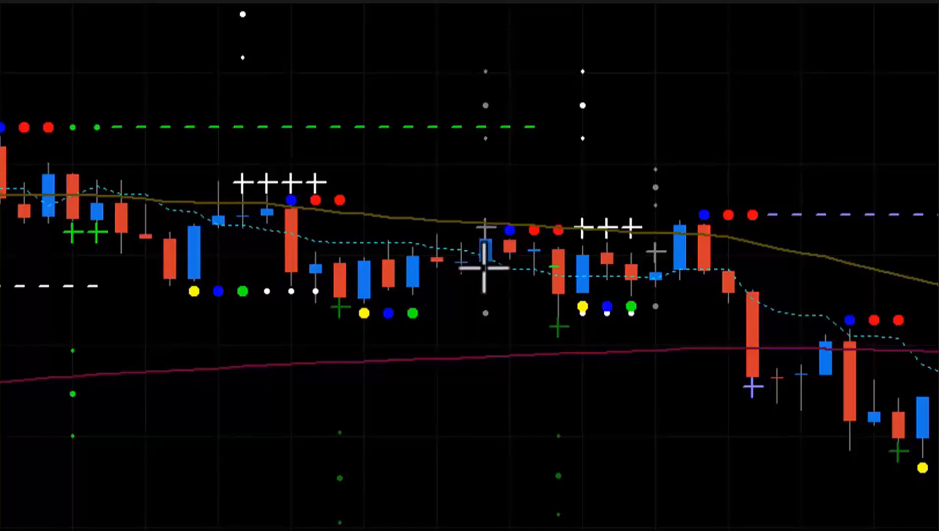
pyautogui.moveTo(605, 219)
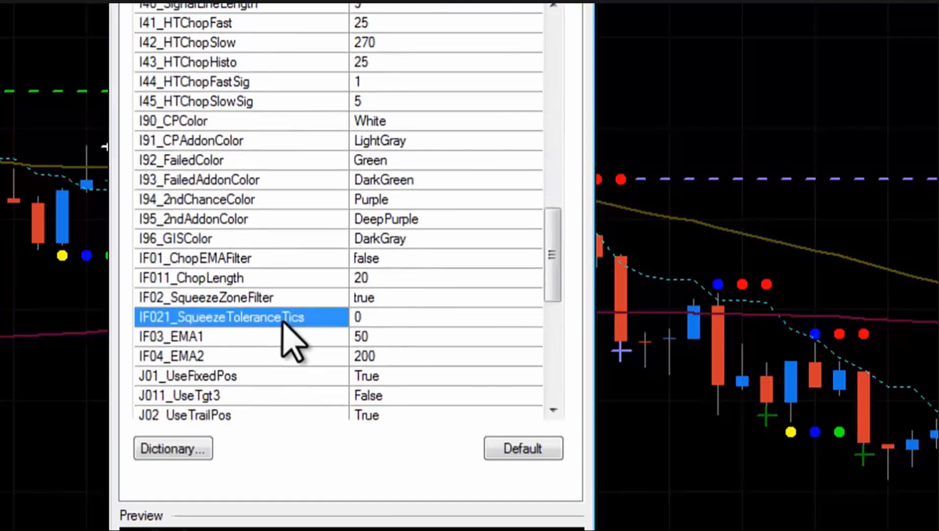
# Enter 80 as the new IF021_SqueezeToleranceTics value.
pyautogui.write('80')
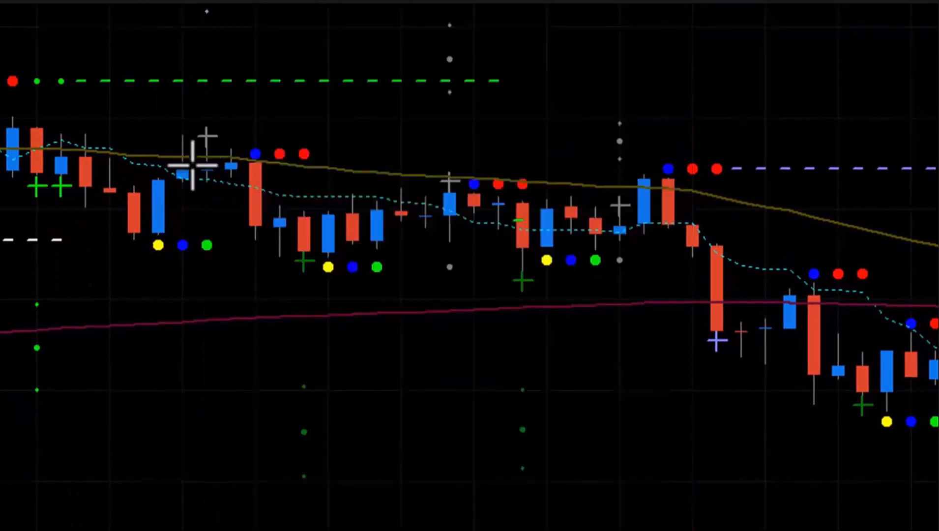
pyautogui.moveTo(260, 267)
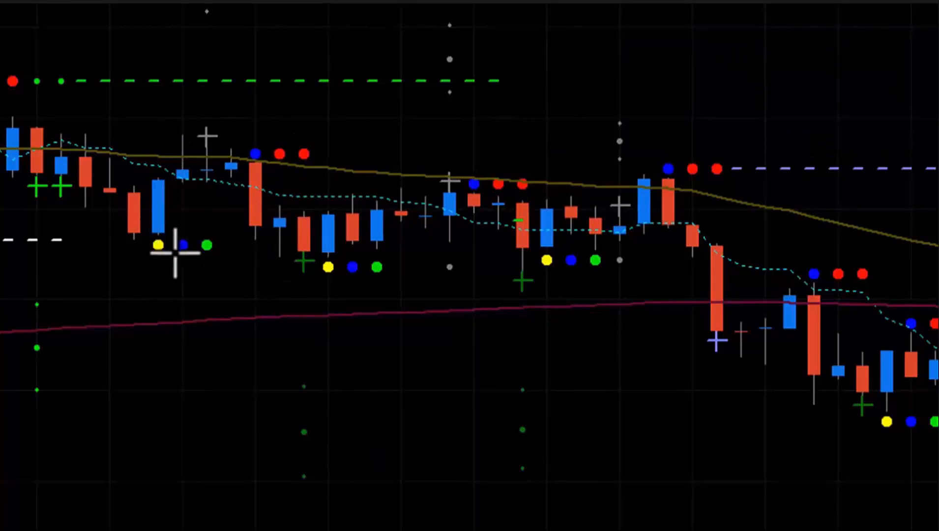
pyautogui.moveTo(228, 165)
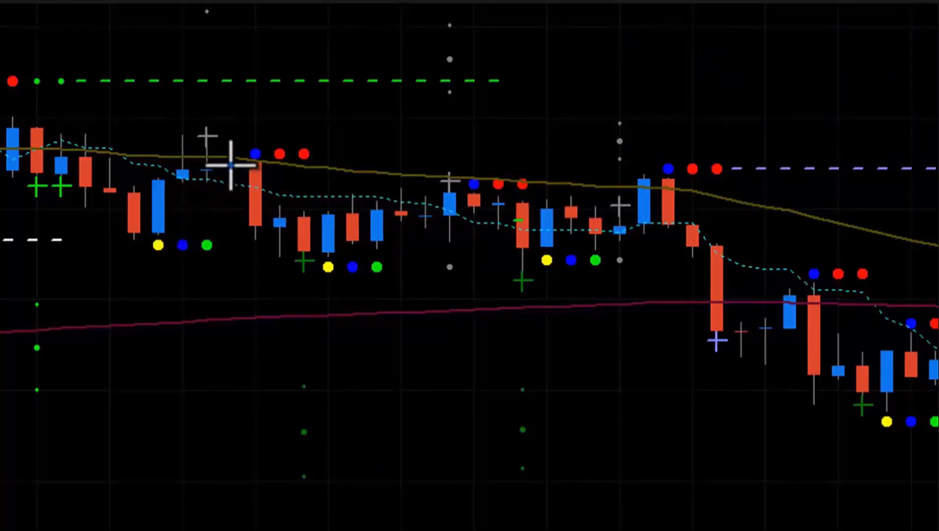
pyautogui.moveTo(231, 131)
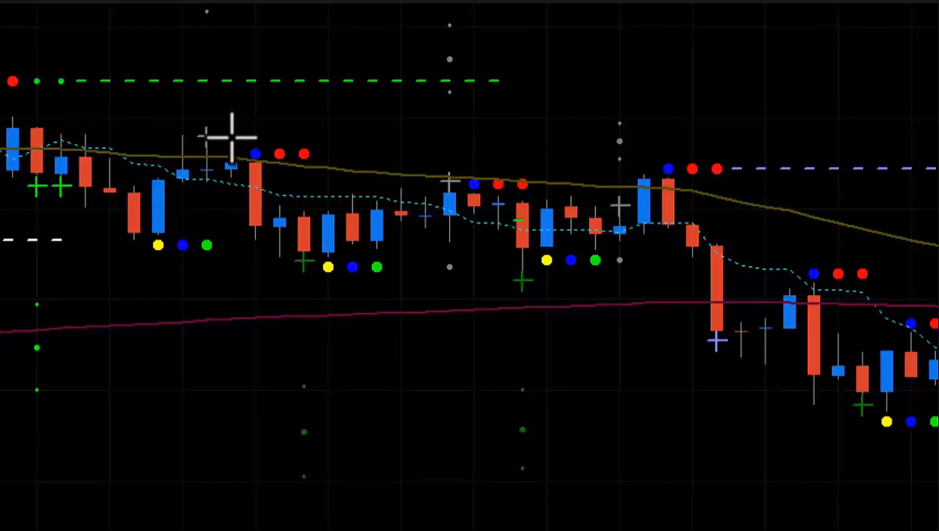
pyautogui.moveTo(553, 173)
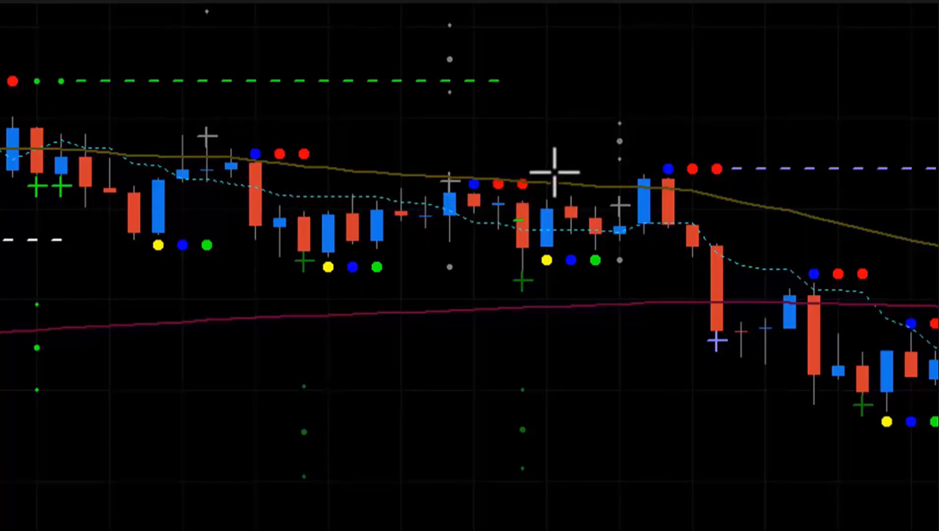
pyautogui.moveTo(602, 174)
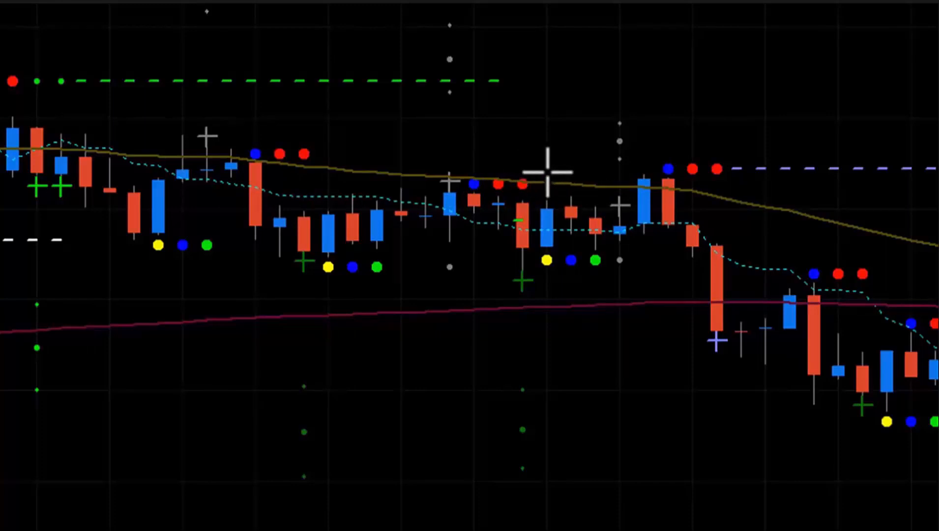
pyautogui.moveTo(453, 78)
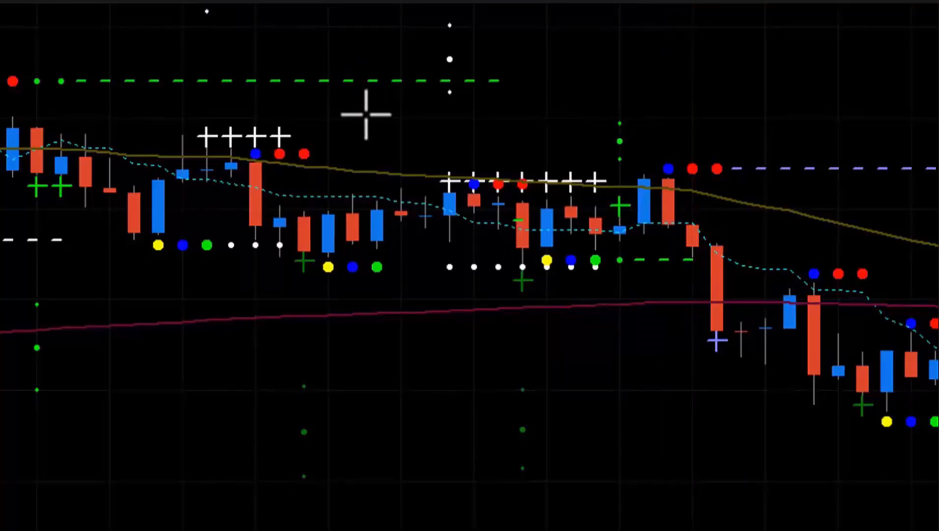
pyautogui.moveTo(281, 166)
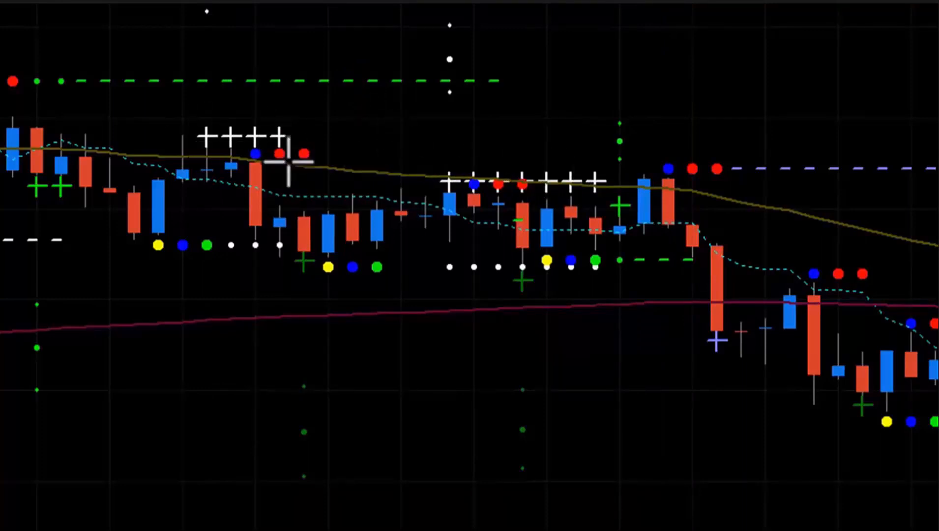
pyautogui.moveTo(210, 135)
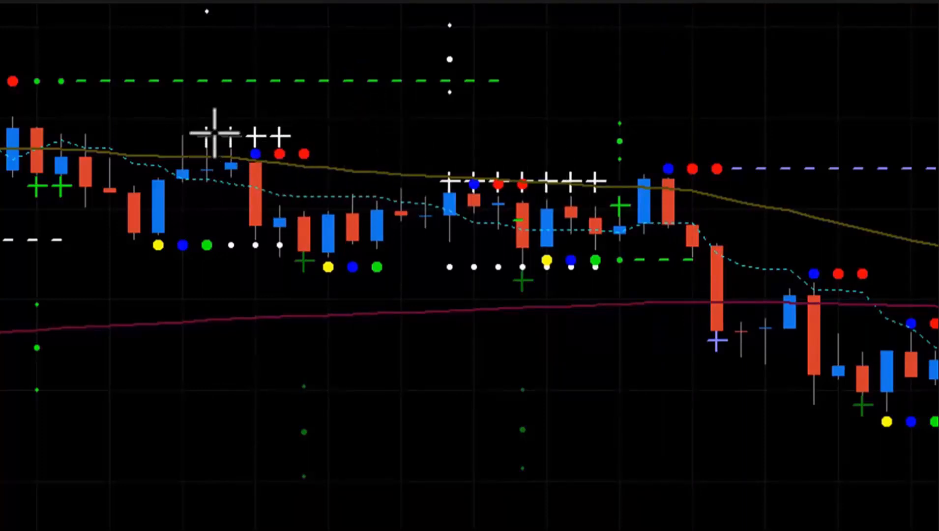
pyautogui.moveTo(548, 242)
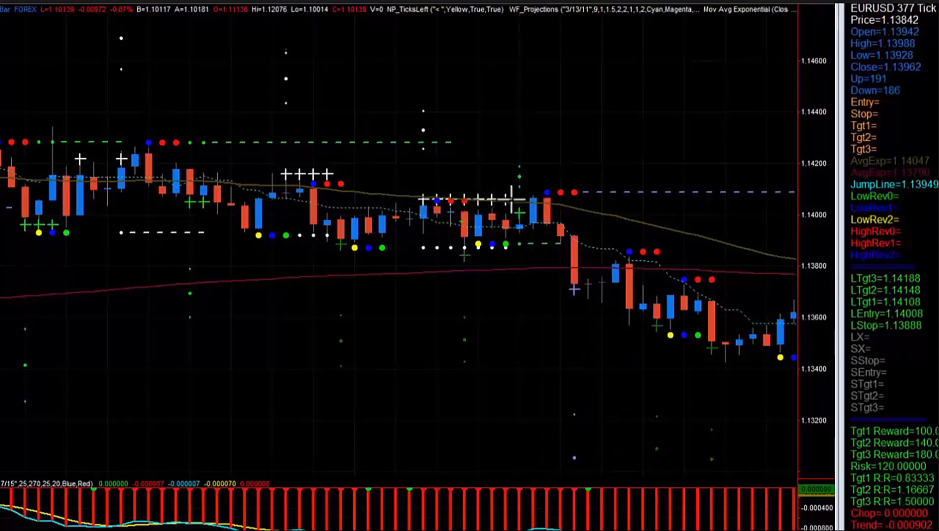
pyautogui.moveTo(728, 362)
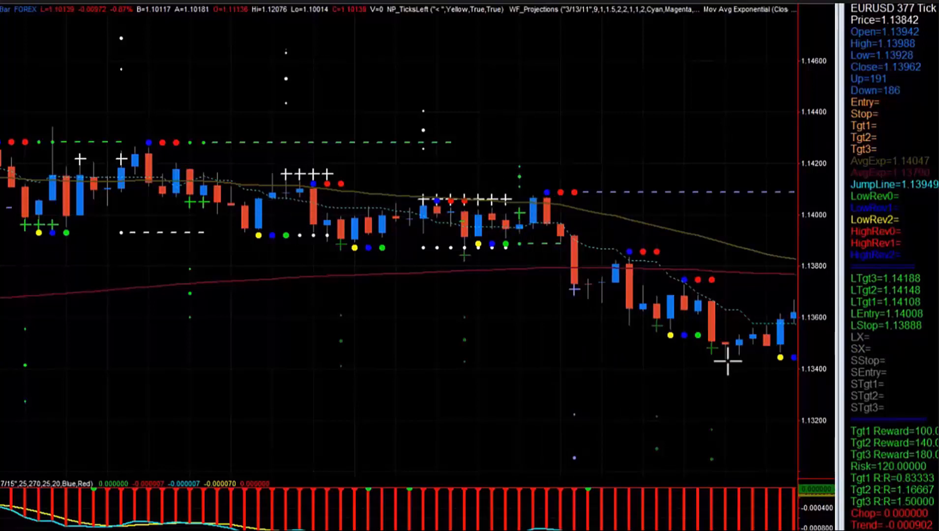
pyautogui.moveTo(422, 129)
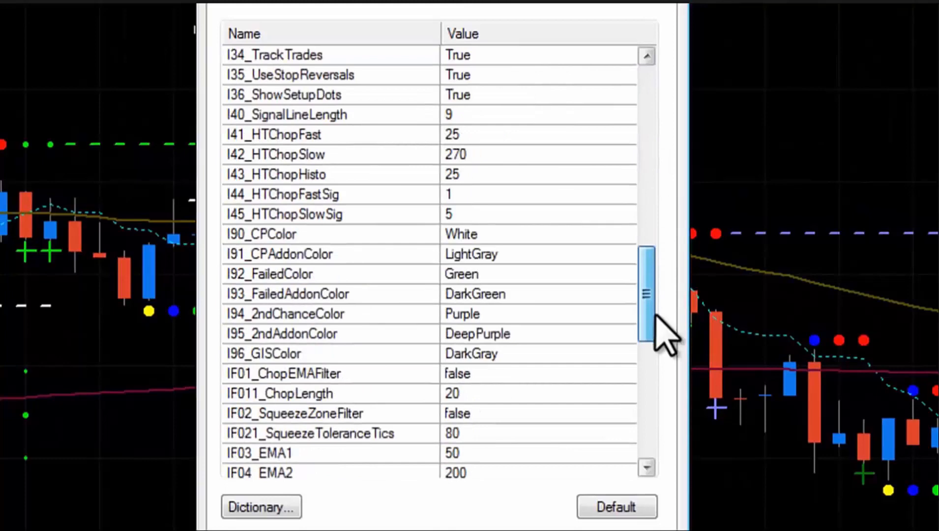
# Set IF02_SqueezeZoneFilter to true and IF021_SqueezeToleranceTics from 80 to 20.
pyautogui.scroll(-3)
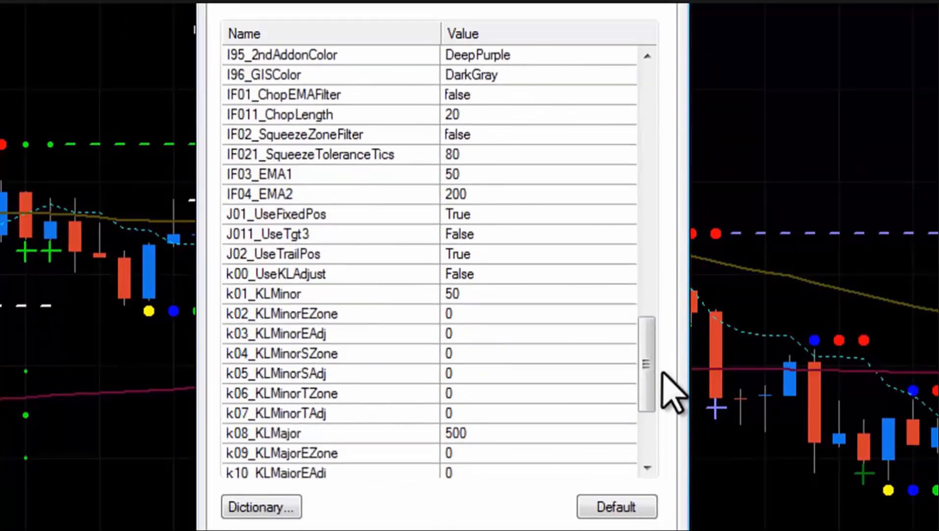
pyautogui.click(294, 134)
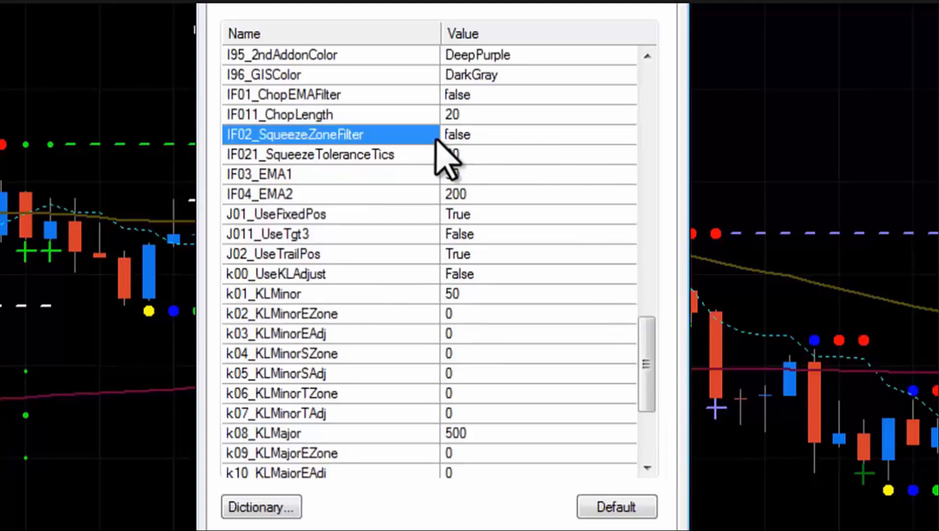
pyautogui.write('true')
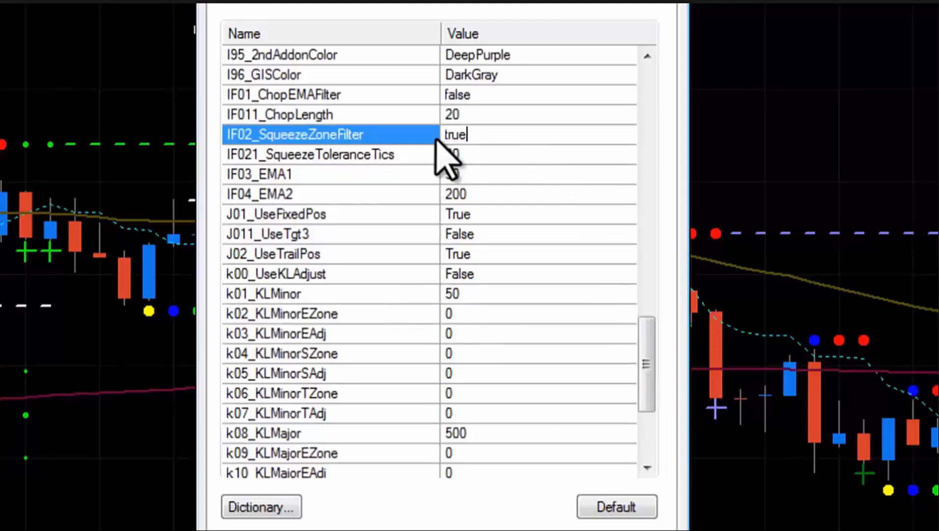
pyautogui.click(310, 154)
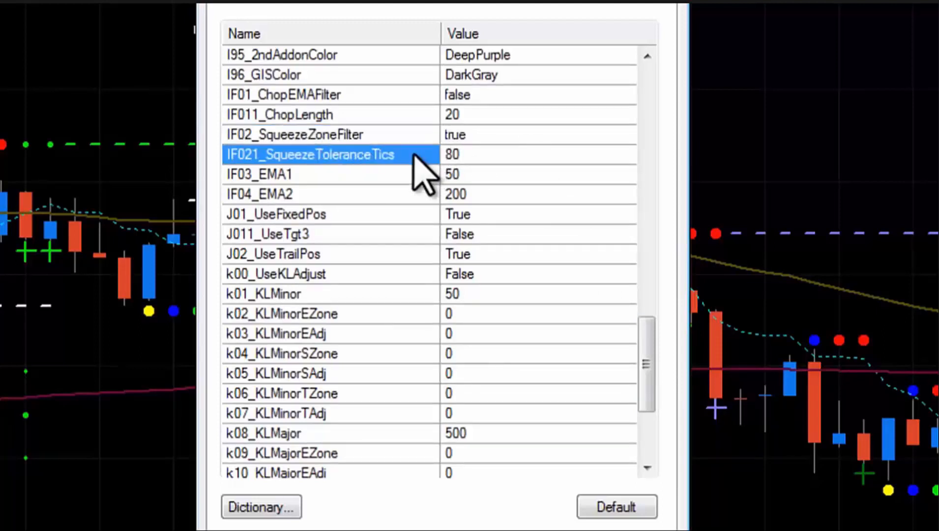
pyautogui.write('20')
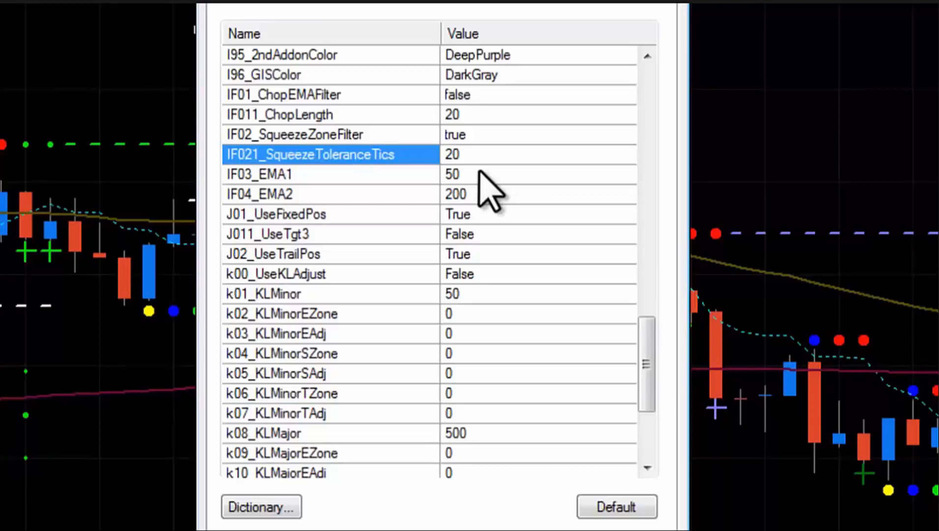
pyautogui.click(465, 155)
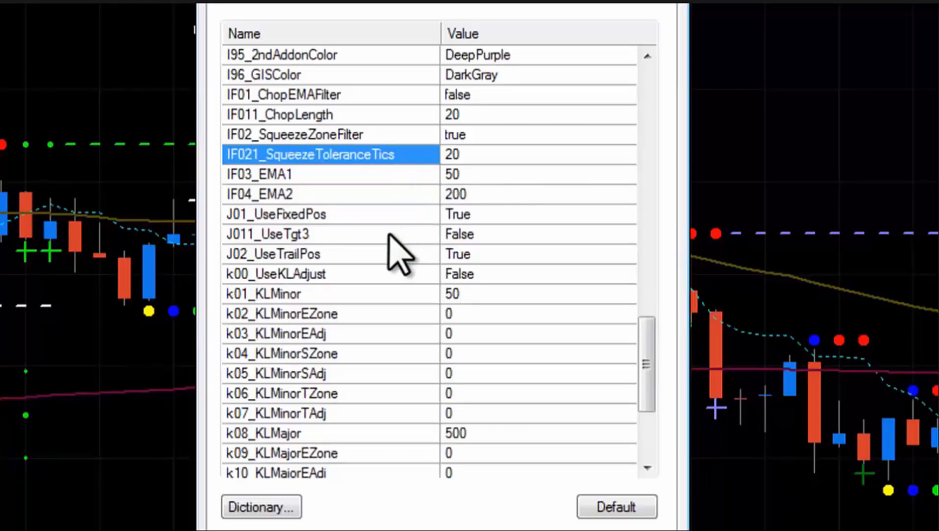
# Set J011_UseTgt3 to true, then move to the trailing and fixed position rows.
pyautogui.click(268, 233)
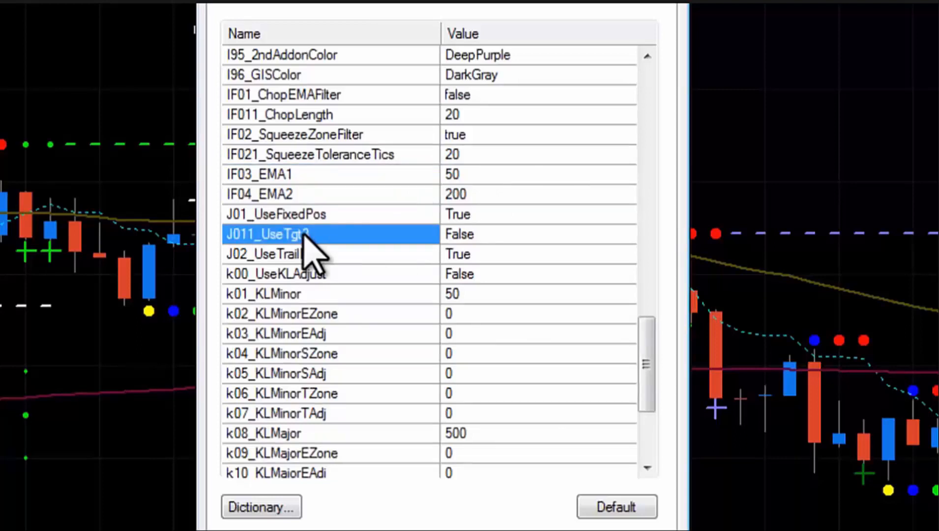
pyautogui.write('true')
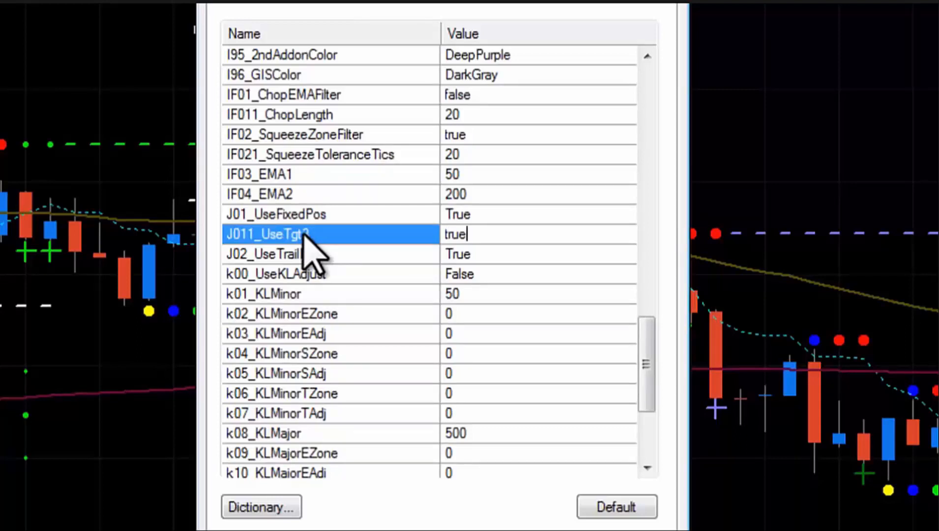
pyautogui.click(273, 253)
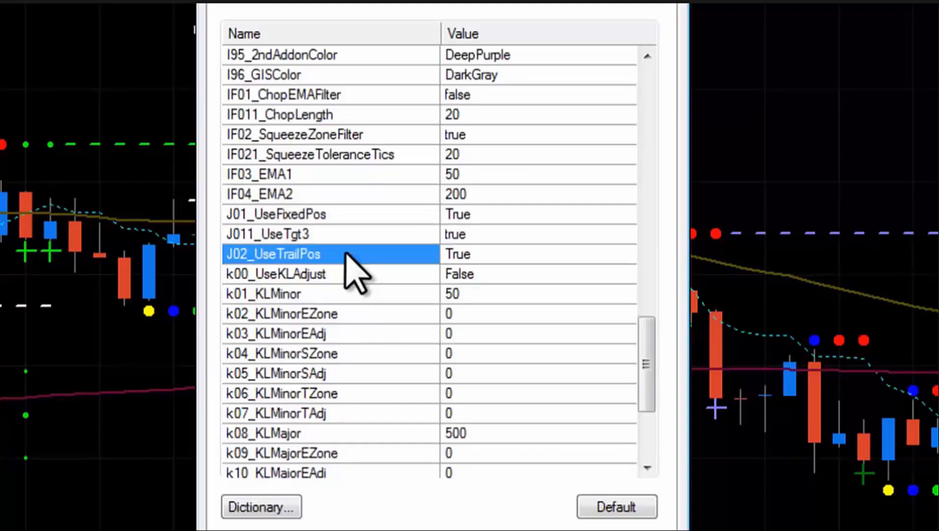
pyautogui.moveTo(399, 287)
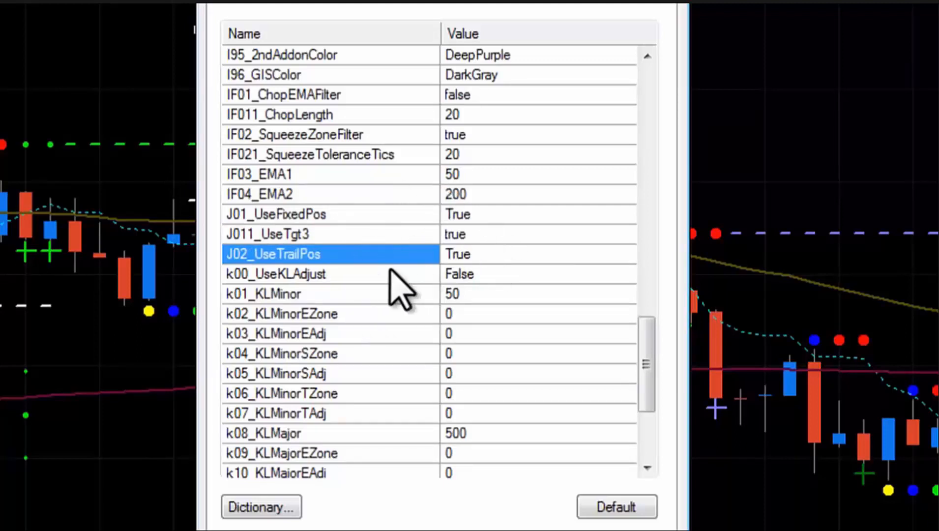
pyautogui.click(275, 214)
pyautogui.write('false')
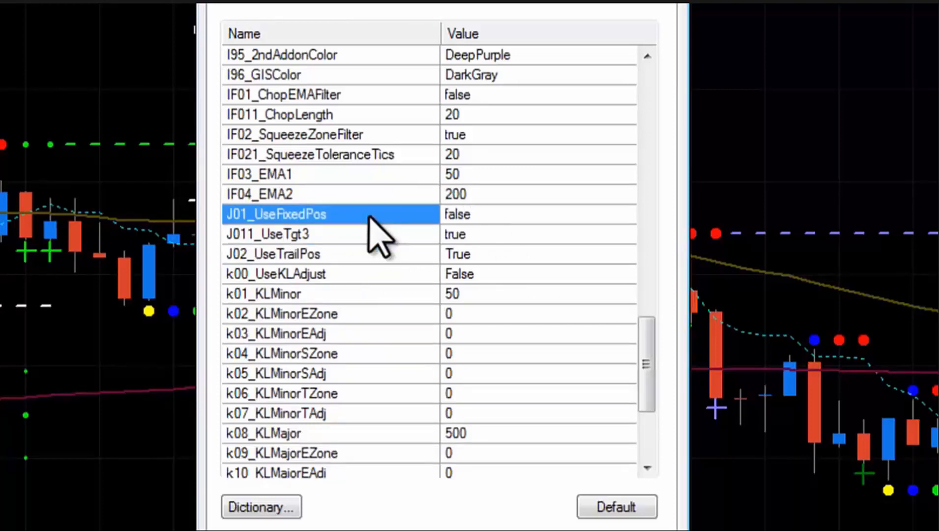
# Toggle the position inputs, leaving UseFixedPos true, UseTgt3 true and UseTrailPos false.
pyautogui.click(268, 234)
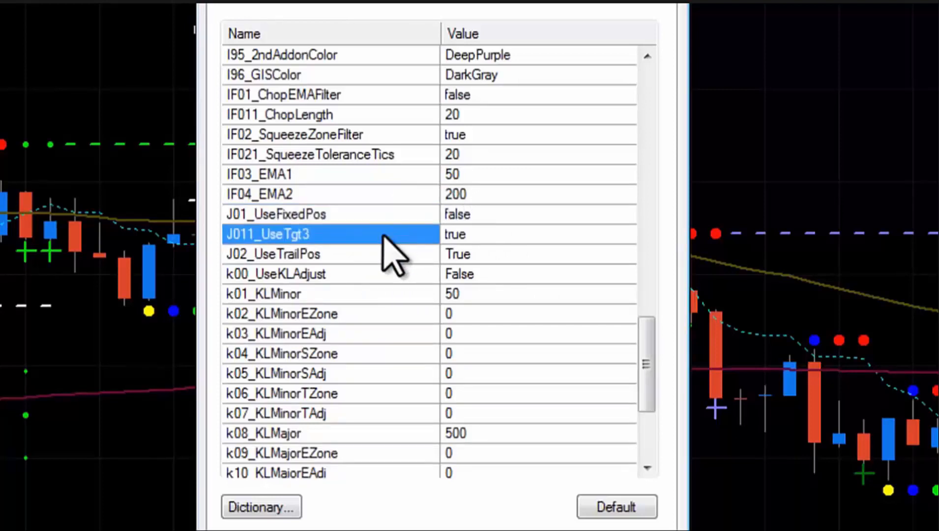
pyautogui.write('false')
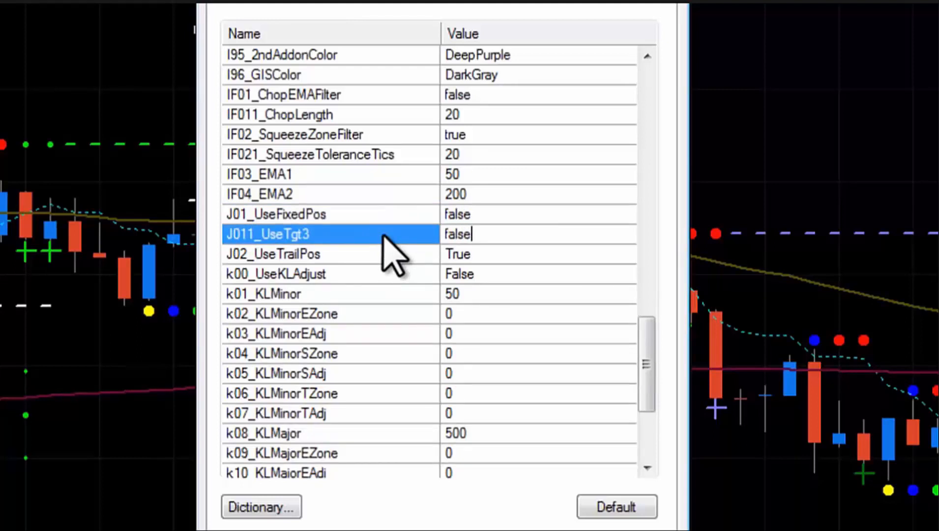
pyautogui.click(273, 254)
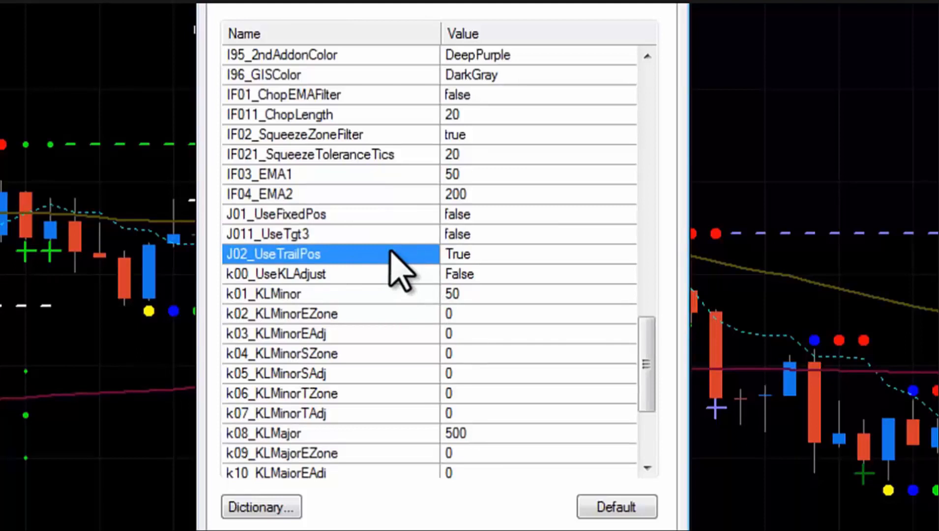
pyautogui.write('fas')
pyautogui.click(539, 214)
pyautogui.write('true')
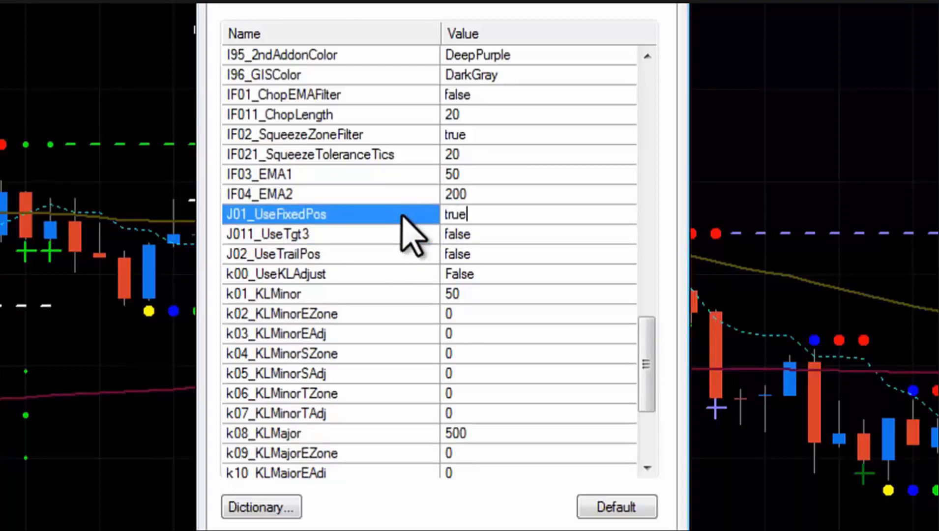
pyautogui.click(270, 234)
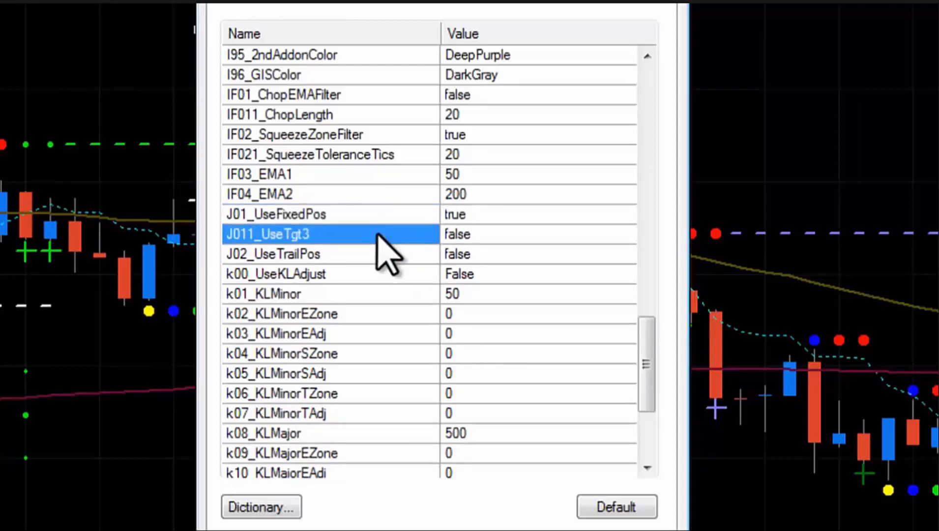
pyautogui.write('true')
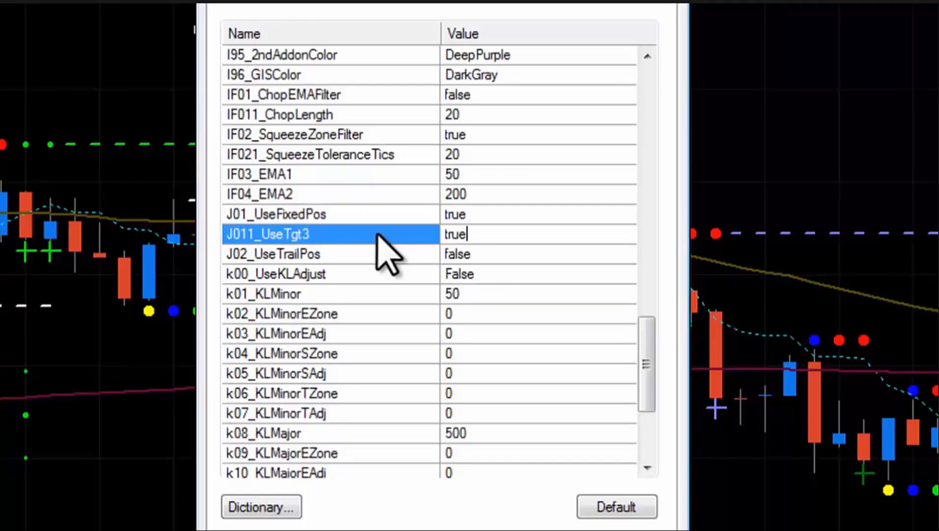
pyautogui.write('fa')
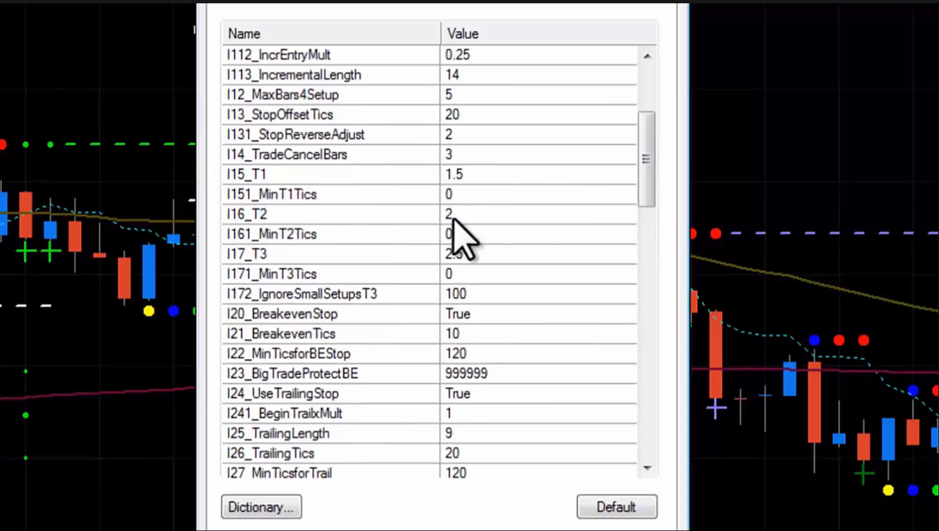
pyautogui.moveTo(503, 258)
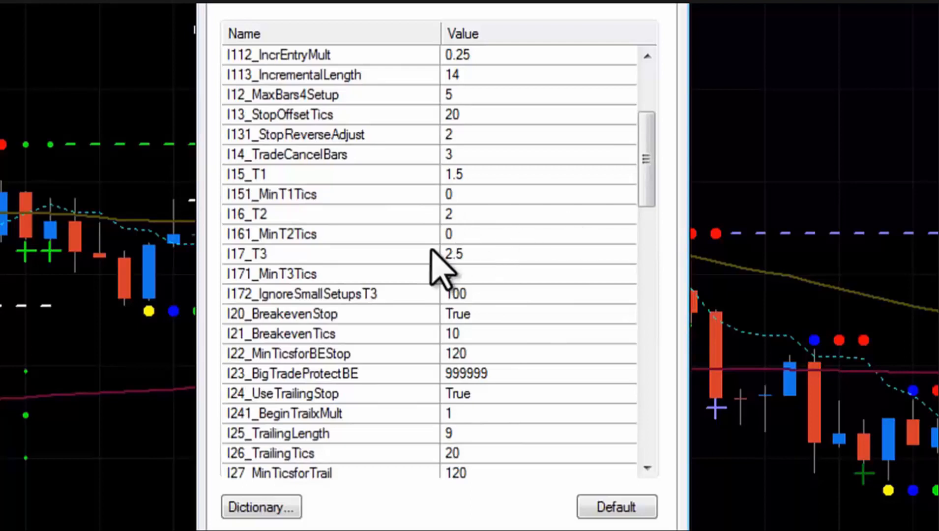
pyautogui.moveTo(431, 233)
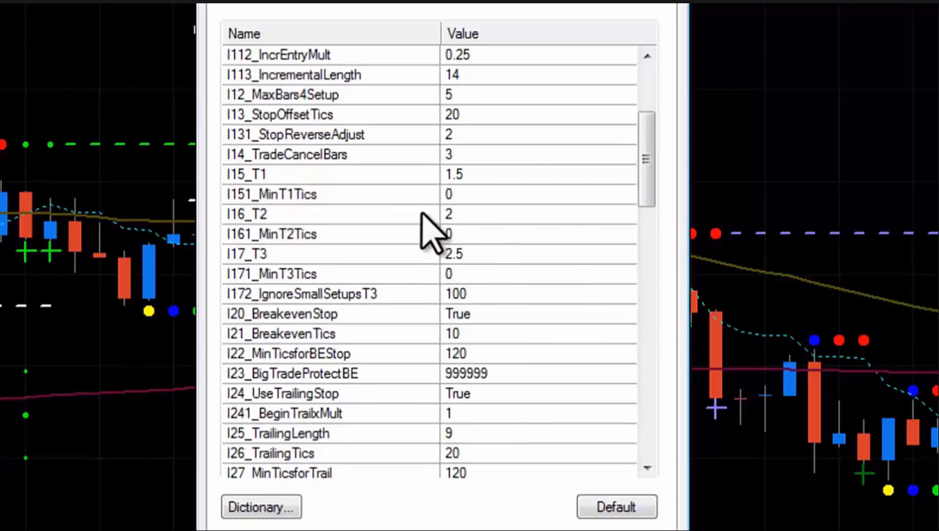
pyautogui.moveTo(470, 278)
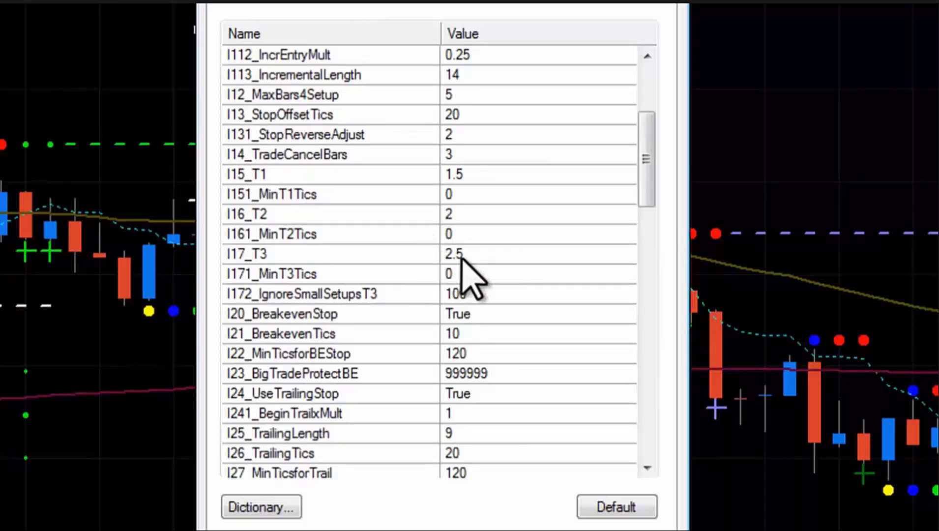
pyautogui.click(270, 214)
pyautogui.write('0')
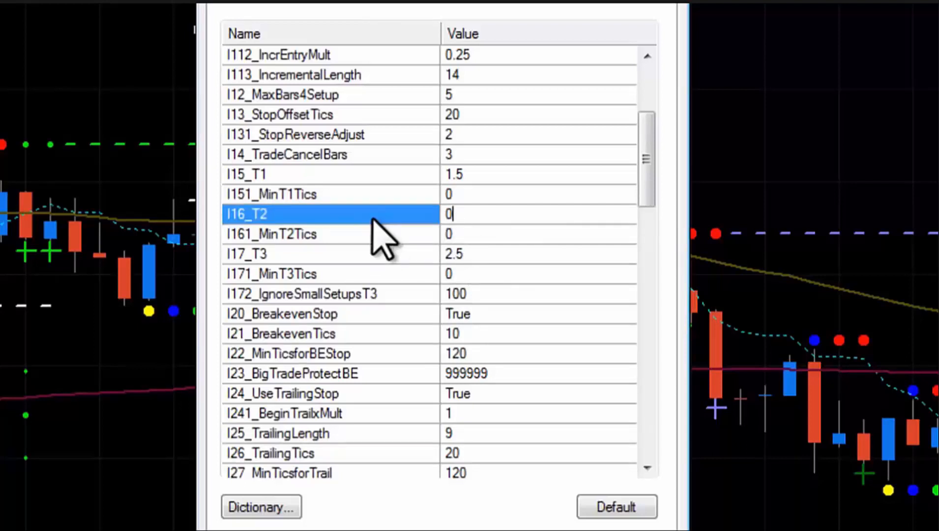
pyautogui.write('2')
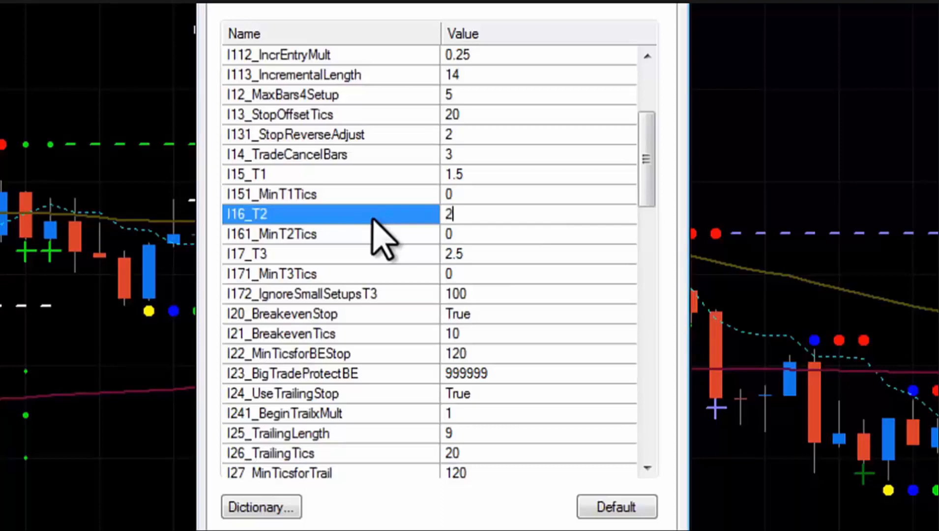
pyautogui.write('.5')
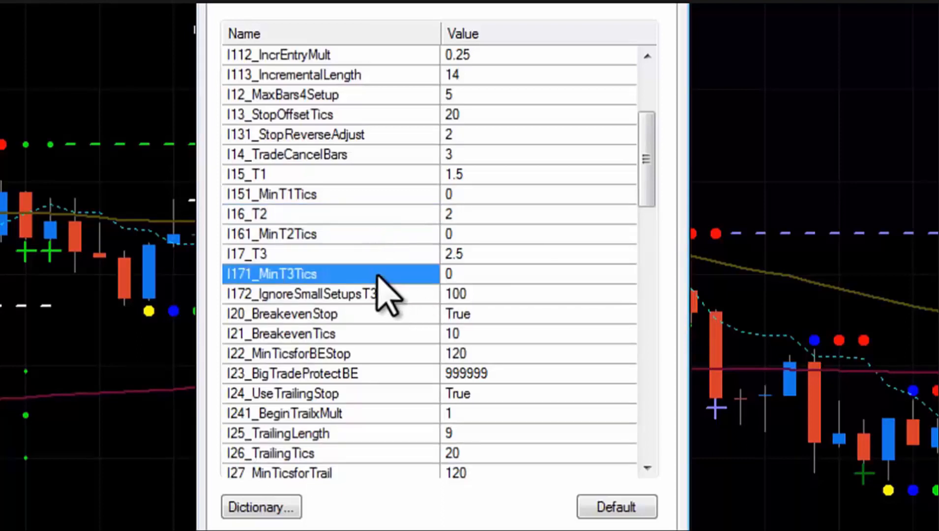
pyautogui.moveTo(645, 162); pyautogui.dragTo(645, 353)
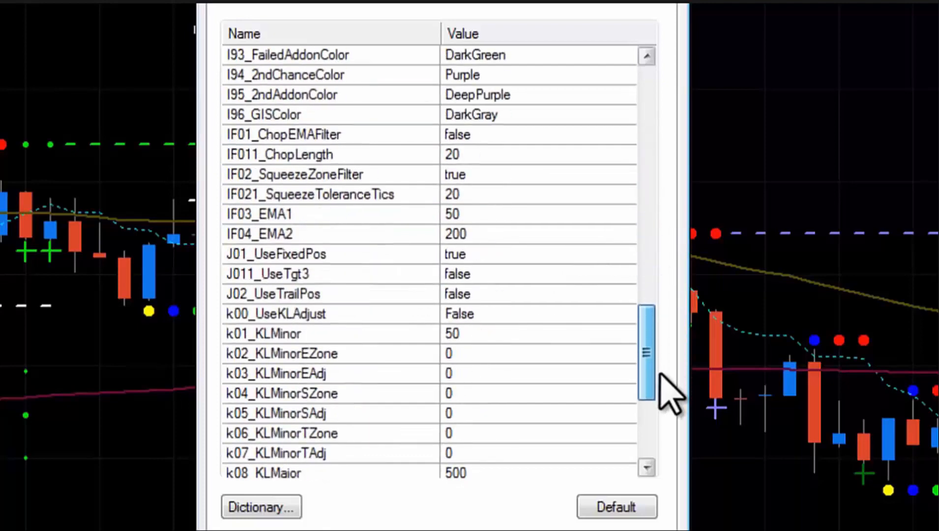
pyautogui.scroll(-3)
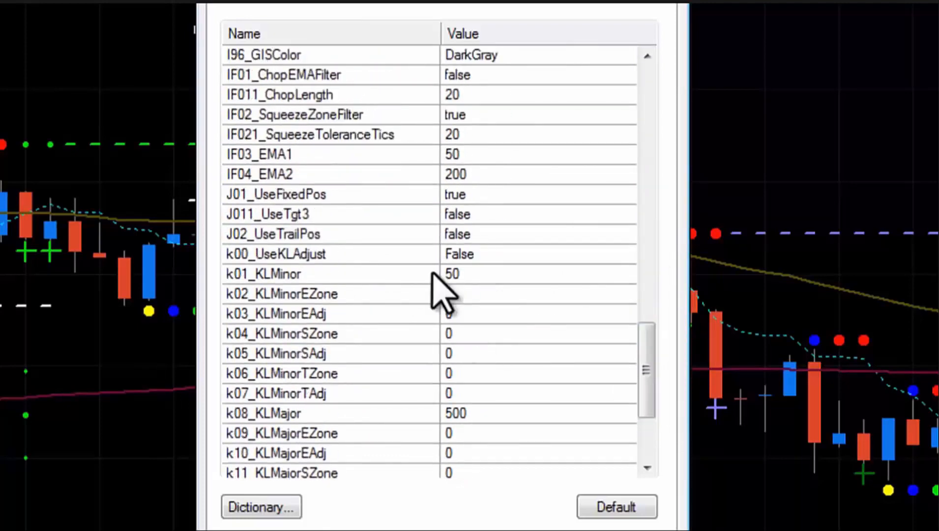
pyautogui.moveTo(575, 353)
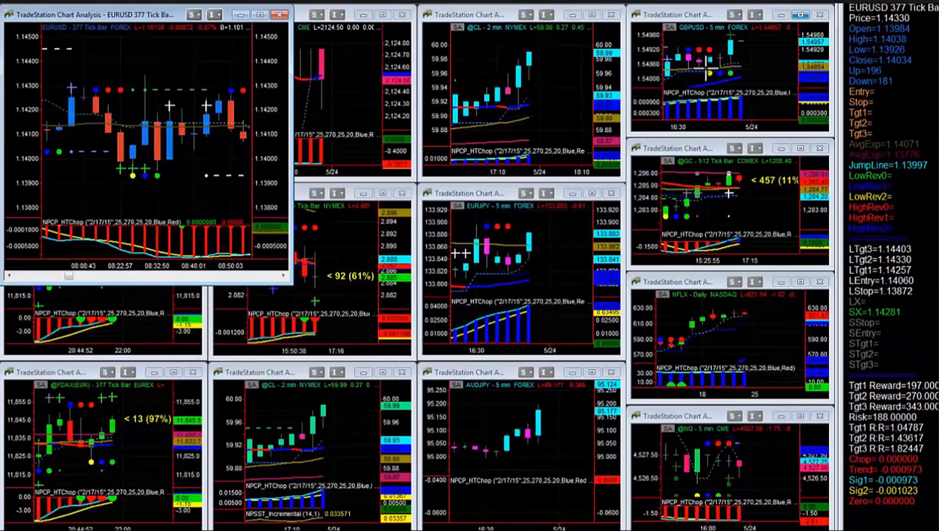
# Bring up the multi-chart workspace showing the EURUSD, DAX and other charts unobstructed.
pyautogui.click(280, 14)
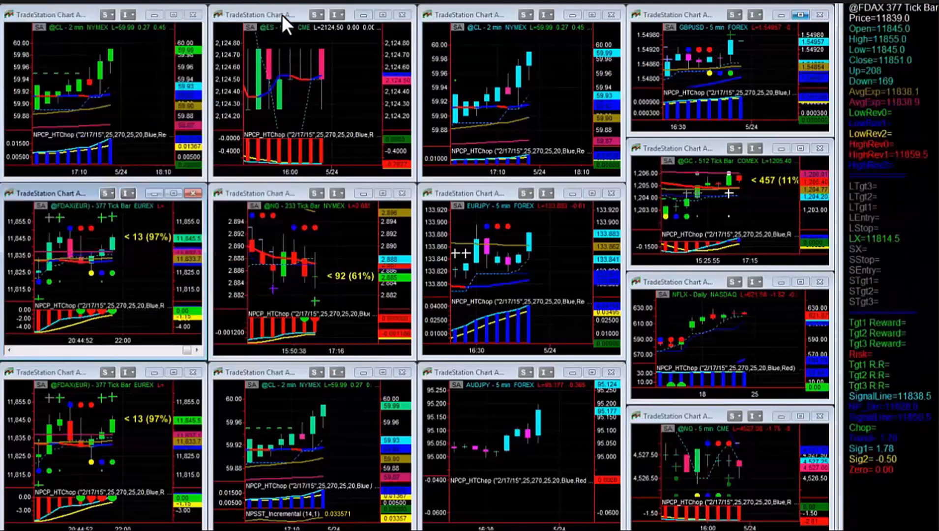